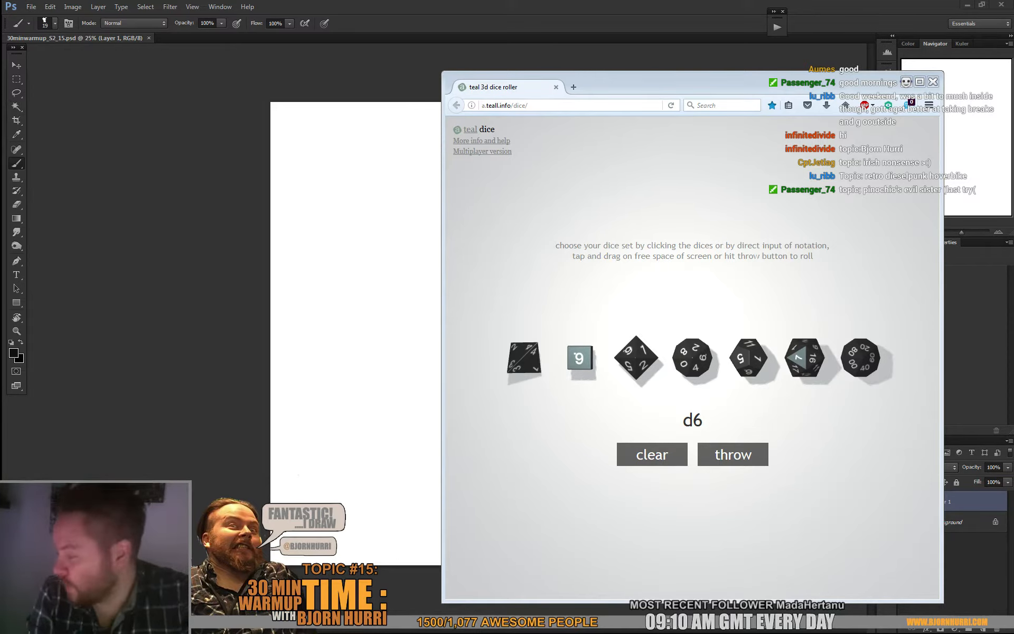
# Close the teal 3D dice roller window to return to the blank Photoshop canvas.
pyautogui.click(732, 453)
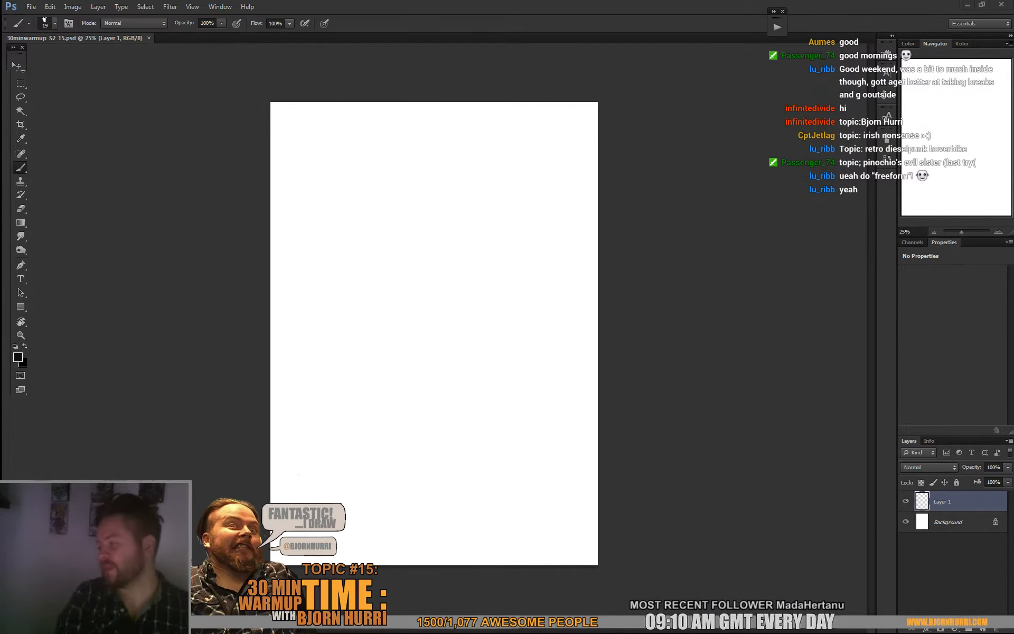
# Fill the Background layer with a warm grey from the Color Picker.
pyautogui.click(949, 522)
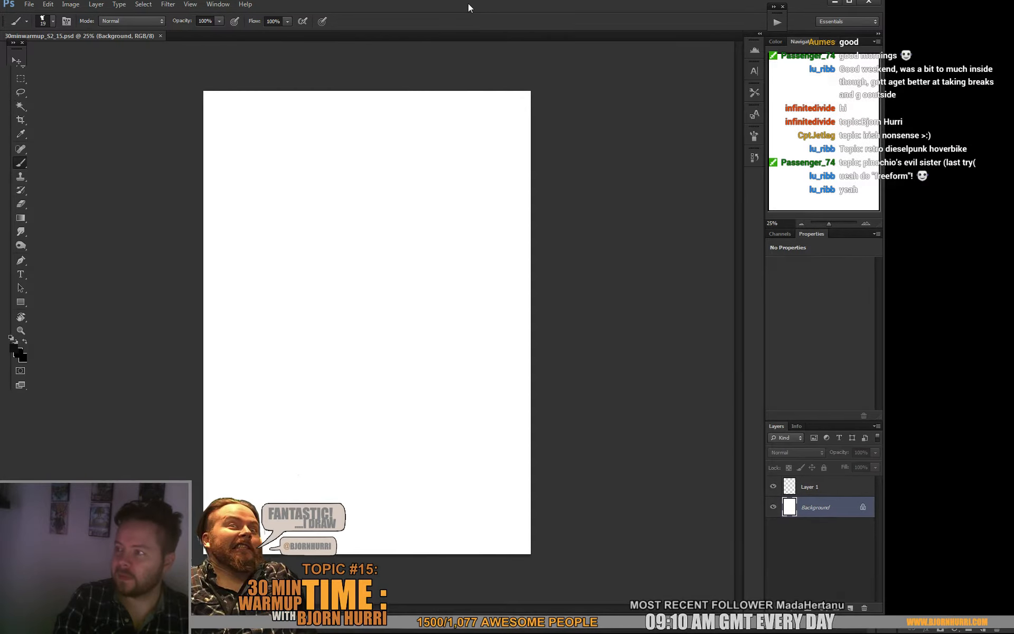
pyautogui.click(16, 350)
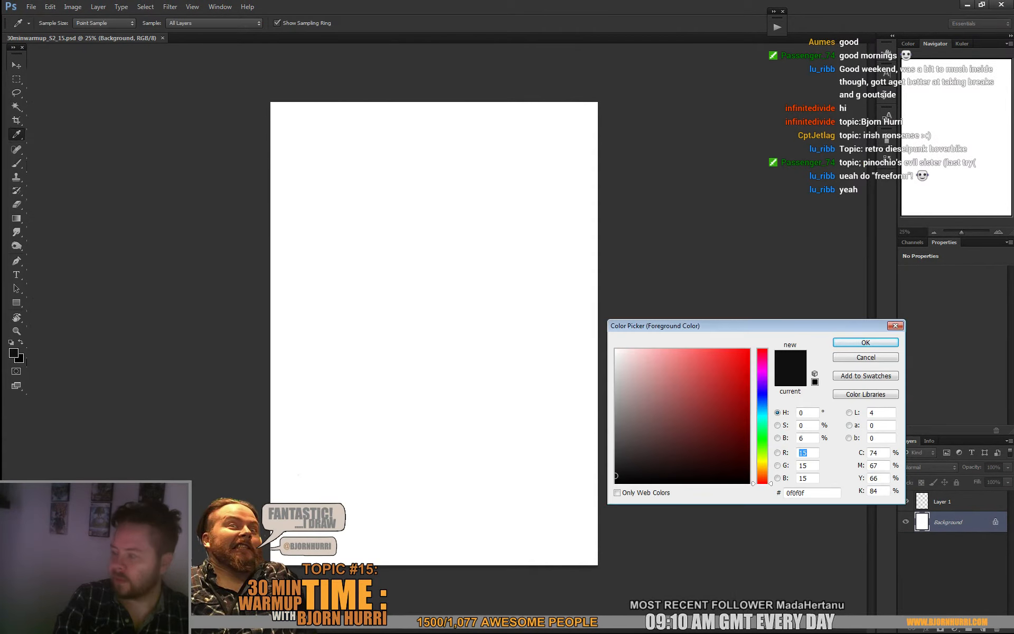
pyautogui.click(865, 341)
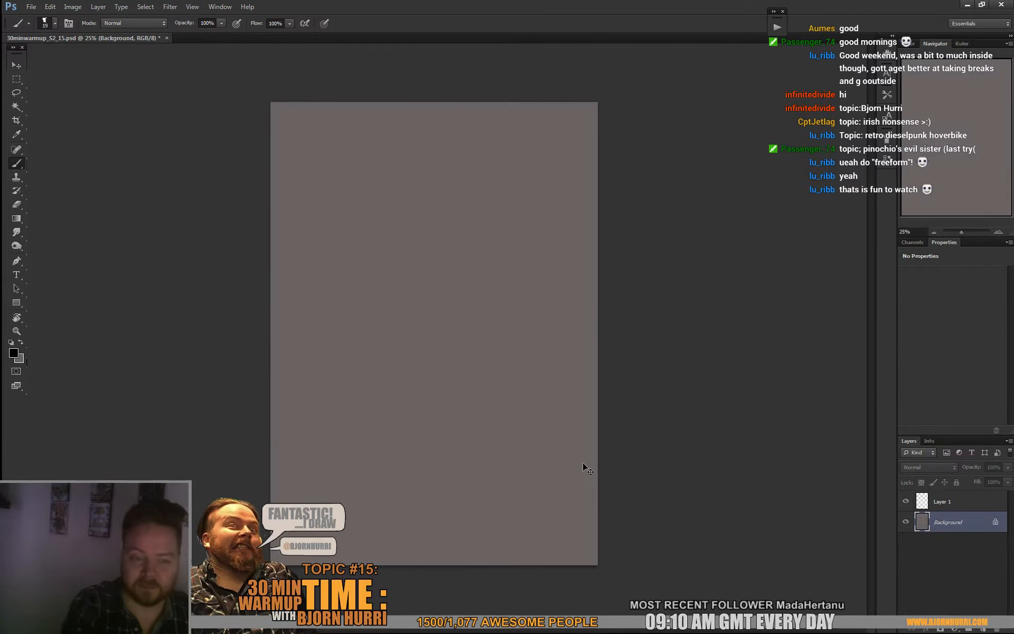
# Select Layer 1 and set dark teal #274a57 as the paint colour.
pyautogui.click(944, 501)
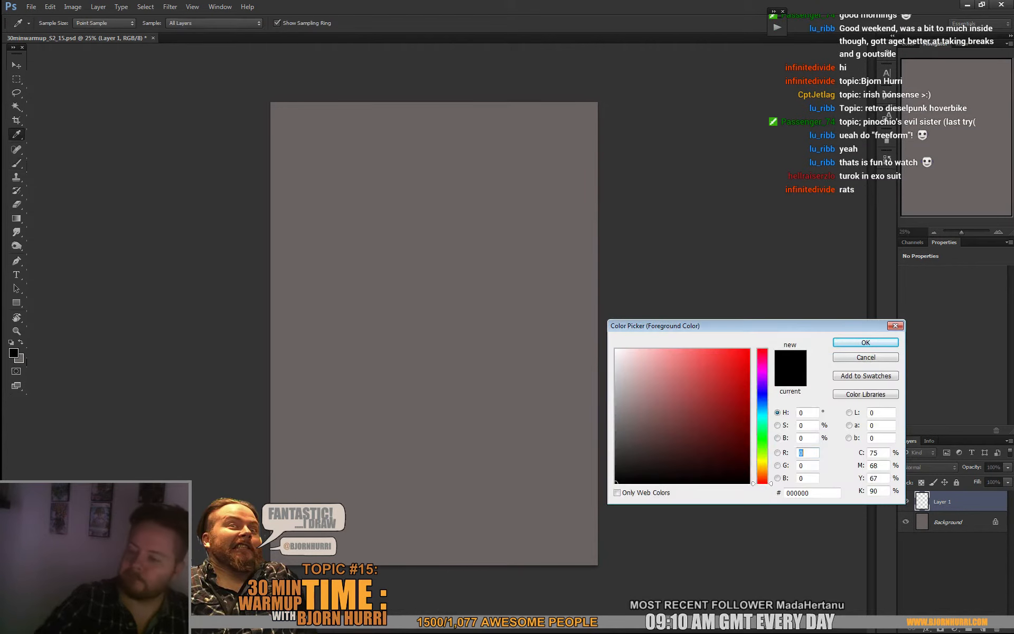
pyautogui.click(688, 437)
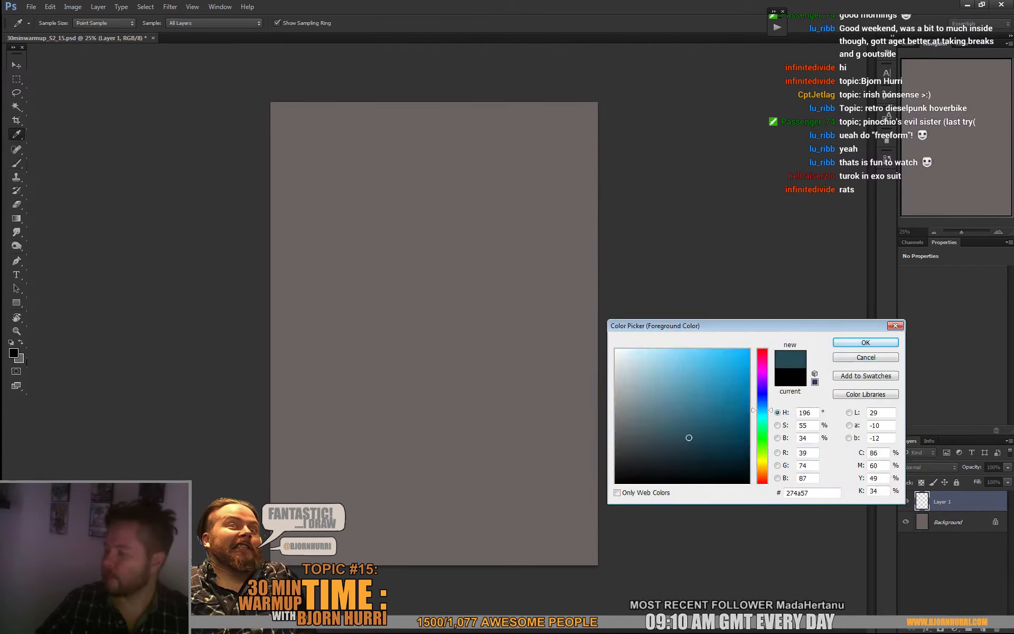
pyautogui.click(865, 342)
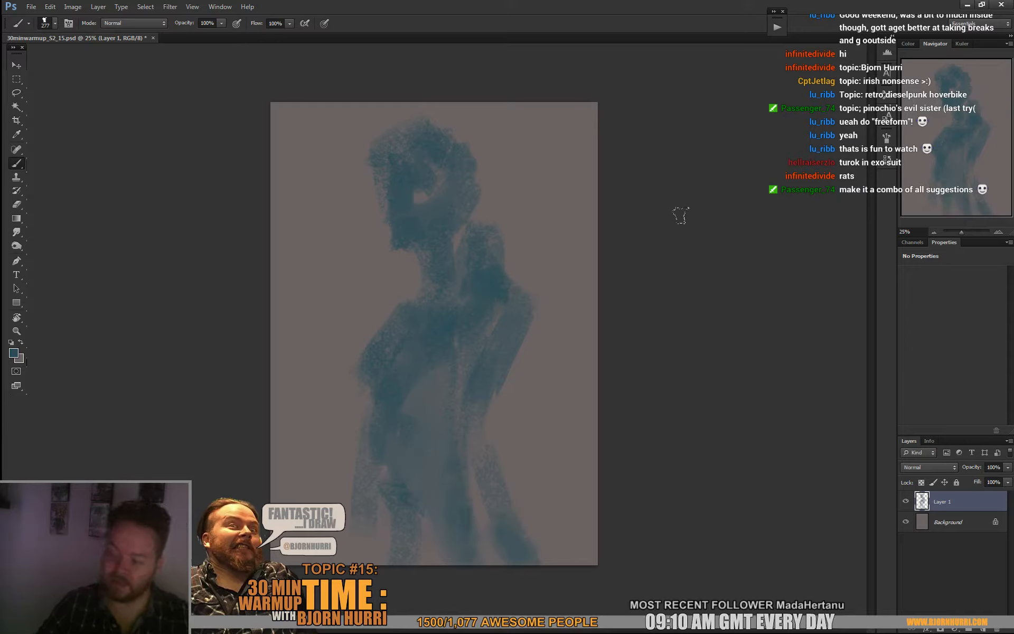
pyautogui.moveTo(570, 293)
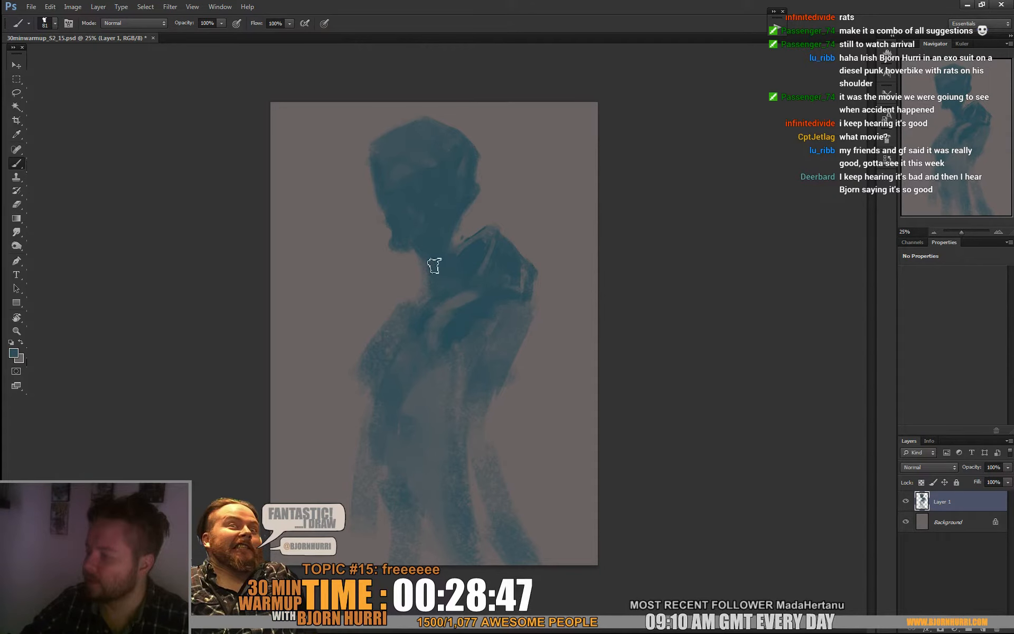
# Bring up the brush settings over the torso to continue defining the figure.
pyautogui.rightClick(433, 266)
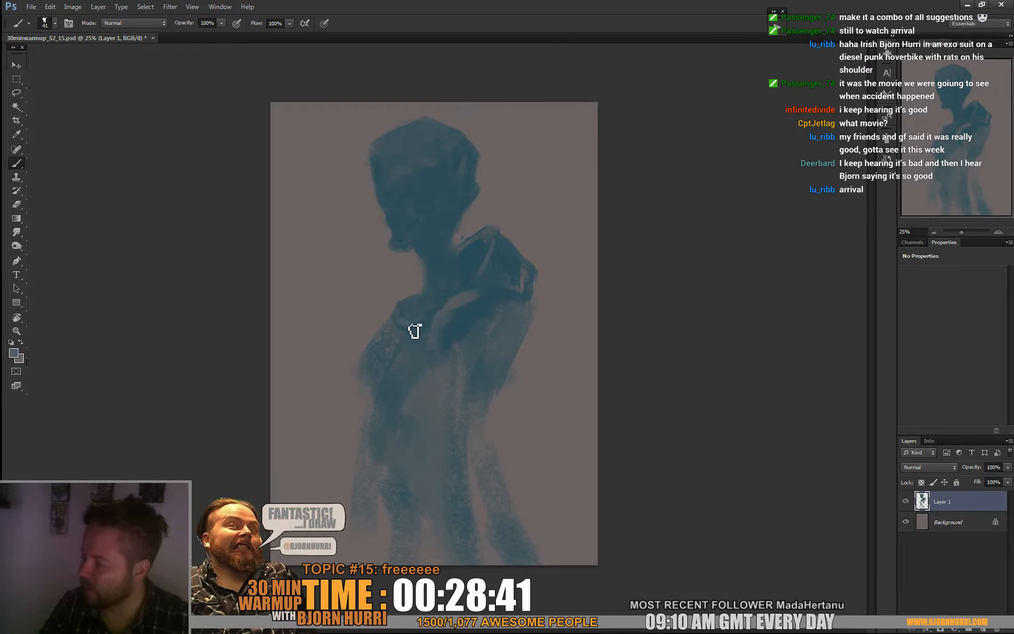
pyautogui.moveTo(465, 283)
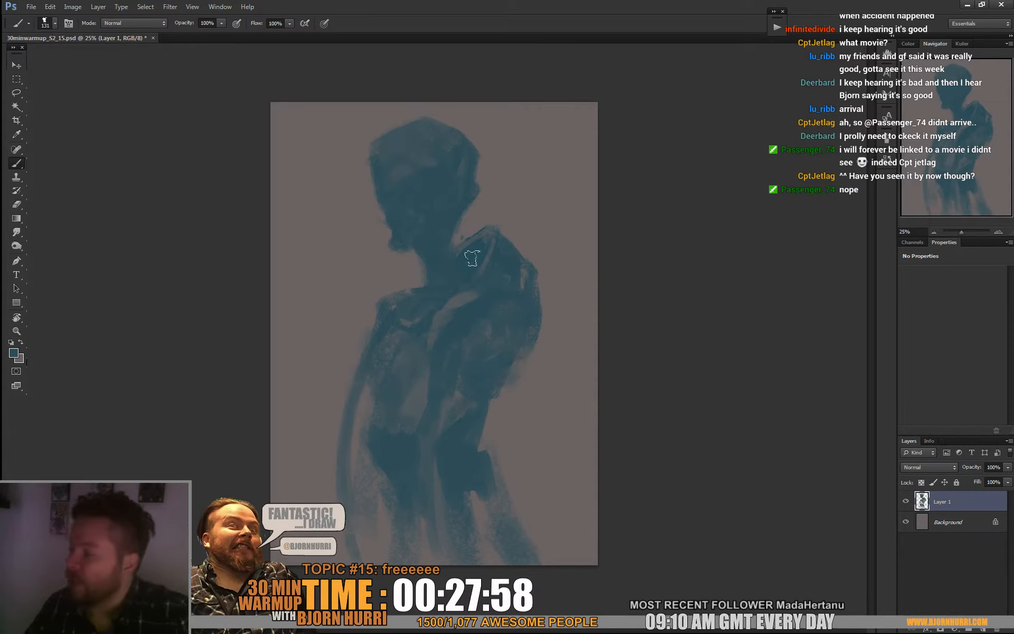
pyautogui.moveTo(457, 246)
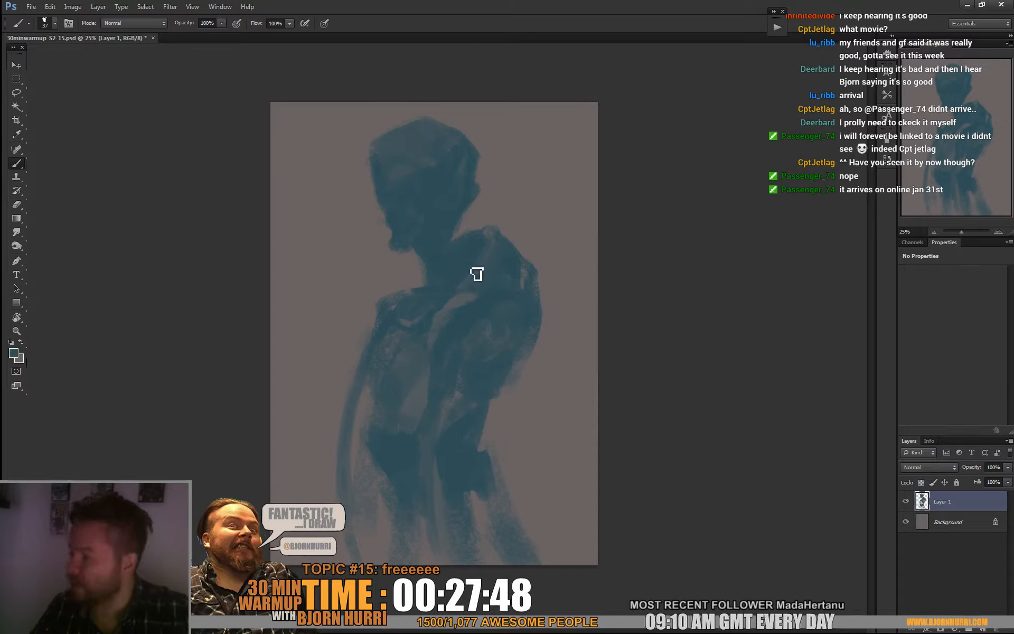
pyautogui.moveTo(456, 267)
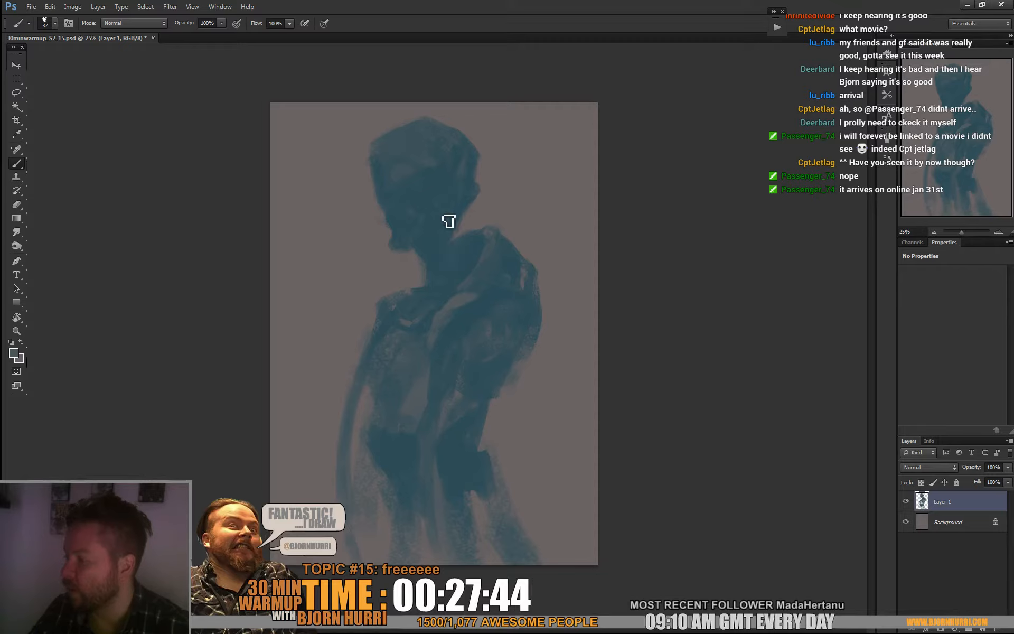
pyautogui.moveTo(485, 200)
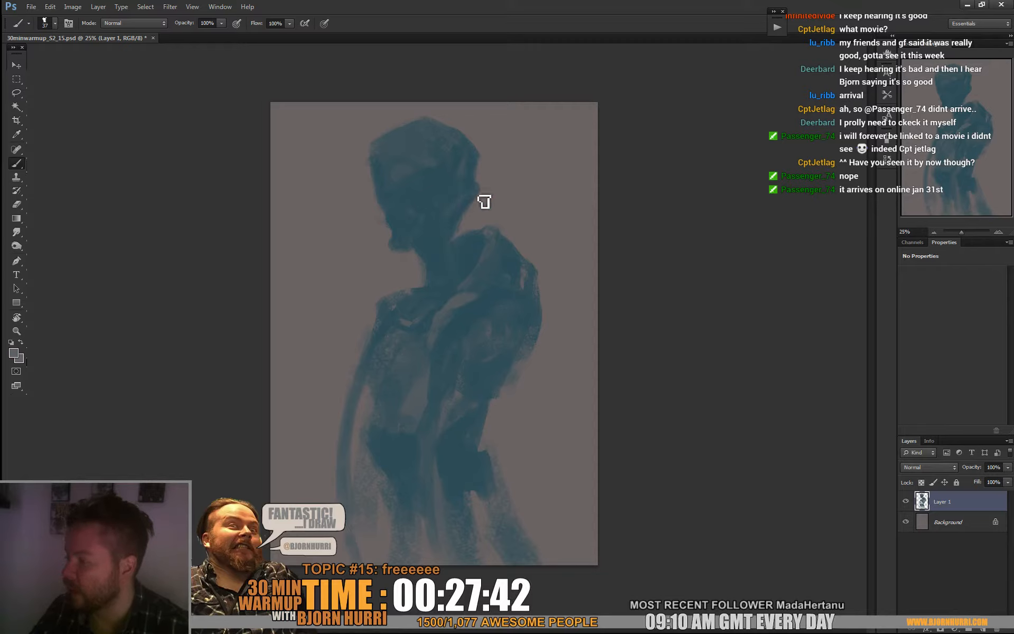
pyautogui.moveTo(466, 218)
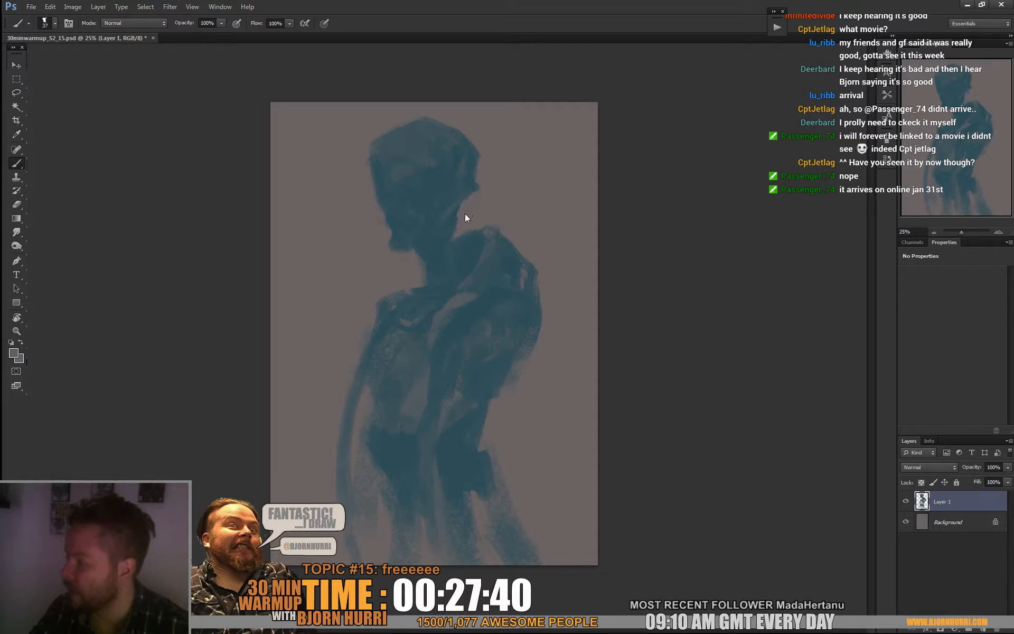
pyautogui.moveTo(439, 243)
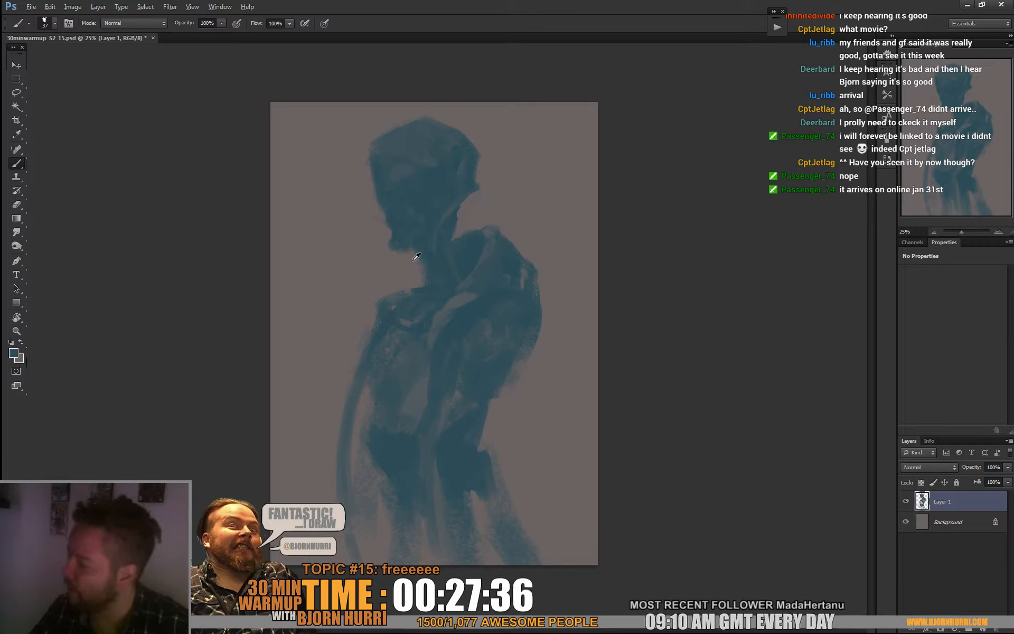
pyautogui.moveTo(431, 287)
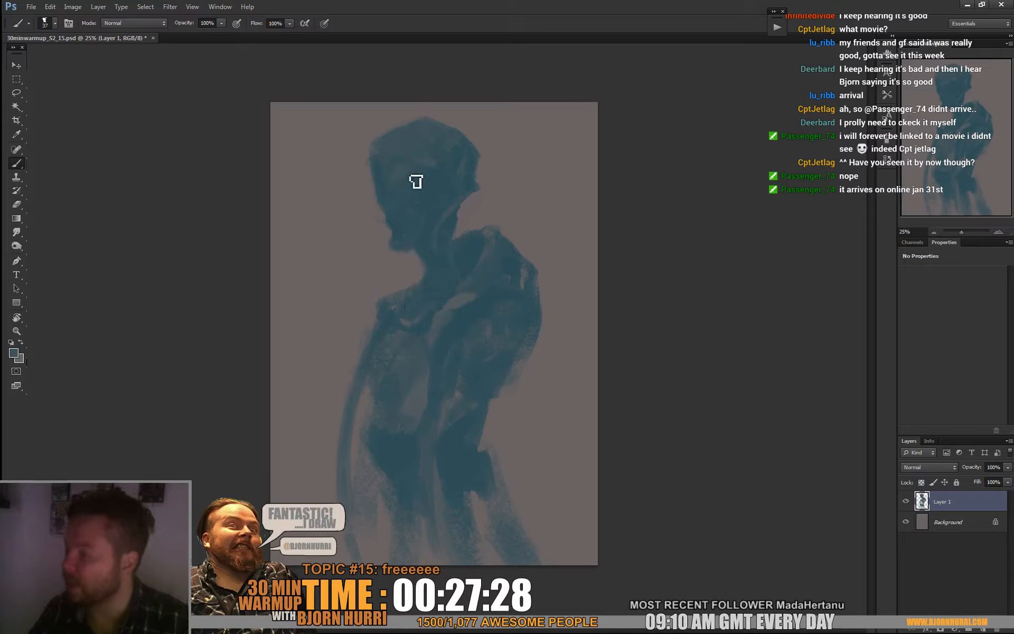
pyautogui.moveTo(402, 171)
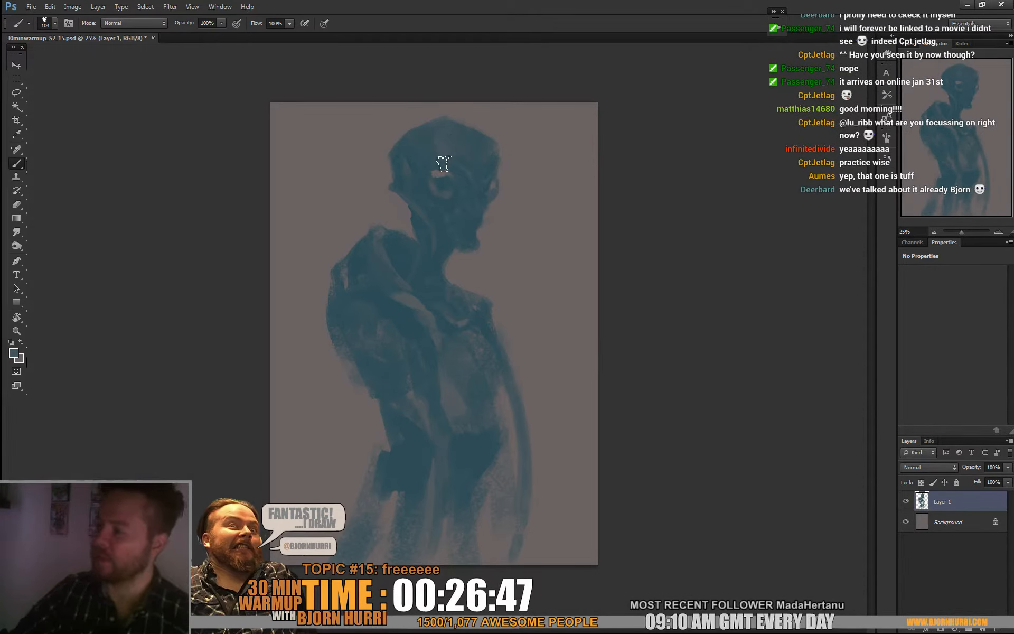
# Switch to a different brush preset for painting the eyes and facial details.
pyautogui.rightClick(444, 162)
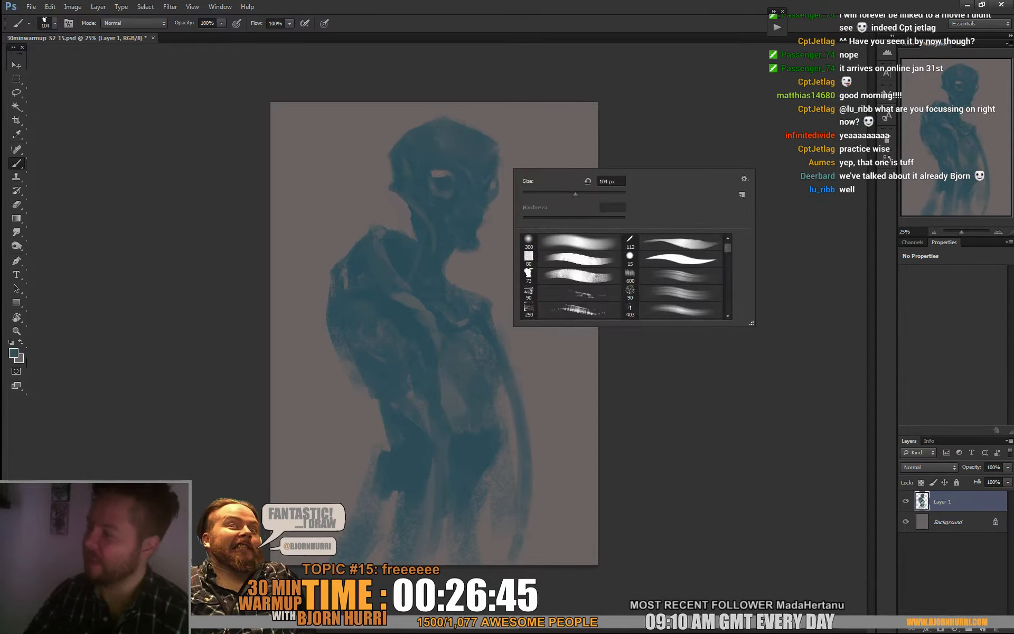
pyautogui.click(443, 189)
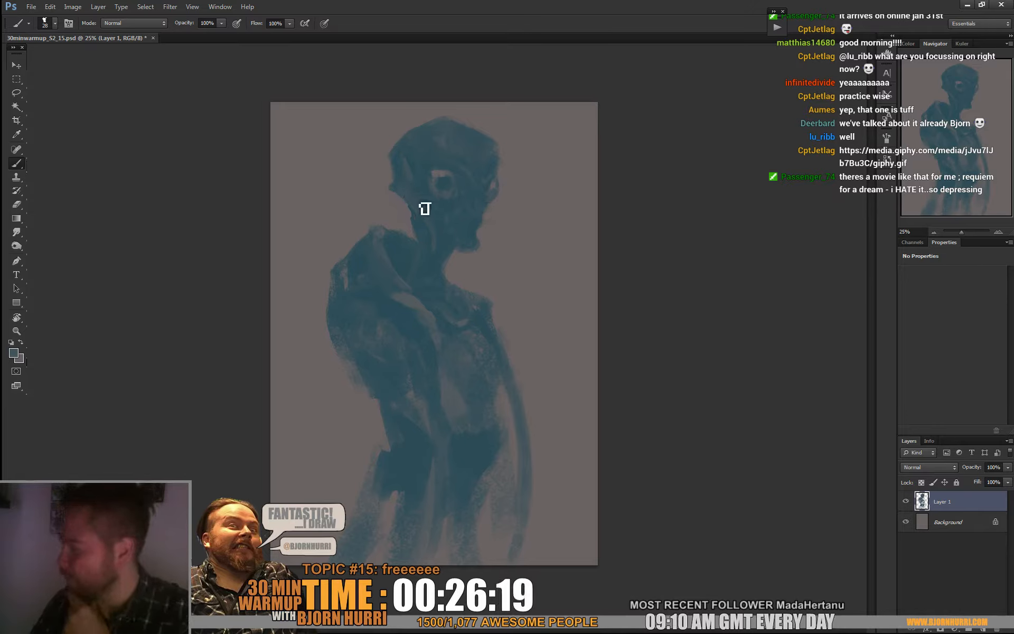
pyautogui.moveTo(439, 260)
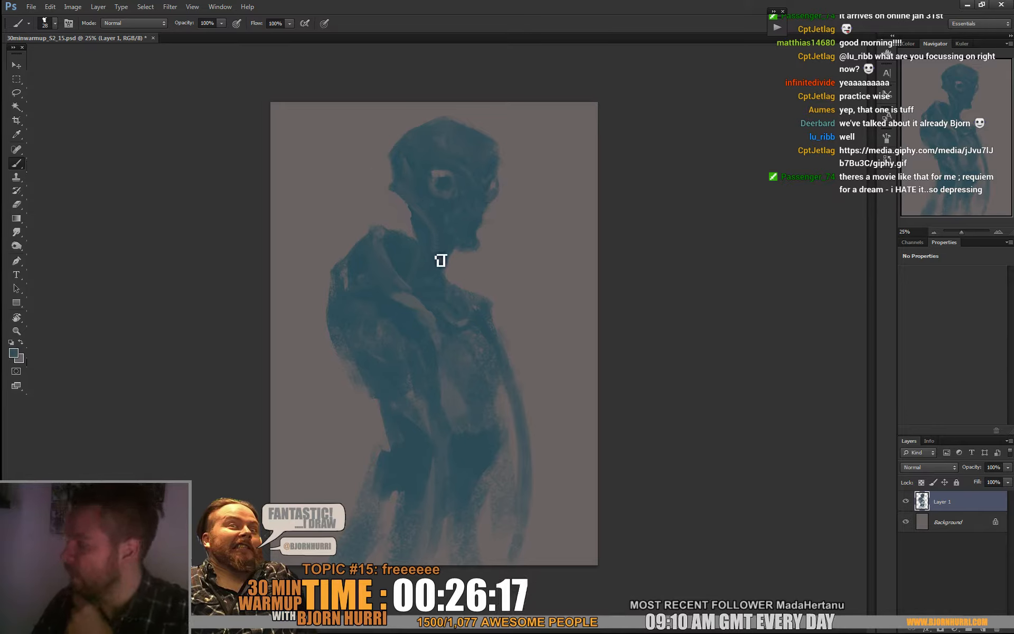
pyautogui.moveTo(473, 244)
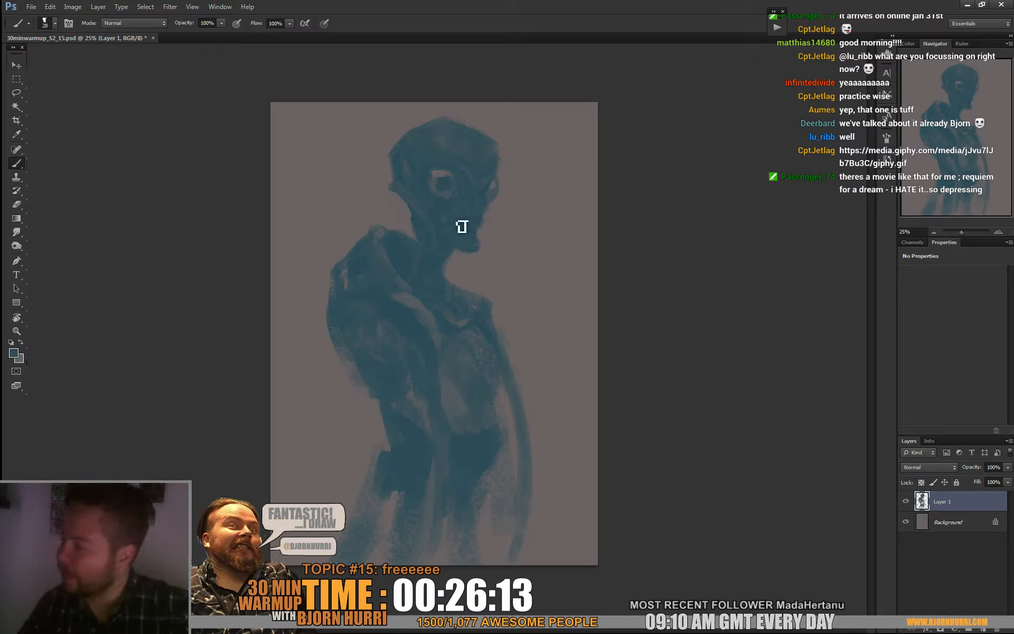
pyautogui.moveTo(462, 226)
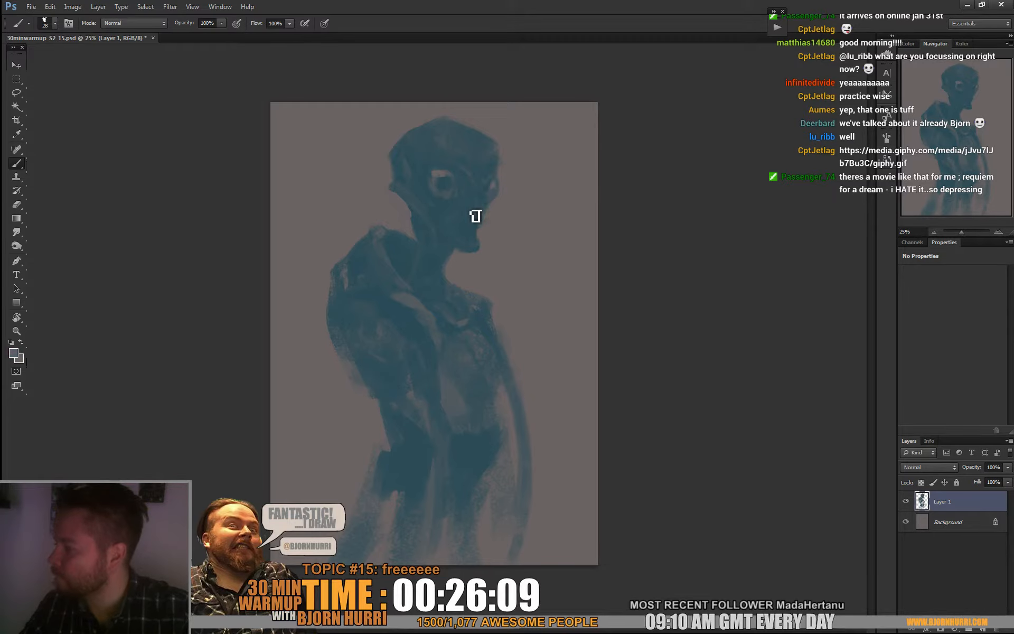
pyautogui.moveTo(481, 218)
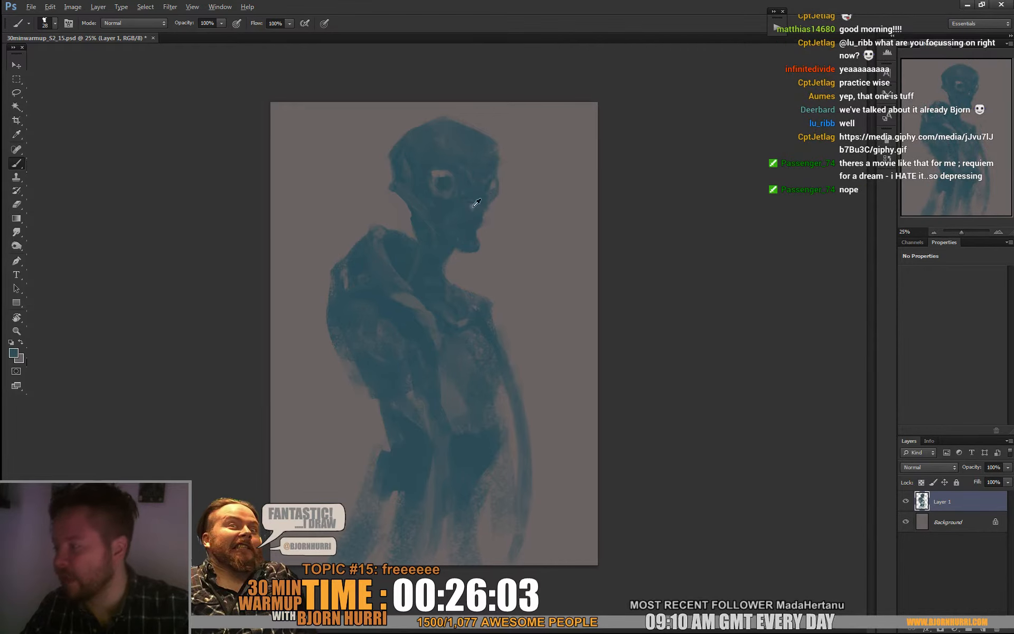
pyautogui.moveTo(459, 198)
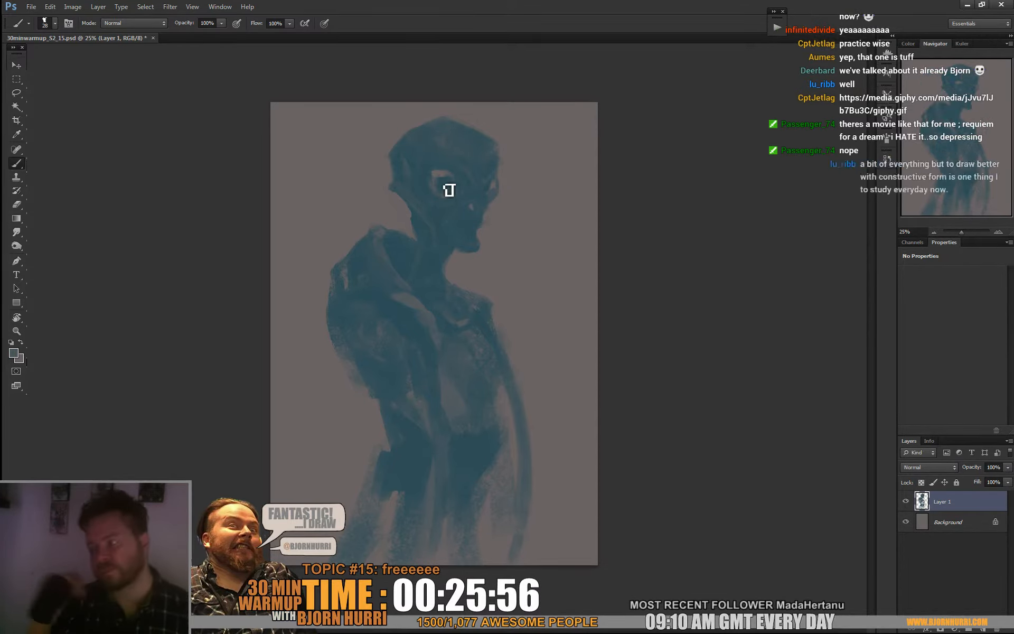
pyautogui.moveTo(644, 108)
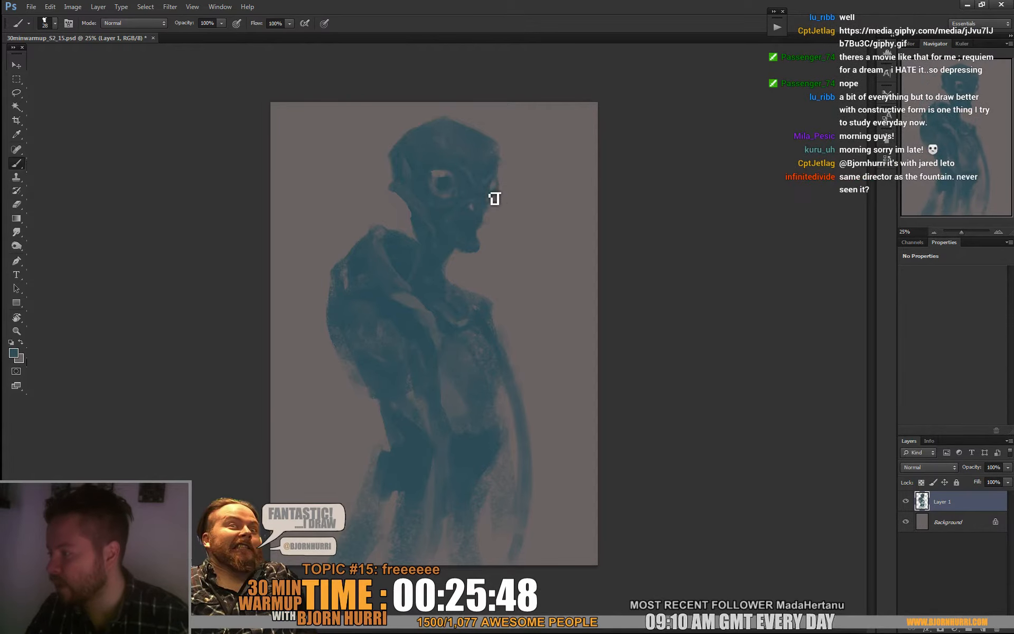
pyautogui.moveTo(734, 151)
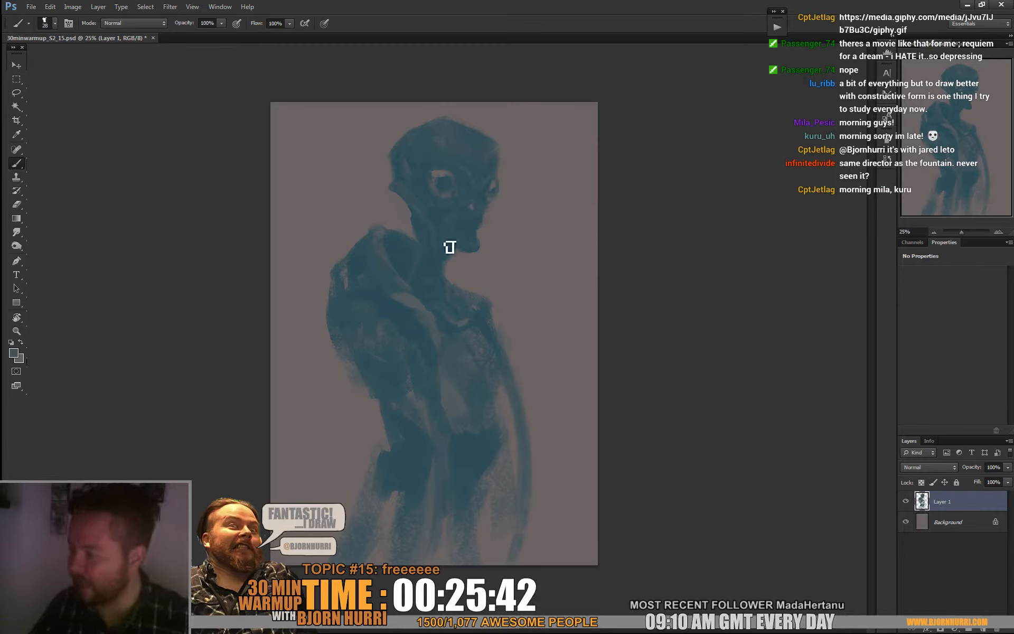
pyautogui.moveTo(493, 224)
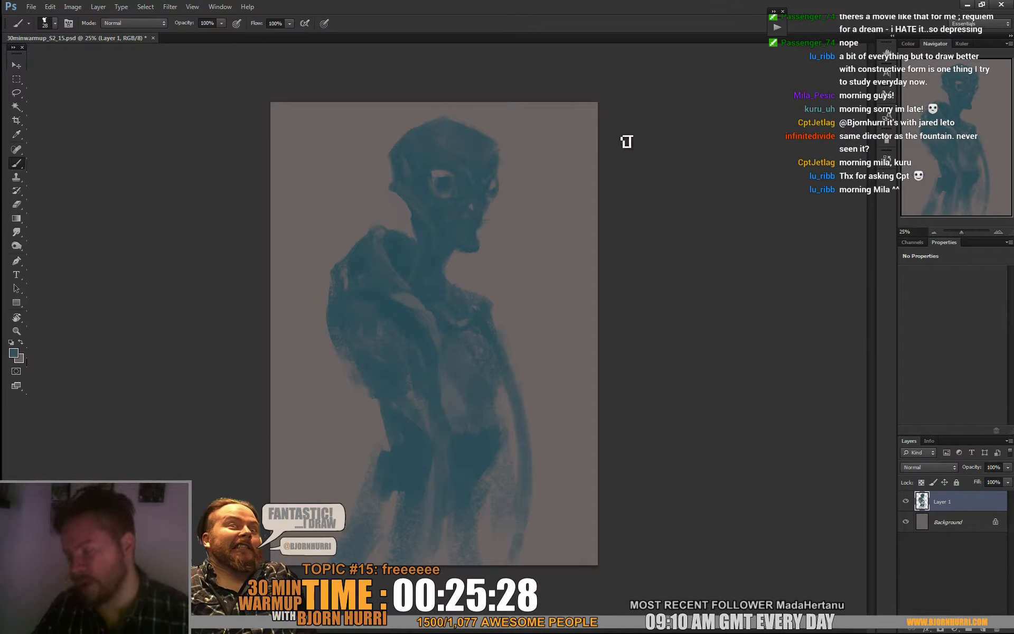
pyautogui.moveTo(419, 274)
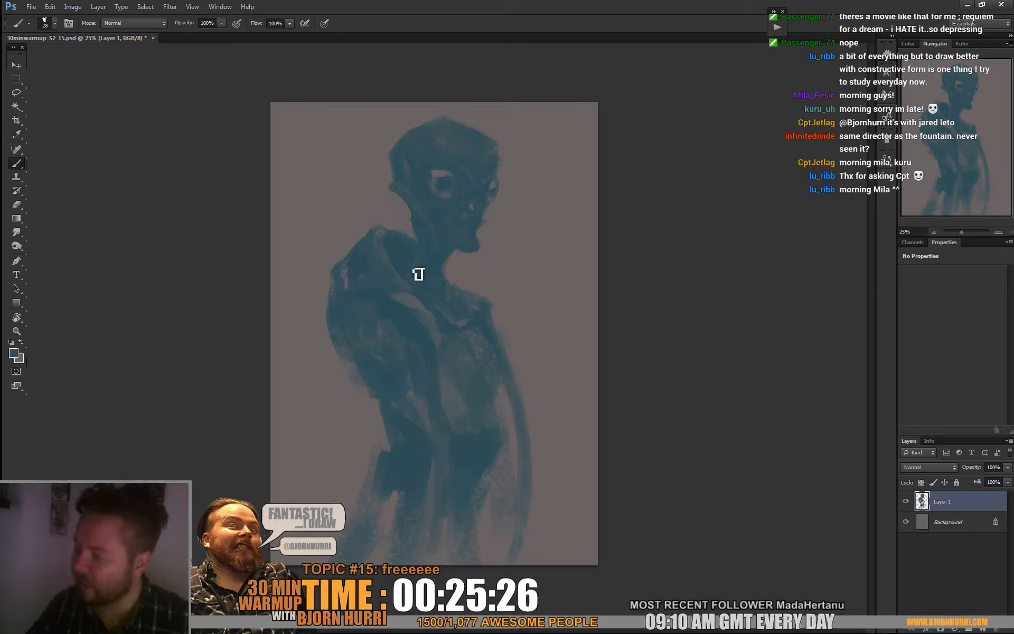
pyautogui.moveTo(442, 200)
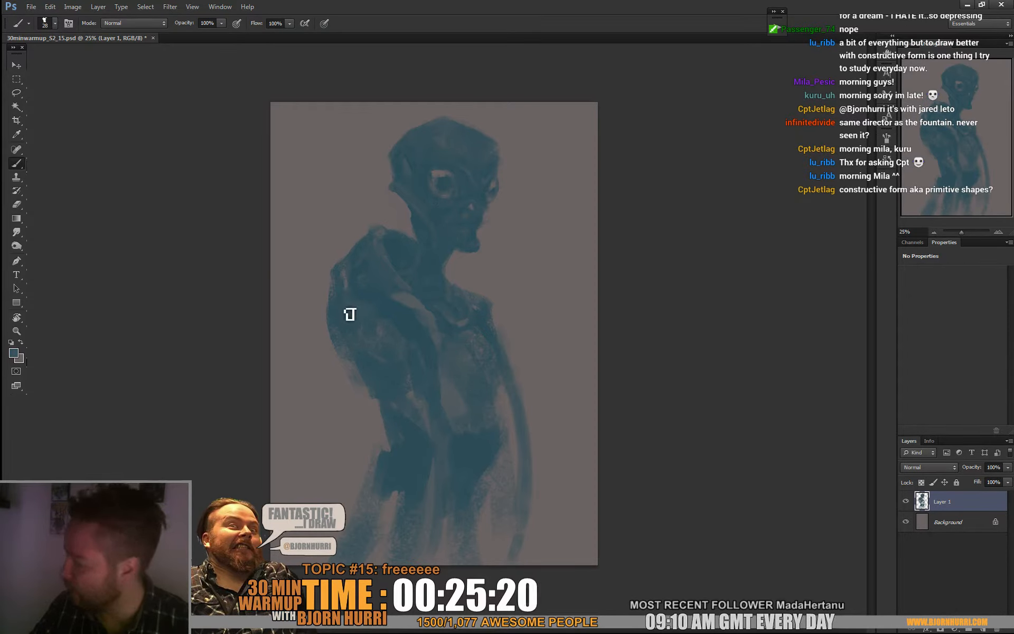
pyautogui.moveTo(387, 335)
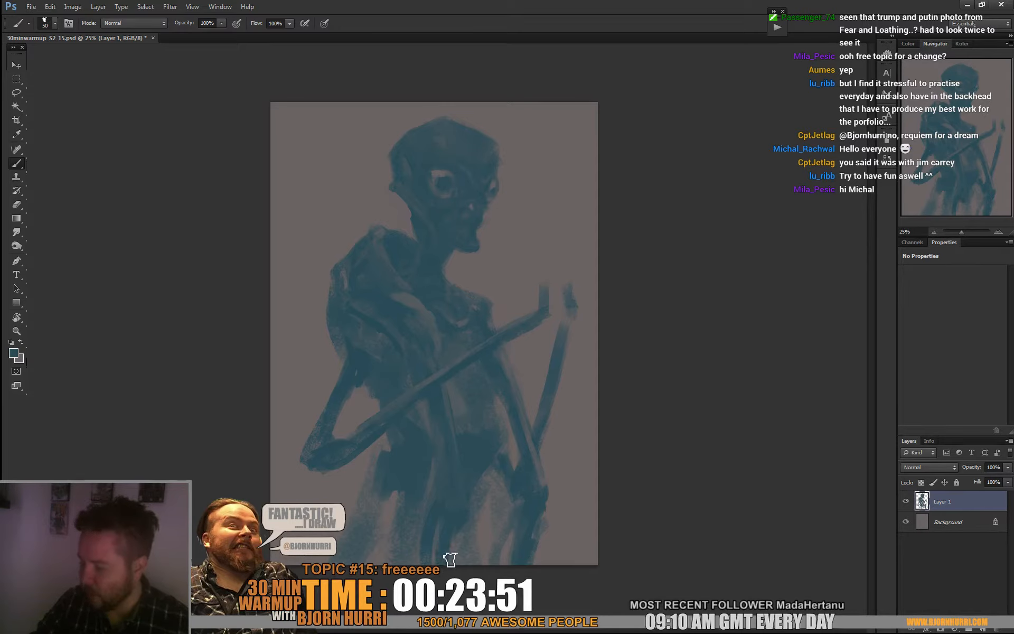
pyautogui.moveTo(427, 550)
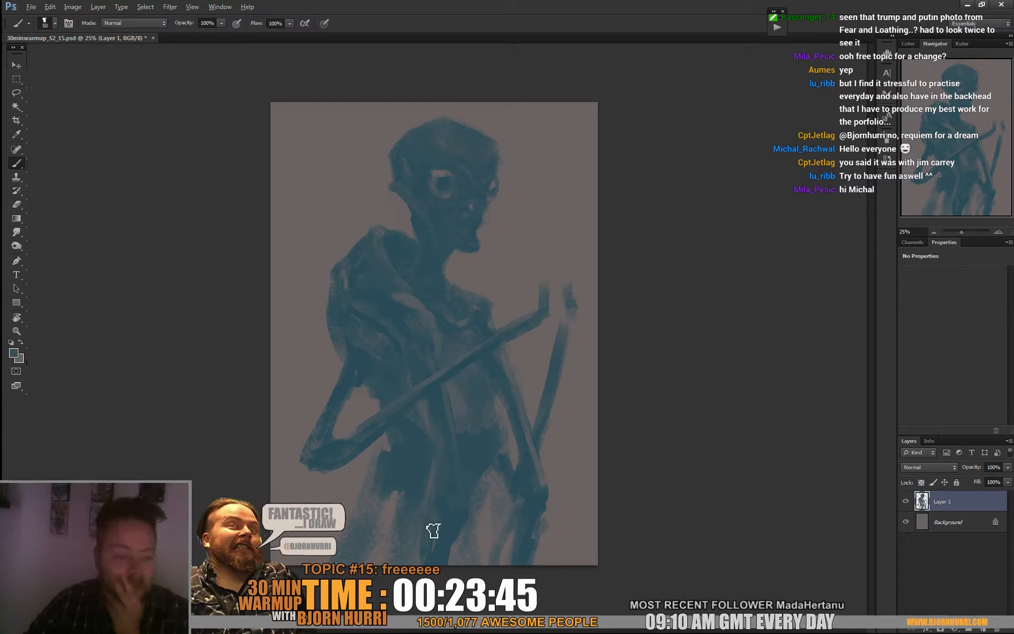
pyautogui.moveTo(414, 469)
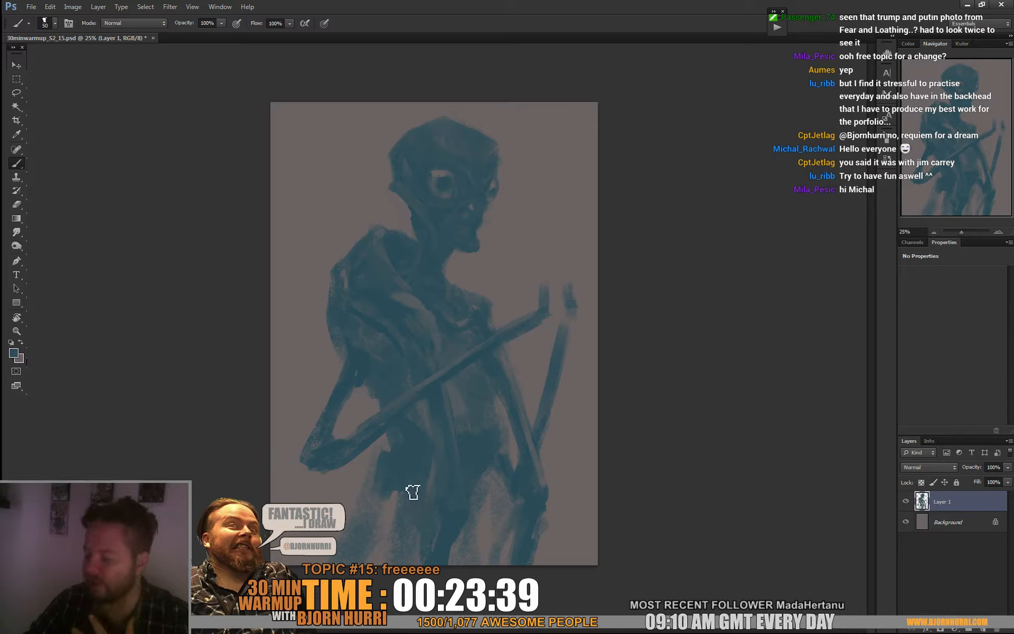
pyautogui.moveTo(408, 543)
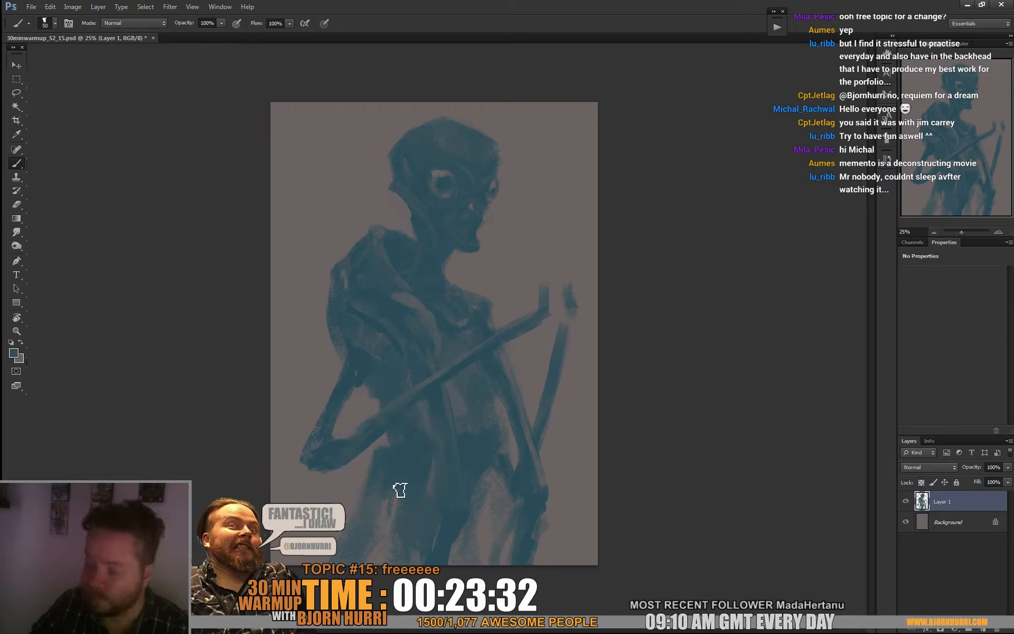
pyautogui.moveTo(399, 462)
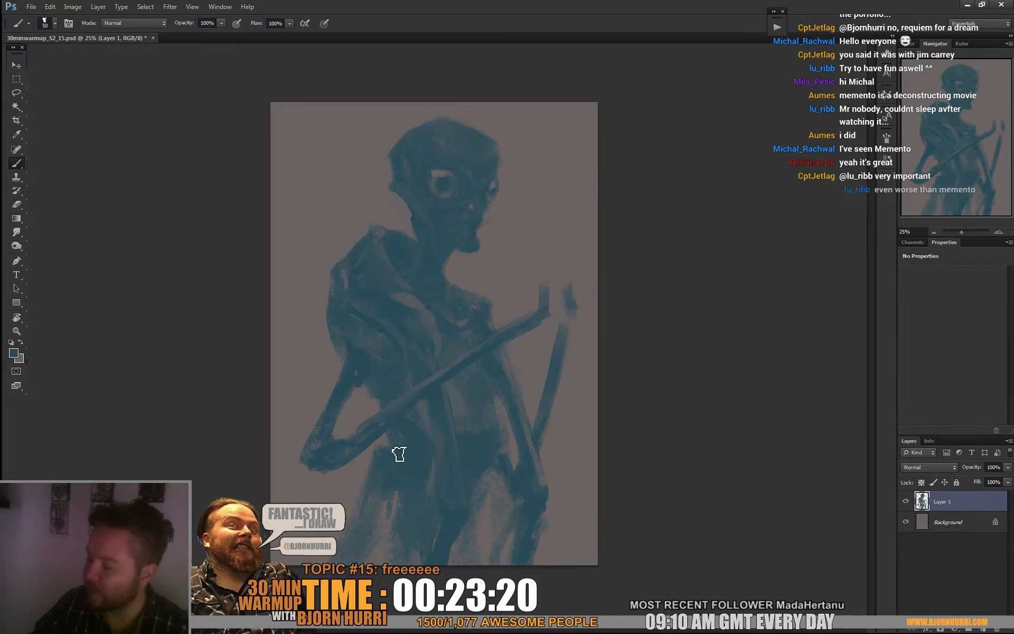
pyautogui.moveTo(405, 450)
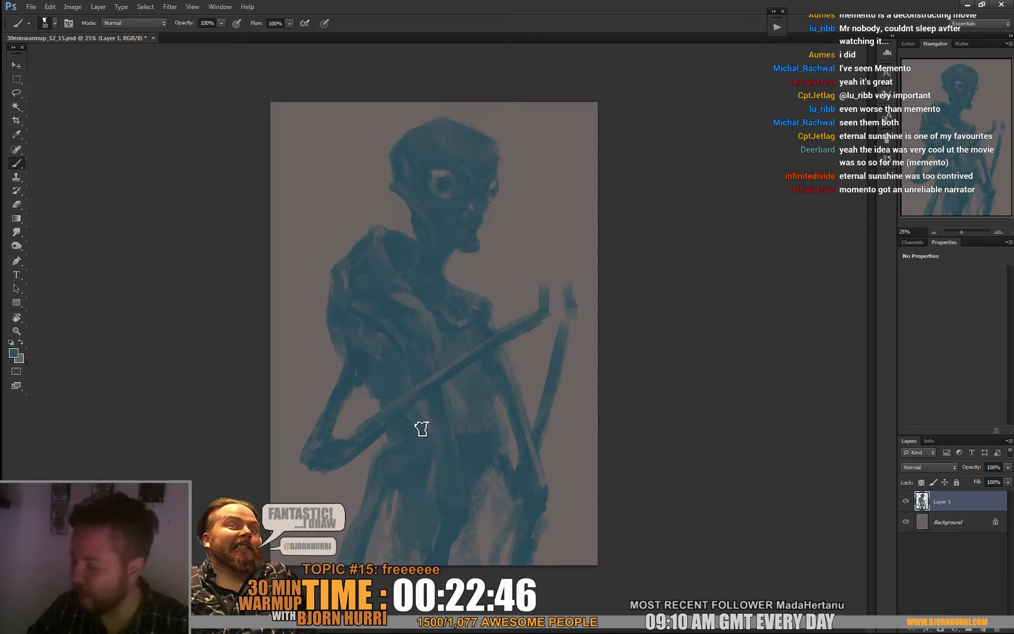
pyautogui.moveTo(444, 388)
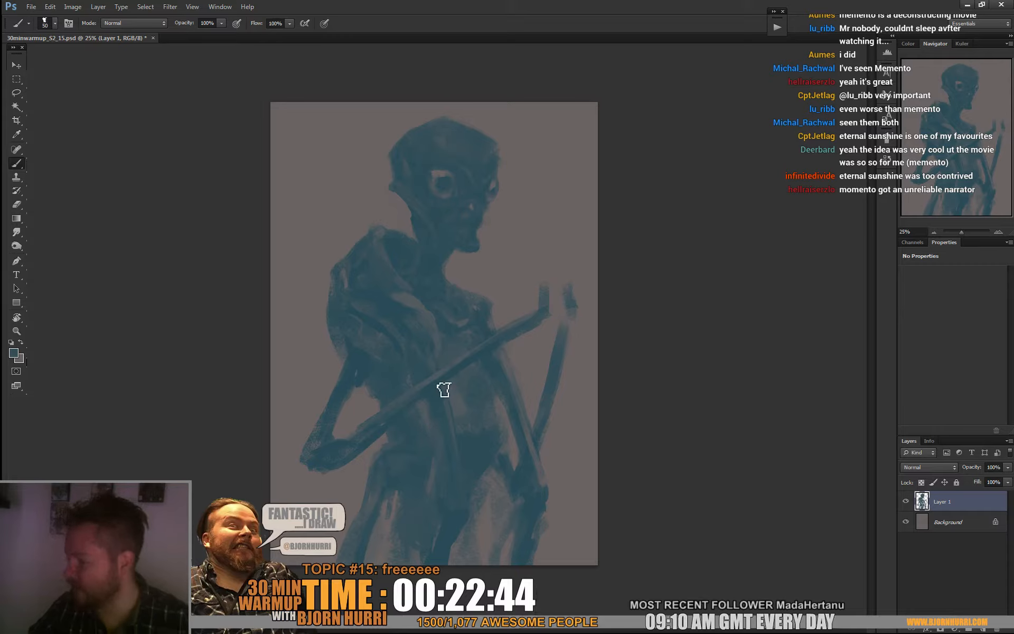
pyautogui.moveTo(454, 460)
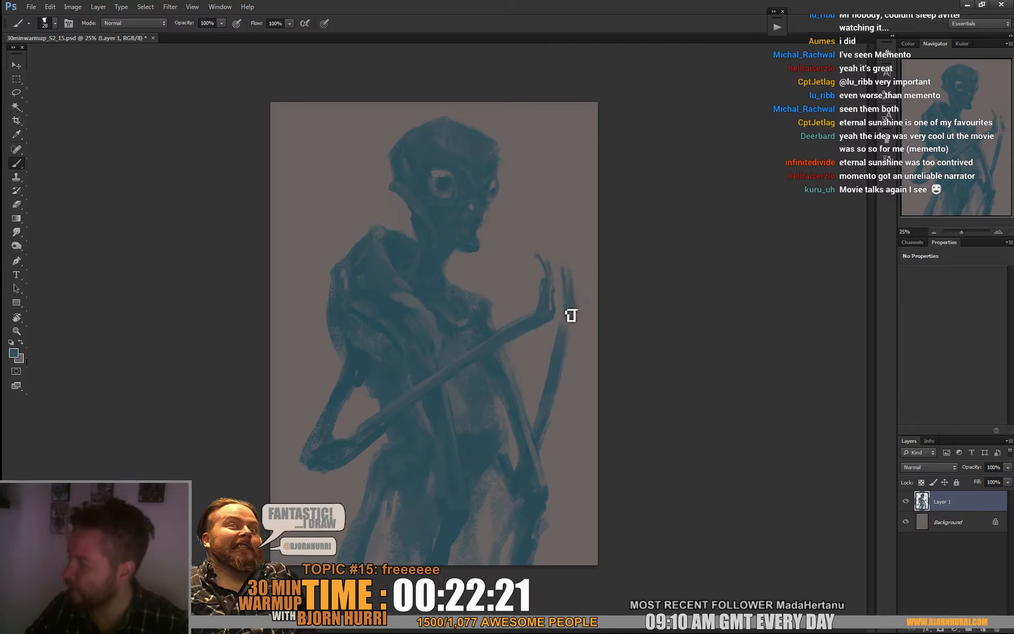
pyautogui.moveTo(570, 332)
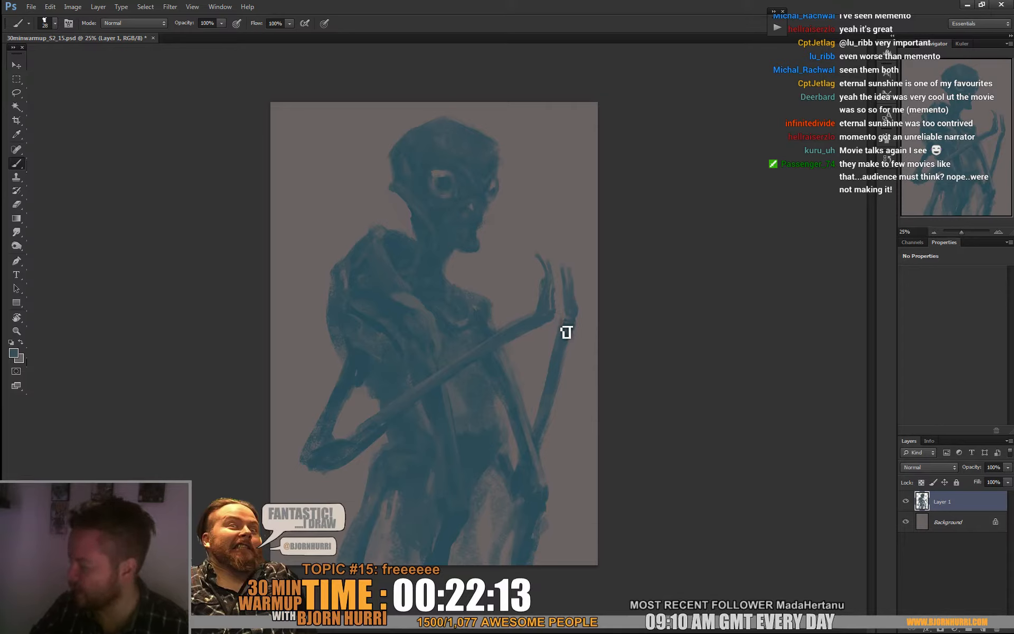
pyautogui.moveTo(550, 399)
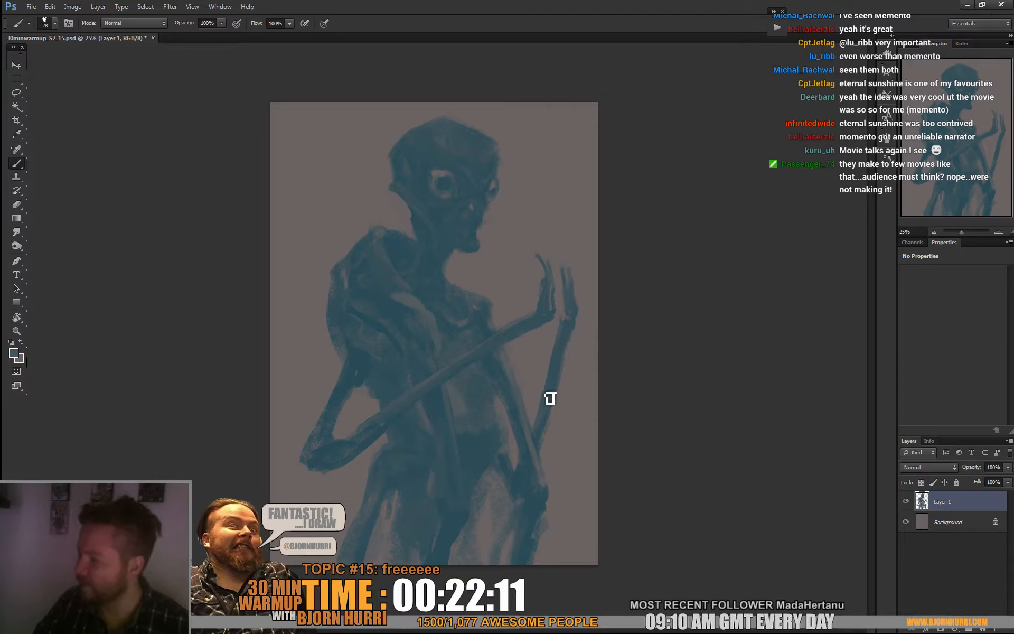
pyautogui.moveTo(540, 413)
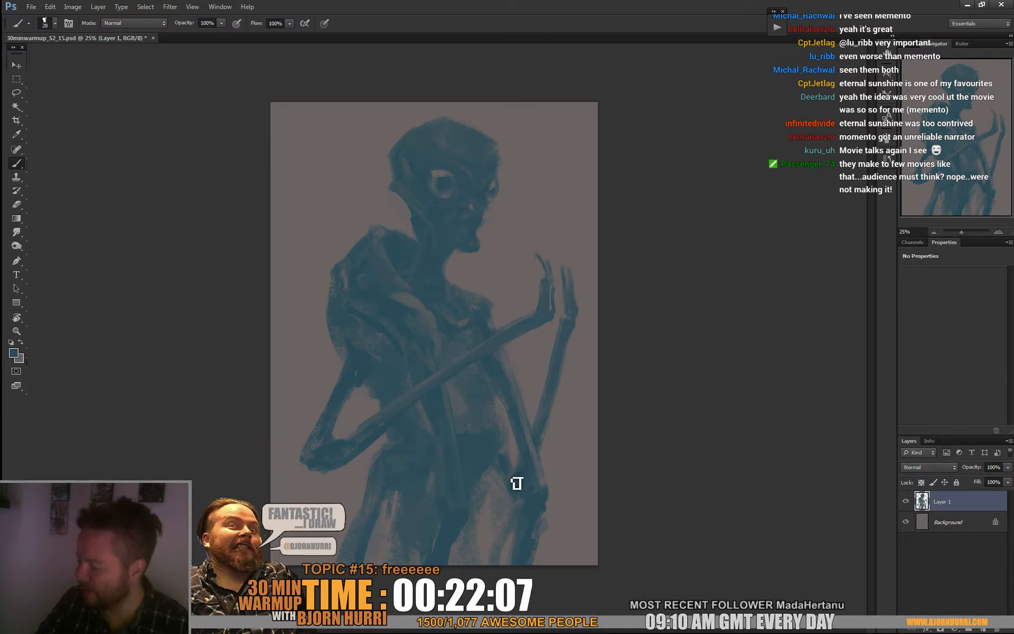
pyautogui.moveTo(516, 441)
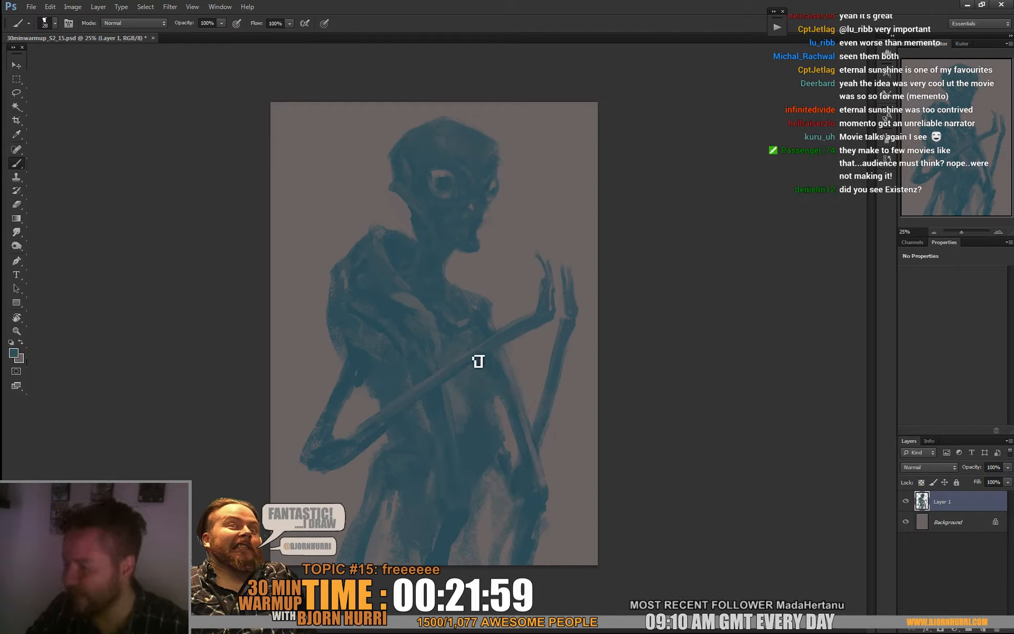
pyautogui.moveTo(487, 312)
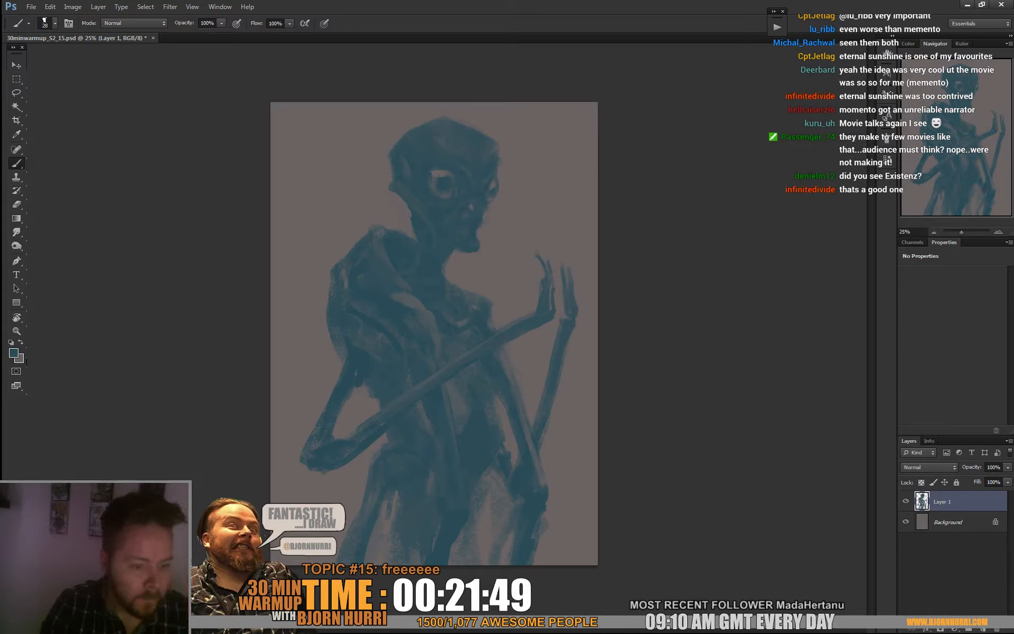
pyautogui.moveTo(859, 501)
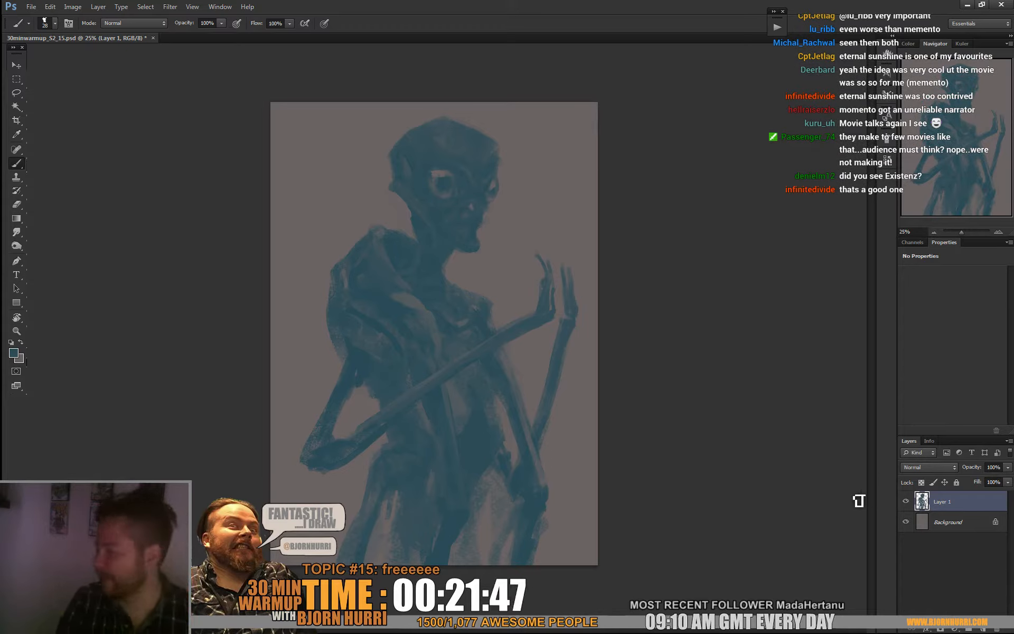
# Add Layer 2 in Color Dodge, paint soft glow, and shift its hue to warm salmon-red.
pyautogui.click(929, 467)
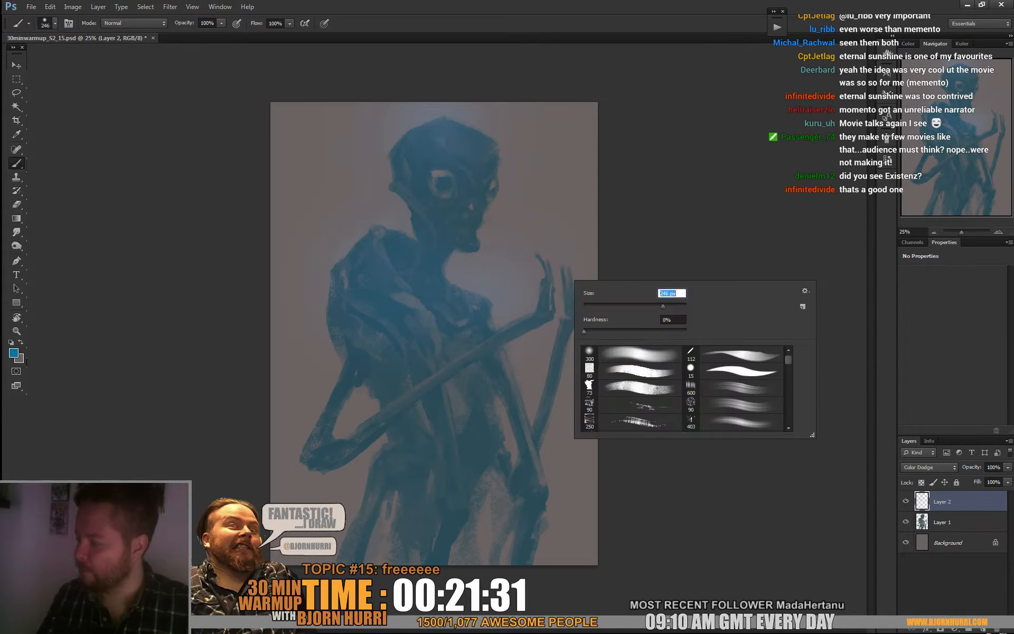
pyautogui.click(376, 408)
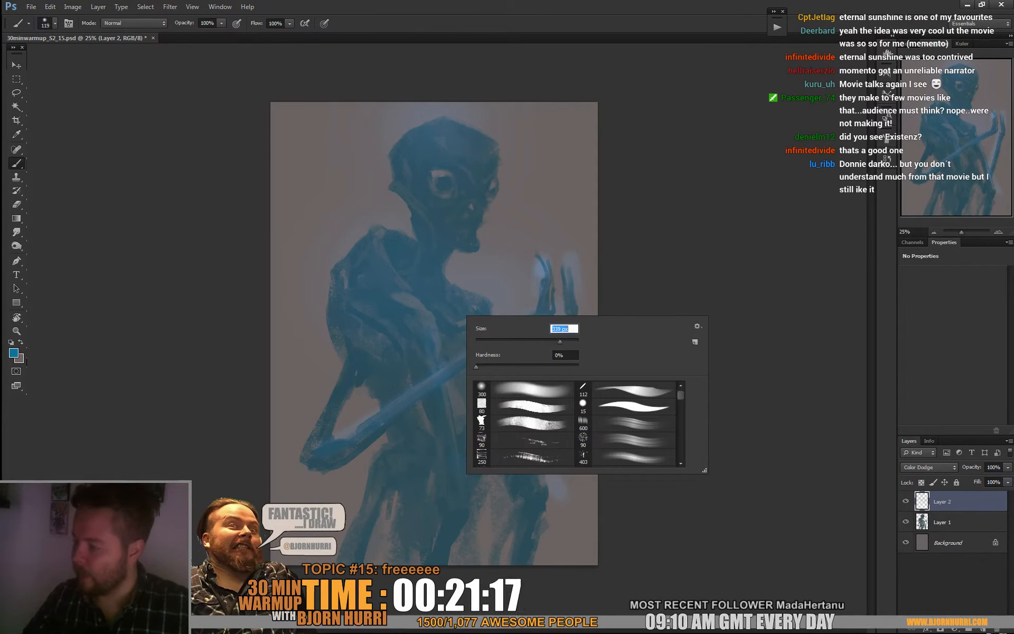
pyautogui.click(364, 188)
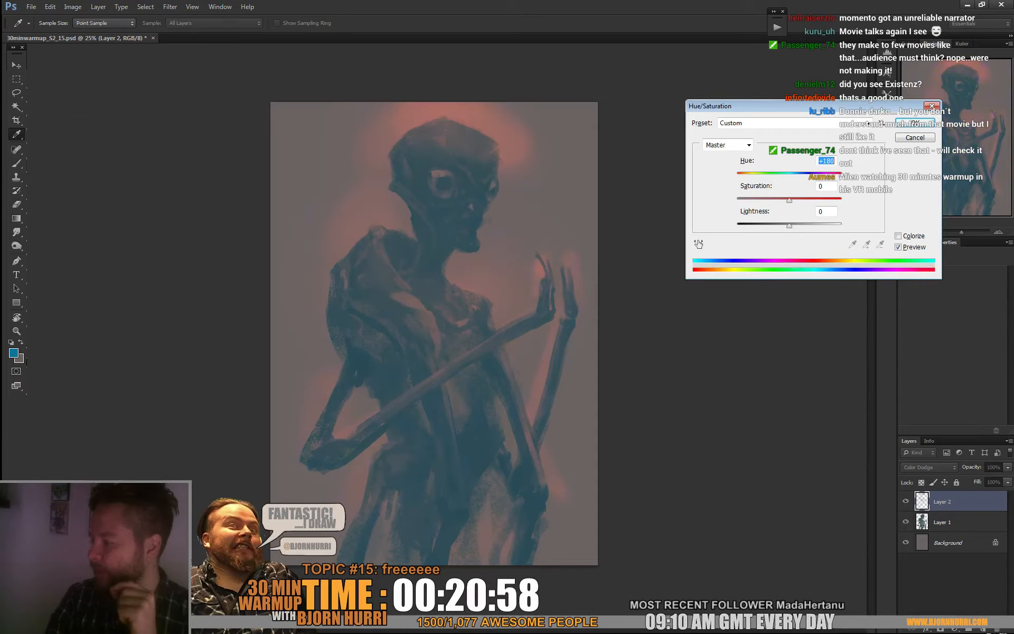
pyautogui.click(913, 138)
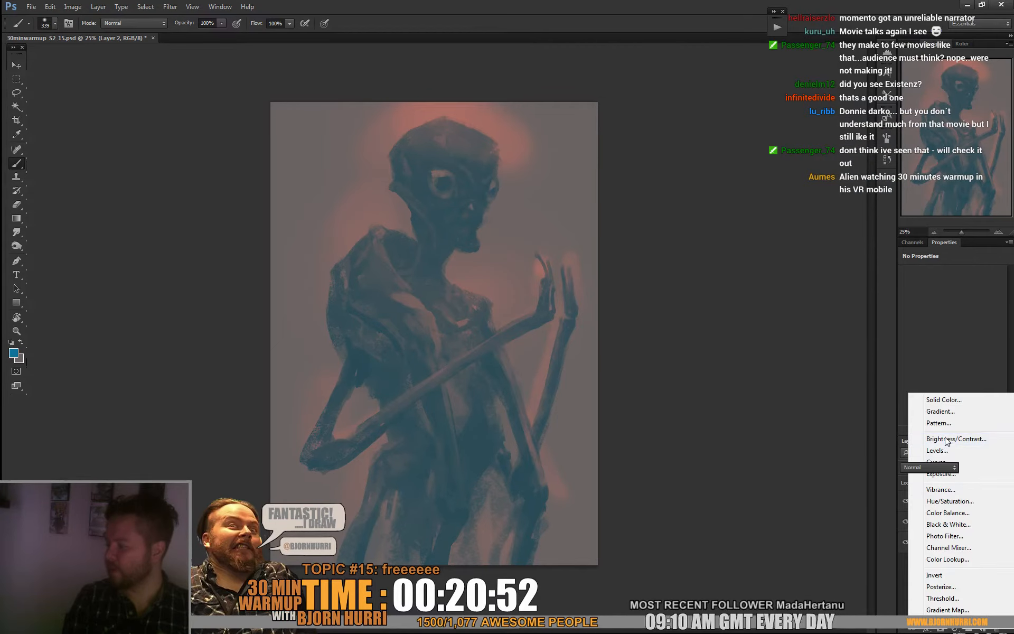
# Add a Brightness/Contrast adjustment layer set to 42 brightness and 50 contrast.
pyautogui.click(957, 439)
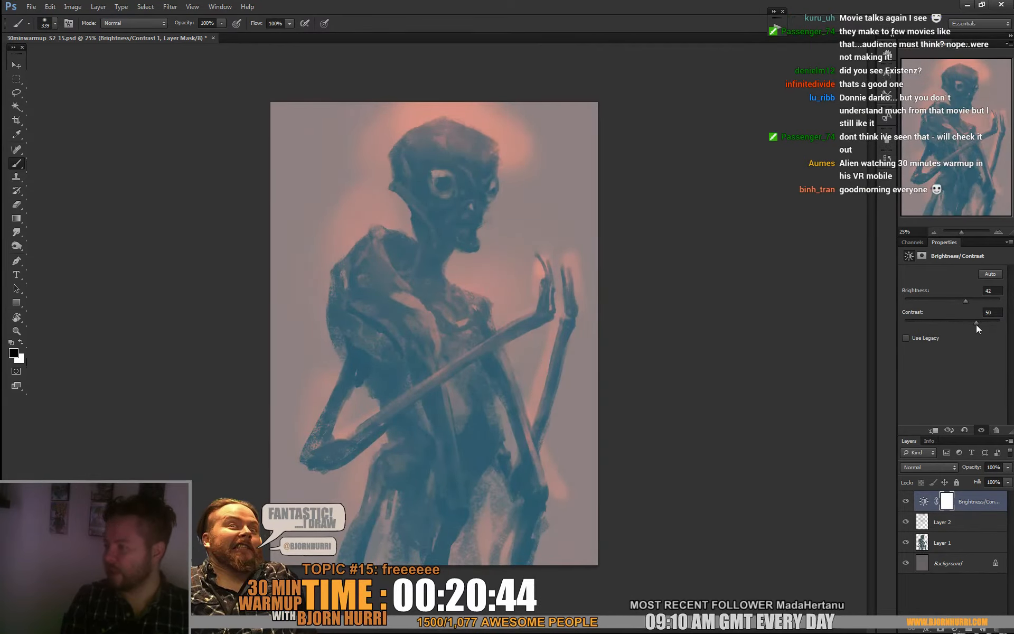
pyautogui.click(933, 430)
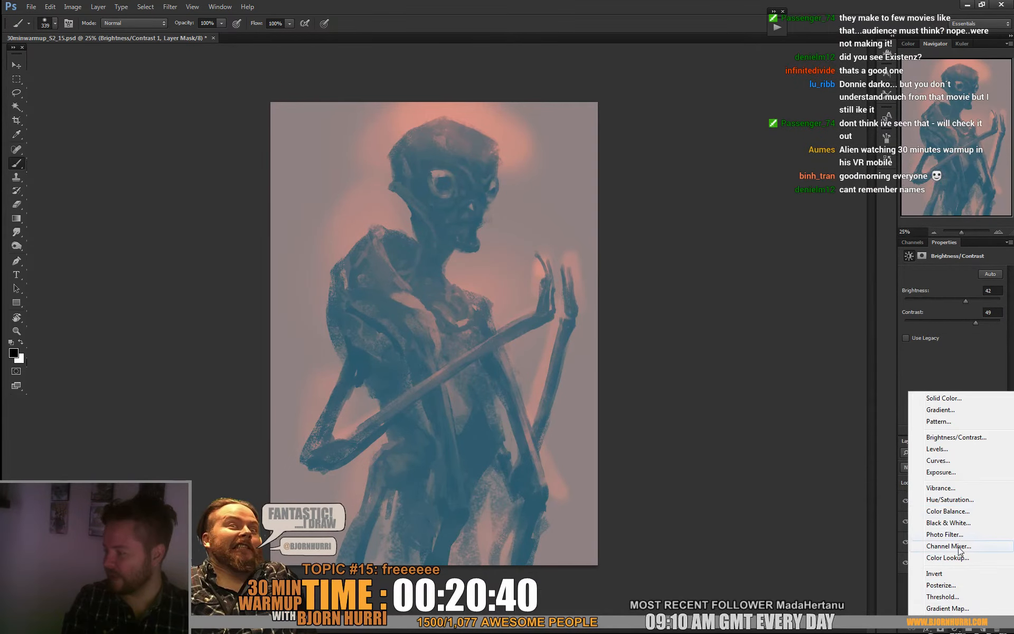
# Add a Color Lookup adjustment layer using the Crisp_Warm 3DLUT preset.
pyautogui.click(948, 558)
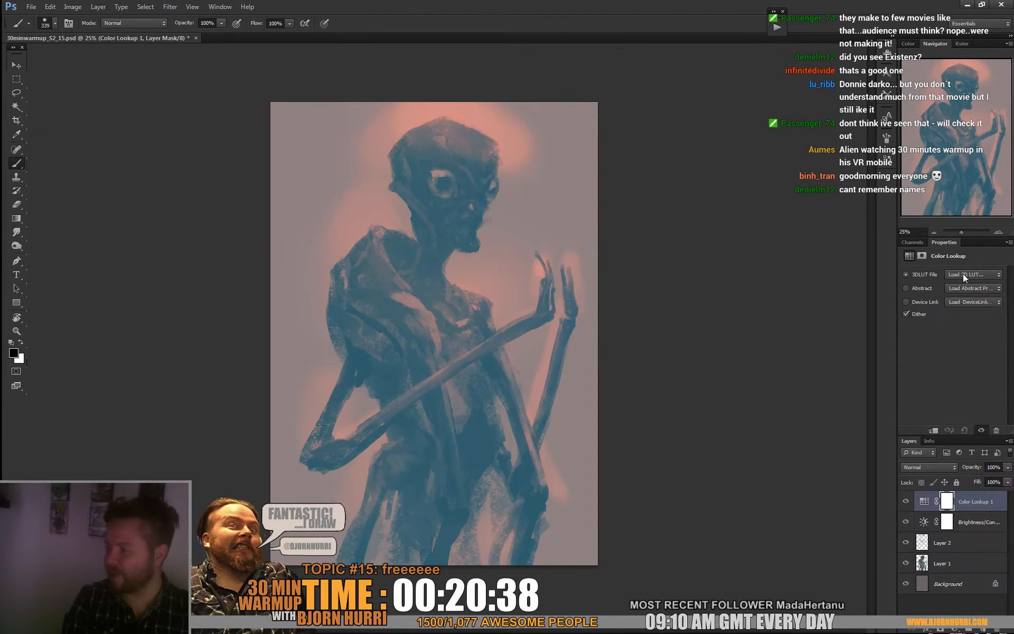
pyautogui.click(973, 274)
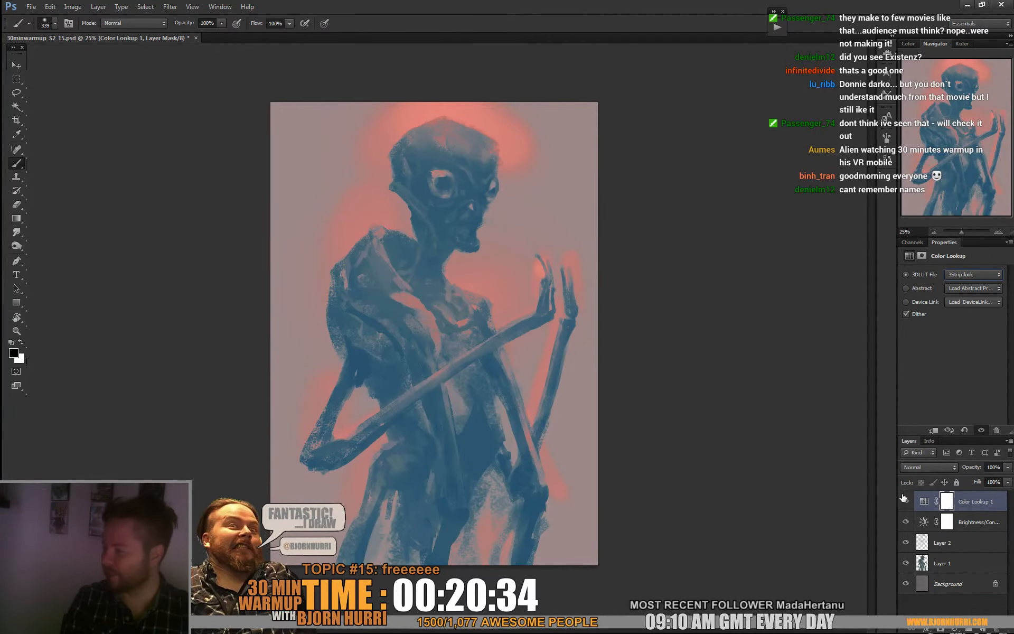
pyautogui.click(904, 502)
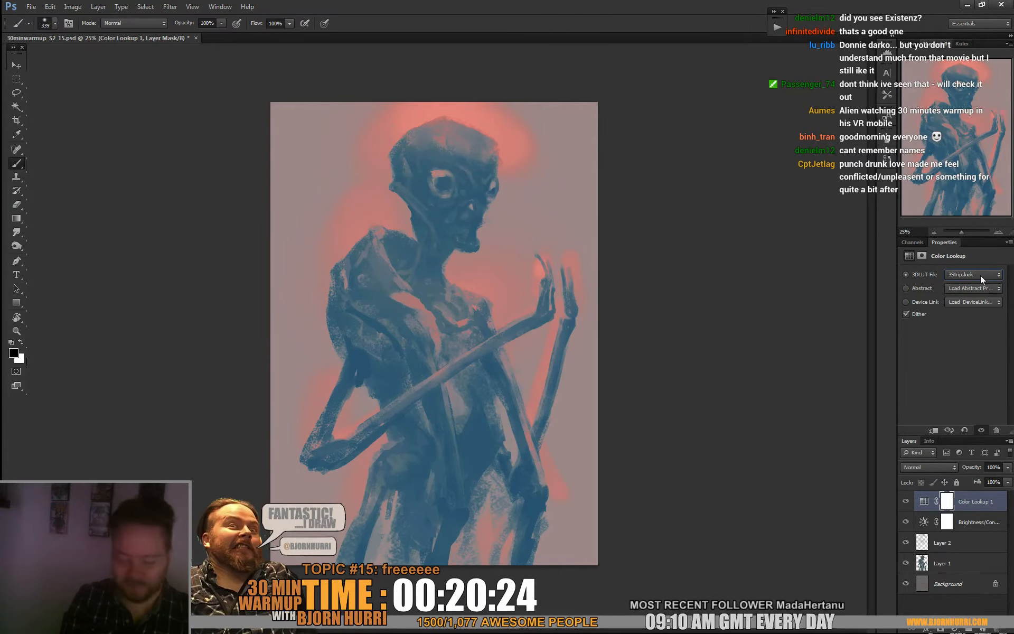
pyautogui.click(973, 275)
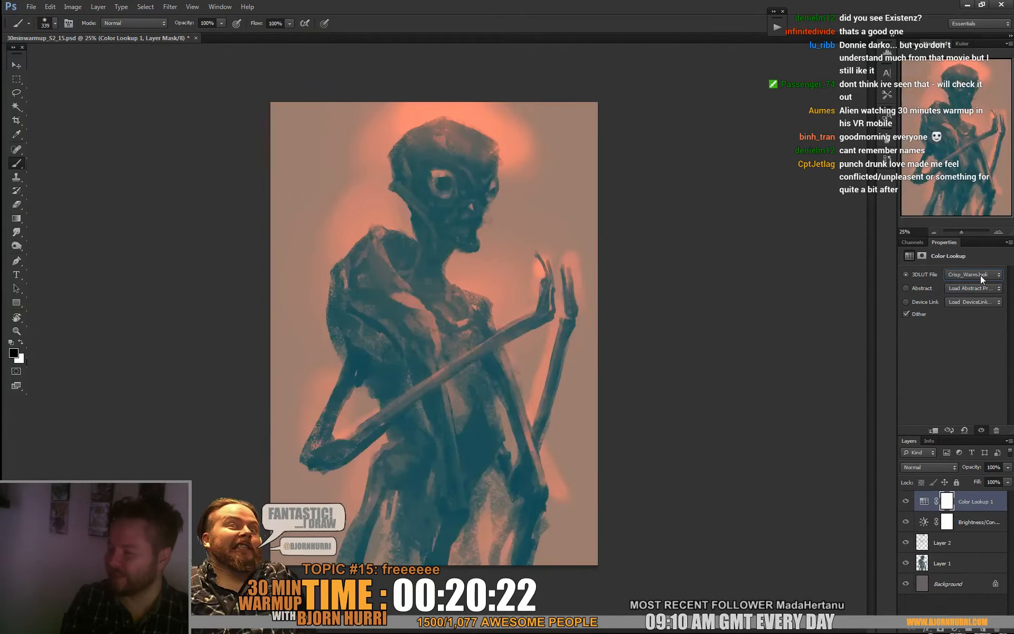
pyautogui.click(972, 275)
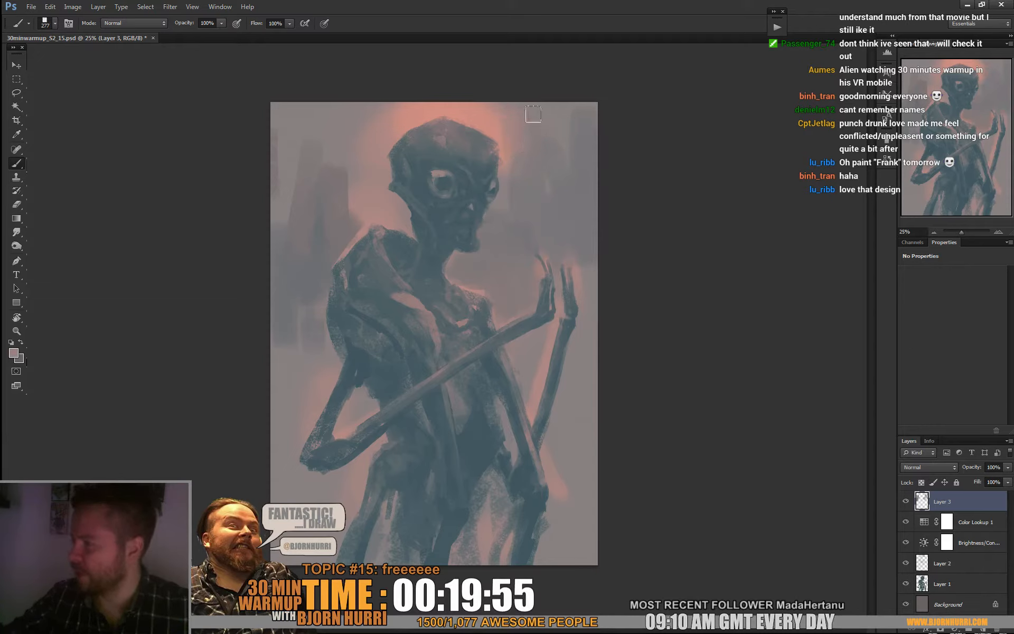
pyautogui.moveTo(574, 317)
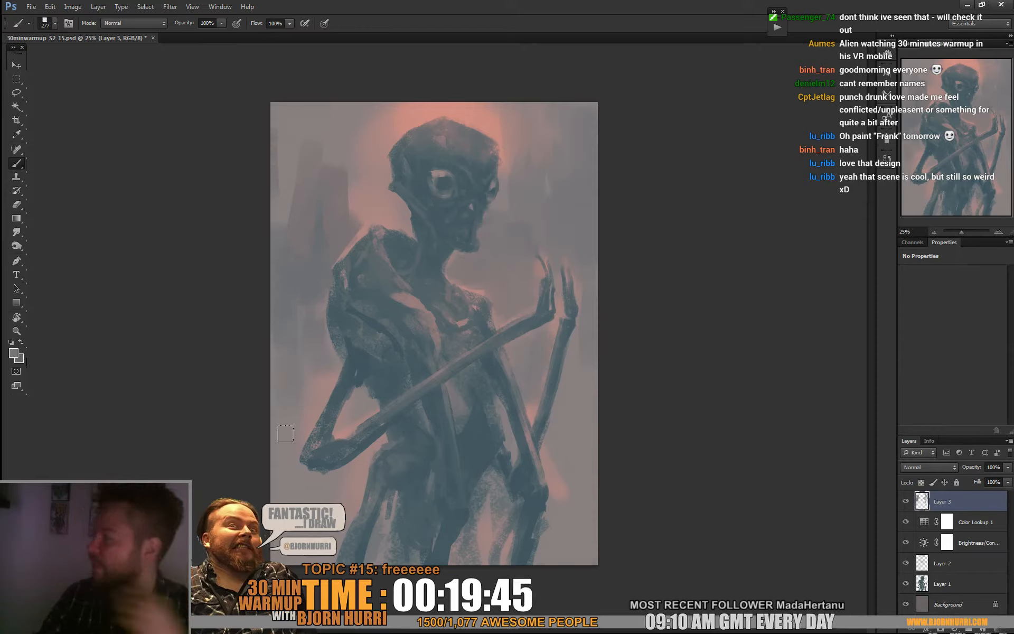
pyautogui.moveTo(356, 154)
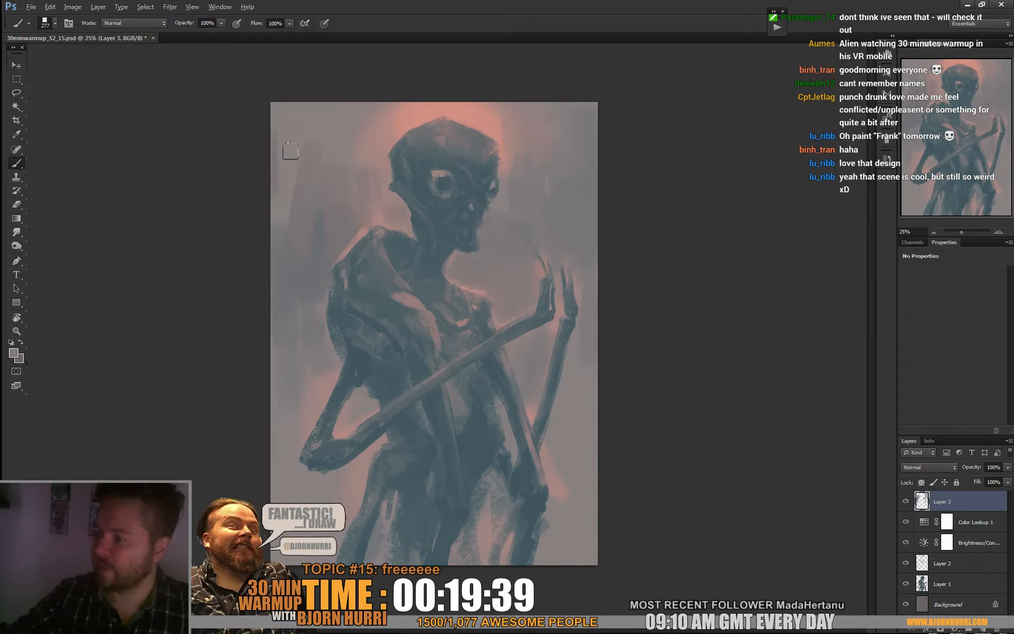
pyautogui.moveTo(336, 143)
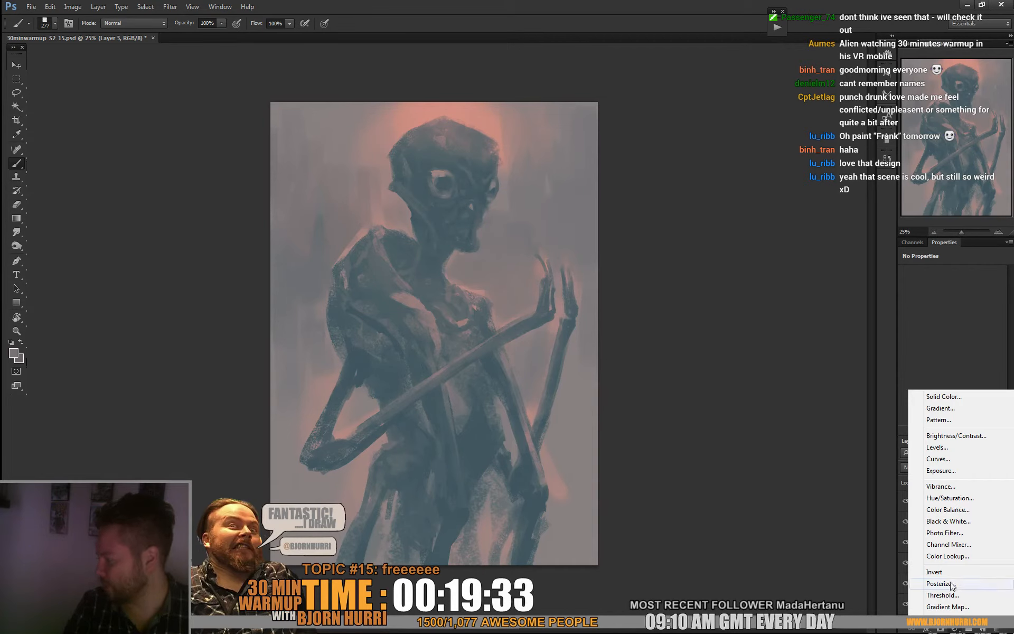
# Add a Posterize adjustment blended by Luminosity, then a Levels adjustment above it.
pyautogui.click(940, 584)
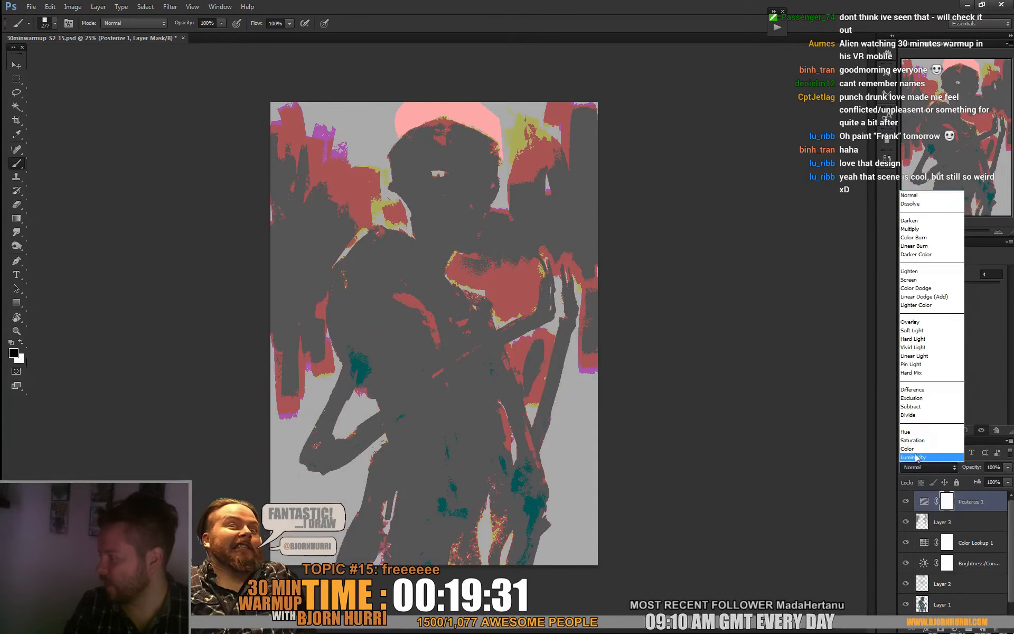
pyautogui.click(907, 449)
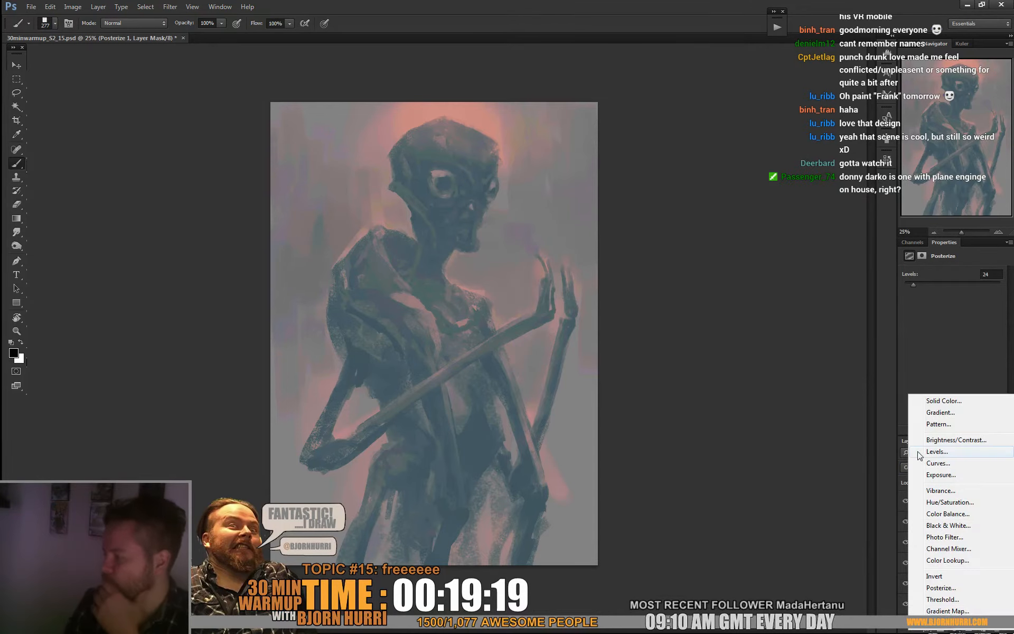
pyautogui.click(936, 451)
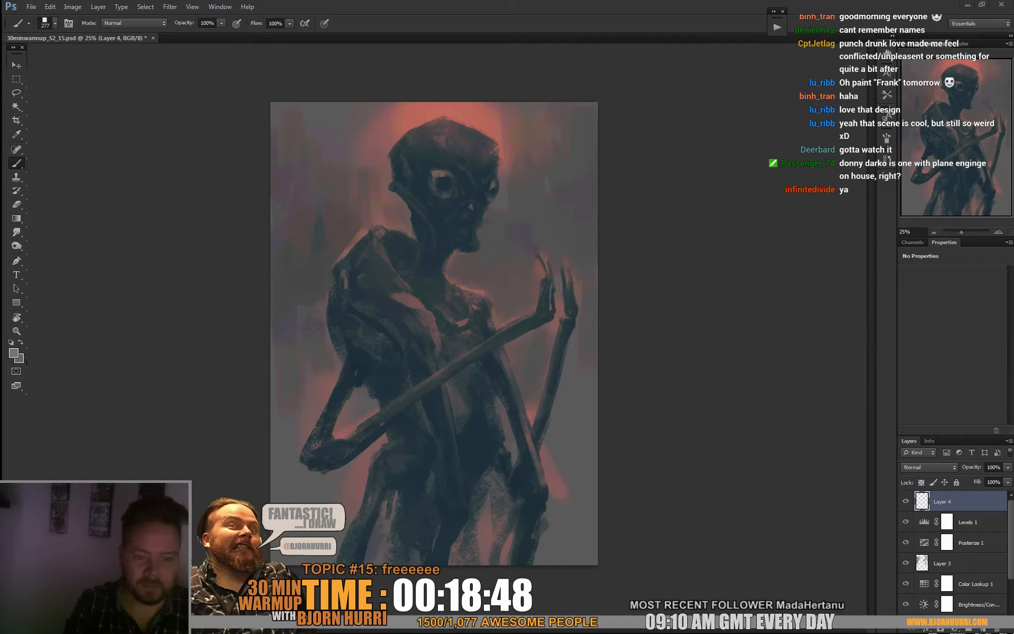
# Lay a reddish gradient on Layer 4 in Linear Dodge (Add) at 42% fill, with a new layer above.
pyautogui.click(15, 219)
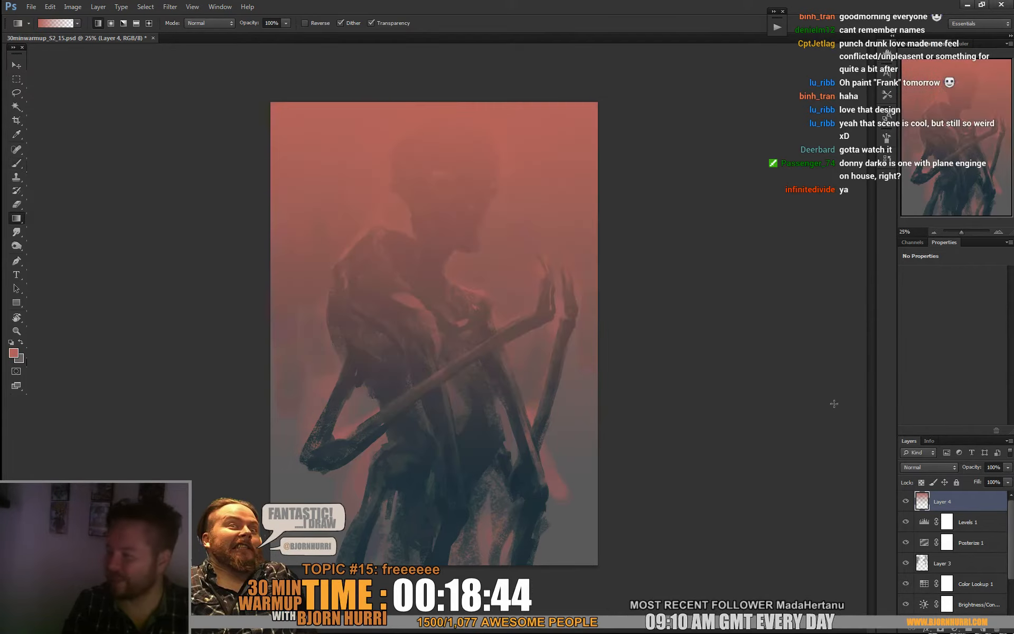
pyautogui.click(928, 467)
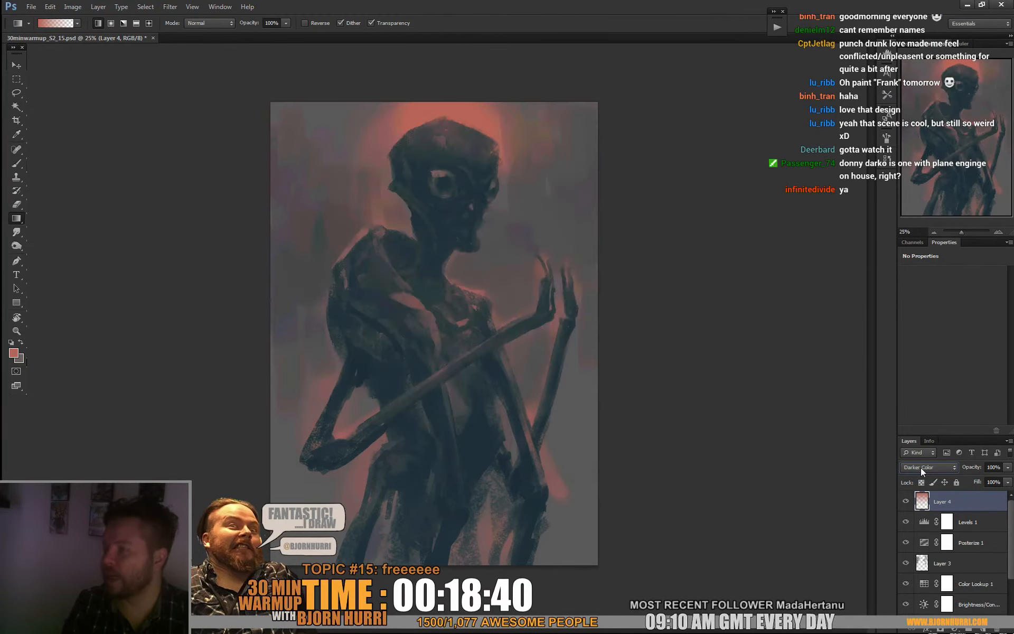
pyautogui.click(929, 467)
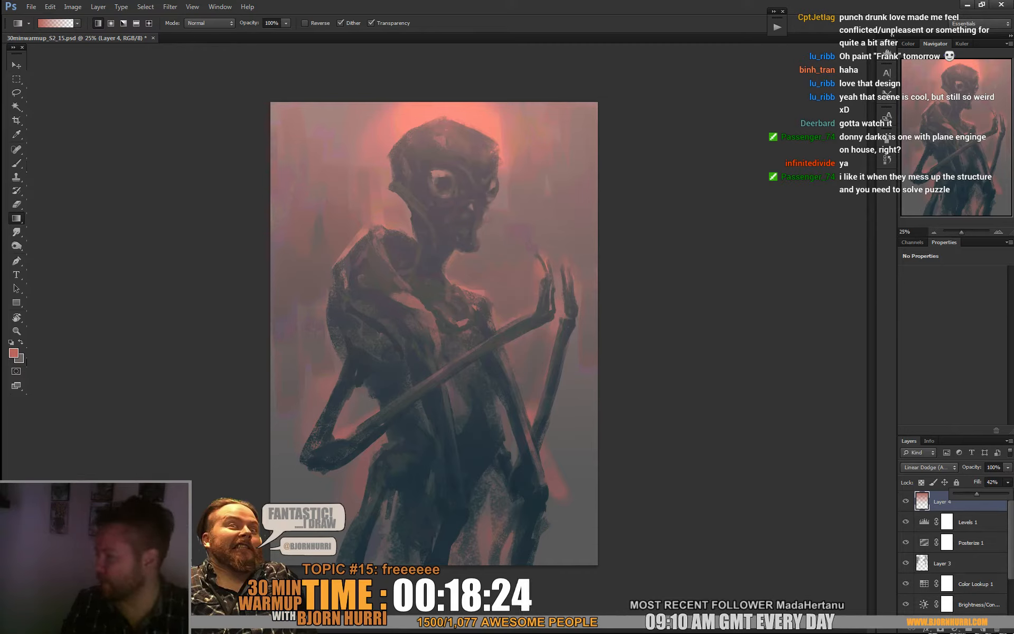
pyautogui.click(928, 467)
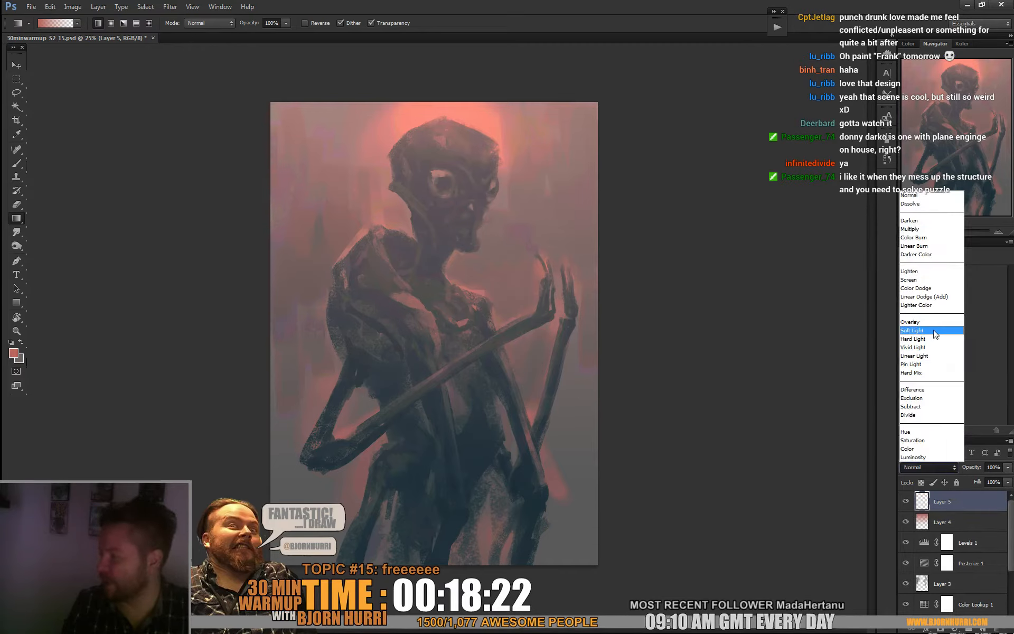
# Set Layer 5 to Overlay and paint warm peach light with an adjusted brush.
pyautogui.click(912, 321)
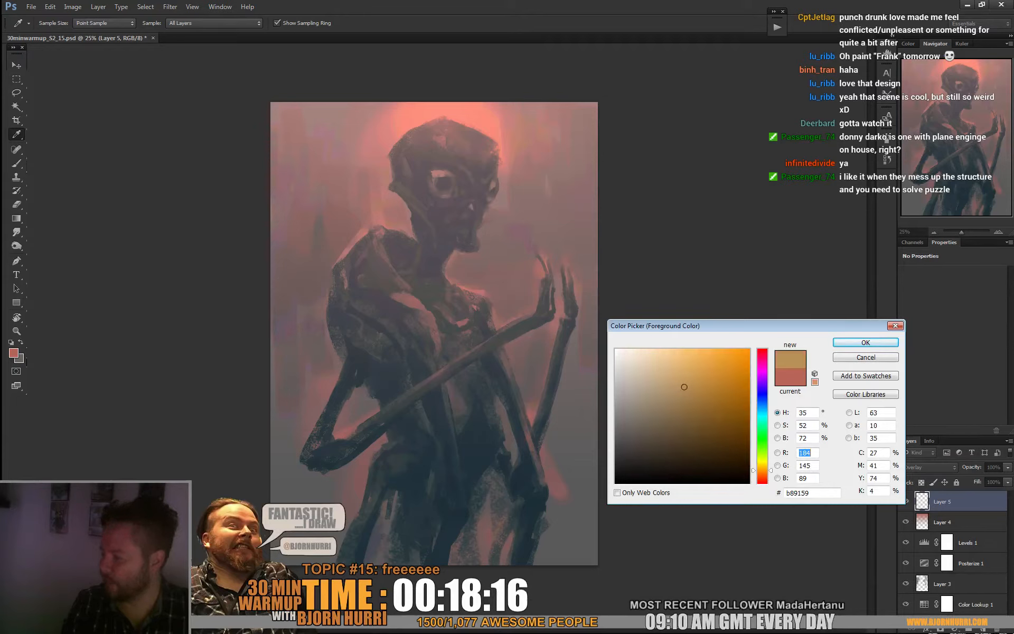
pyautogui.click(865, 342)
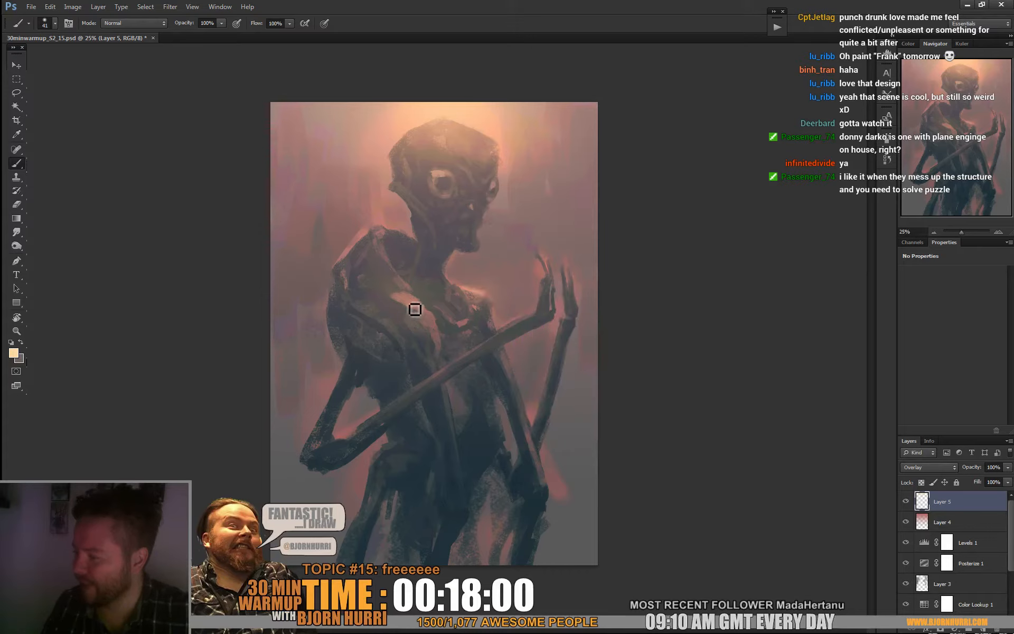
pyautogui.moveTo(348, 445)
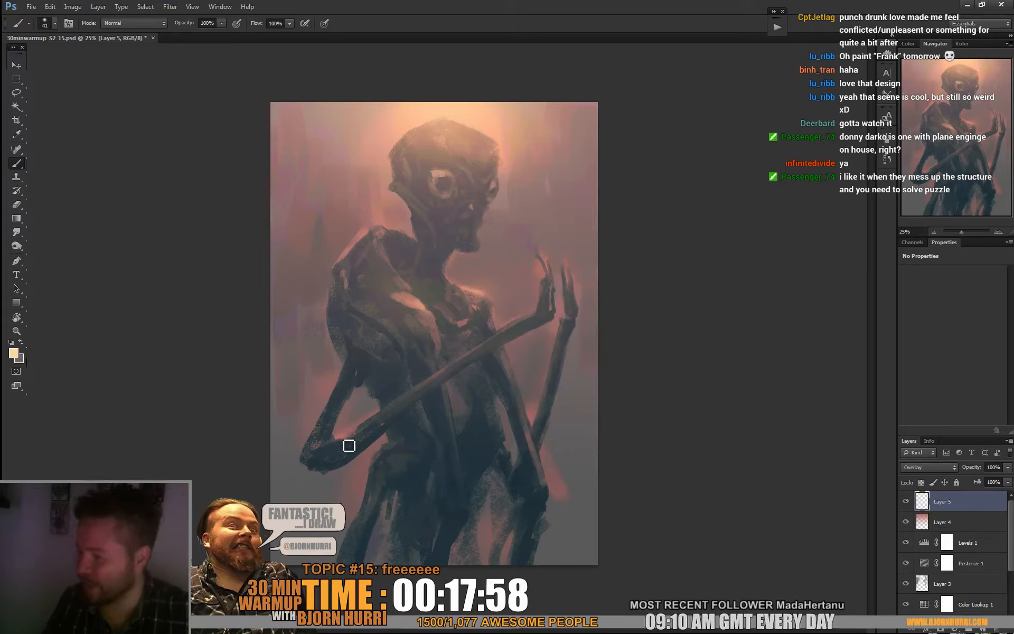
pyautogui.rightClick(350, 444)
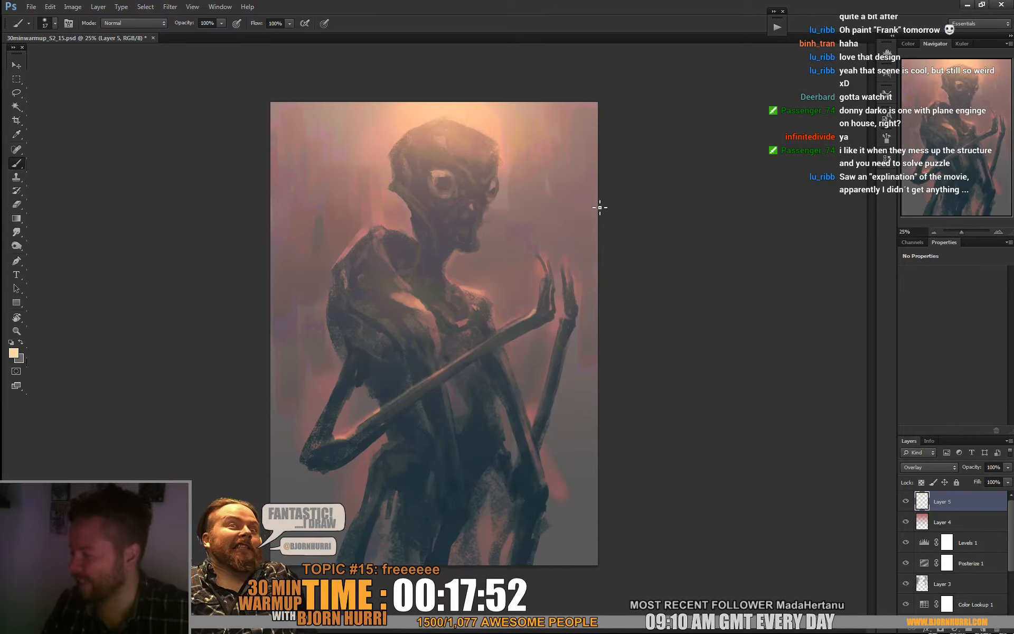
pyautogui.moveTo(566, 289)
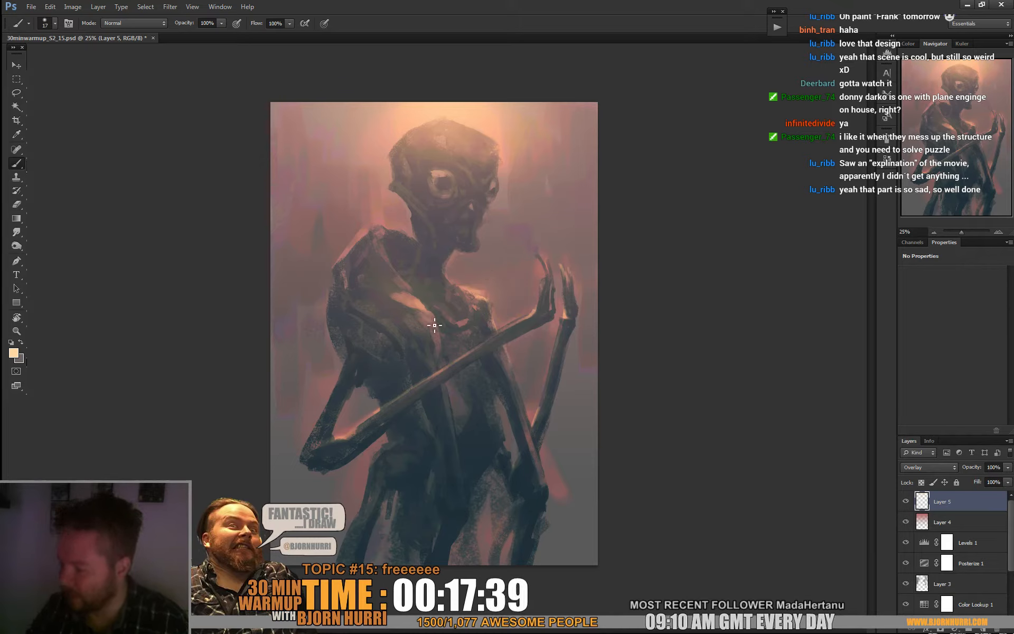
pyautogui.moveTo(445, 342)
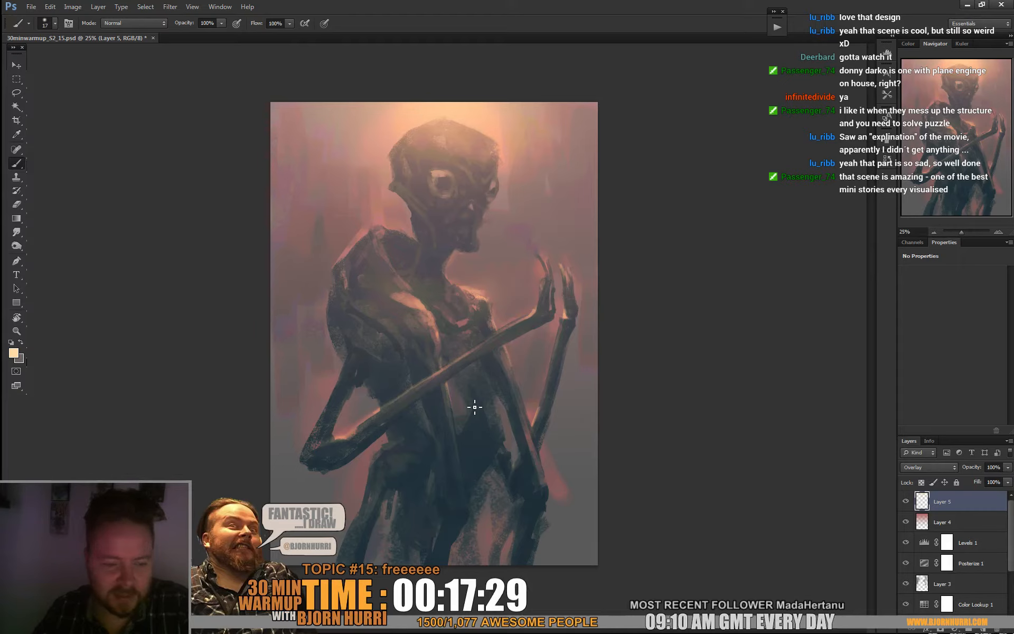
pyautogui.moveTo(394, 272)
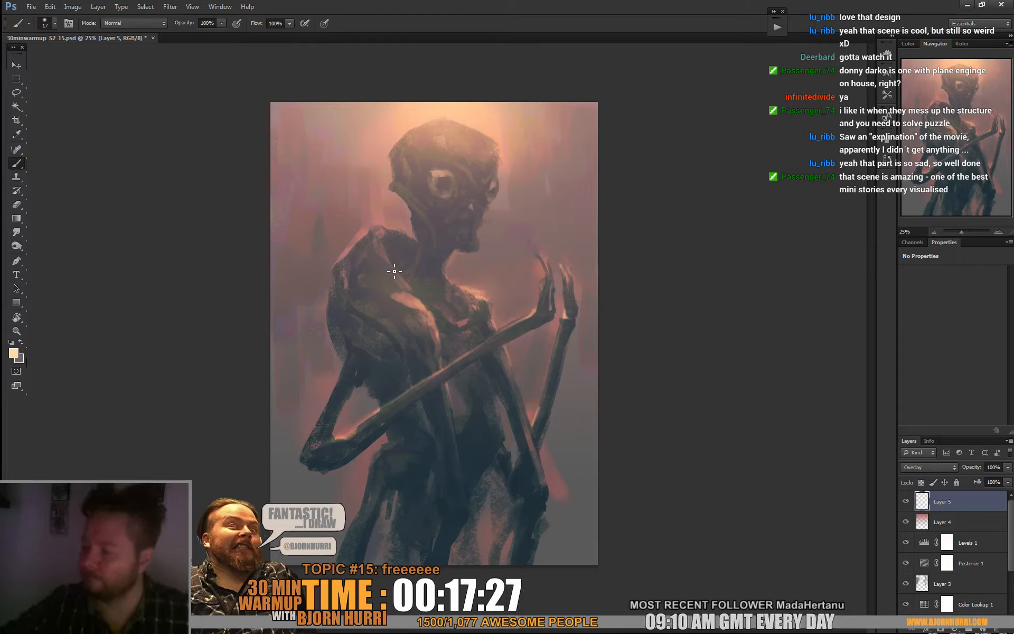
pyautogui.moveTo(411, 288)
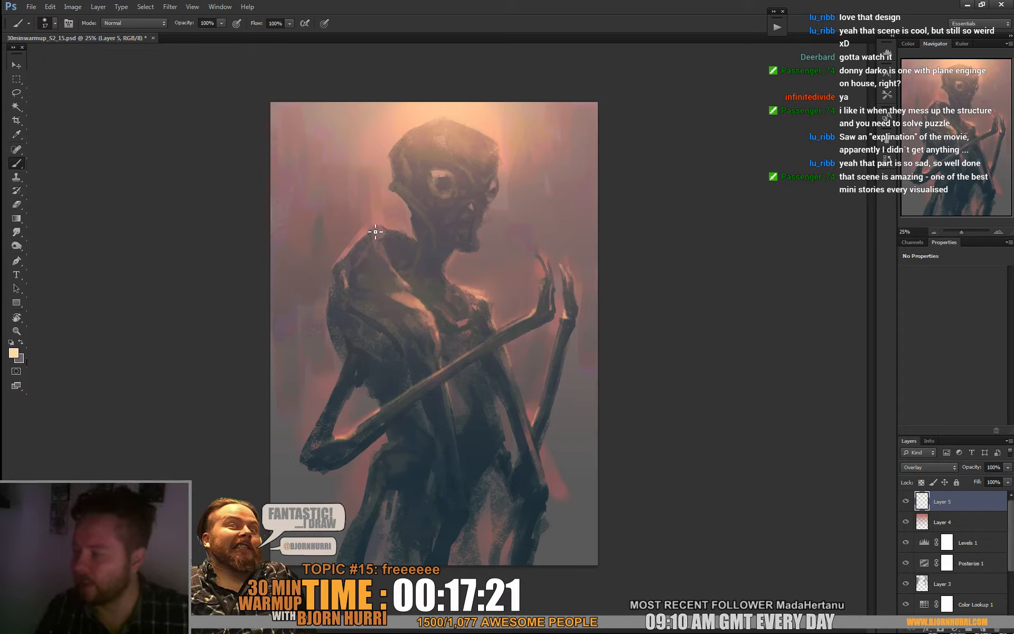
pyautogui.moveTo(509, 235)
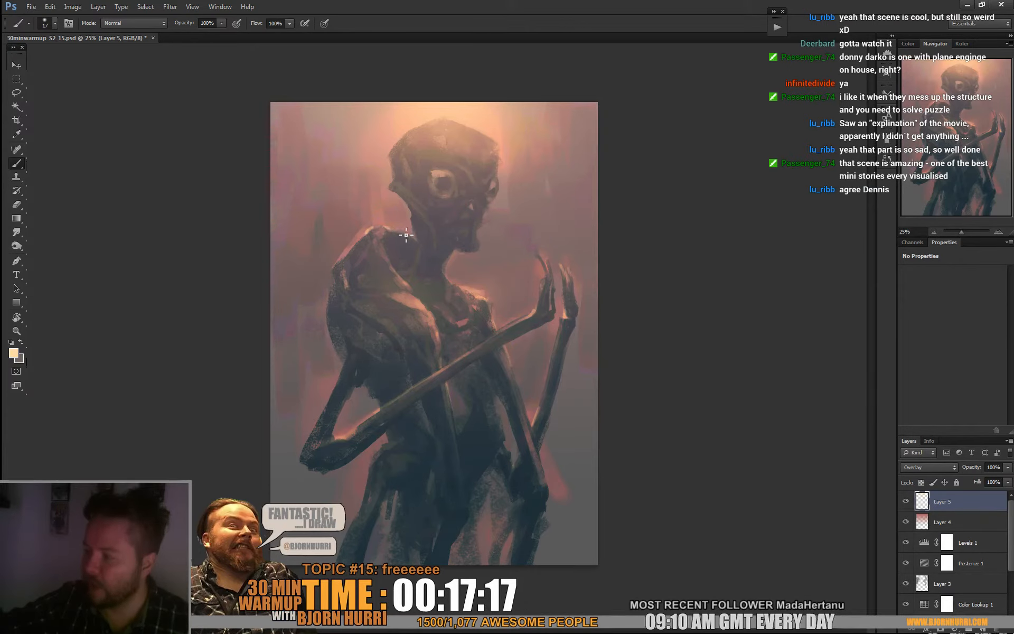
pyautogui.moveTo(472, 287)
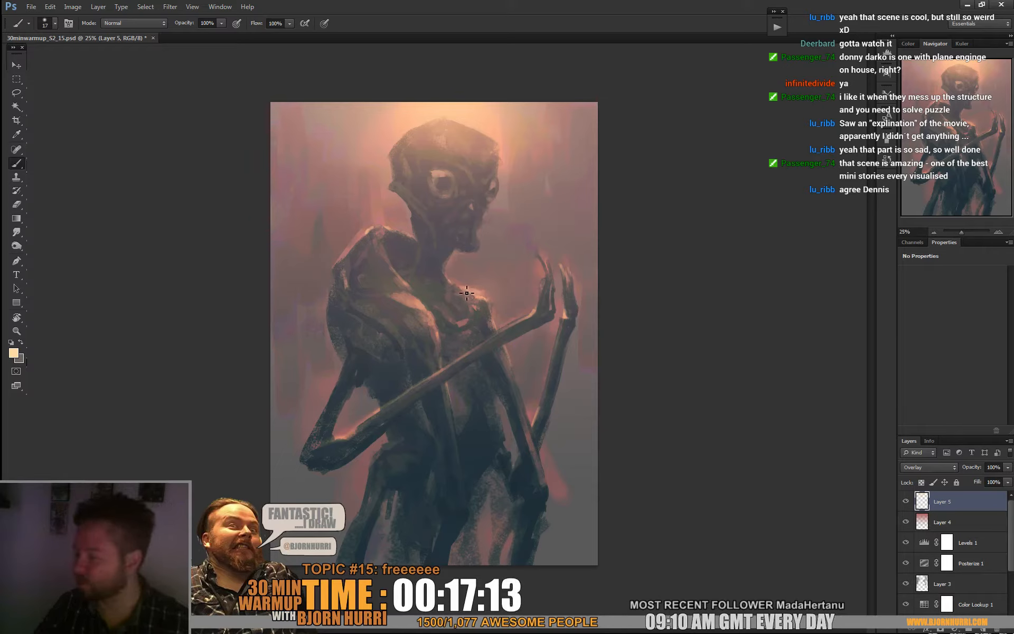
pyautogui.moveTo(482, 175)
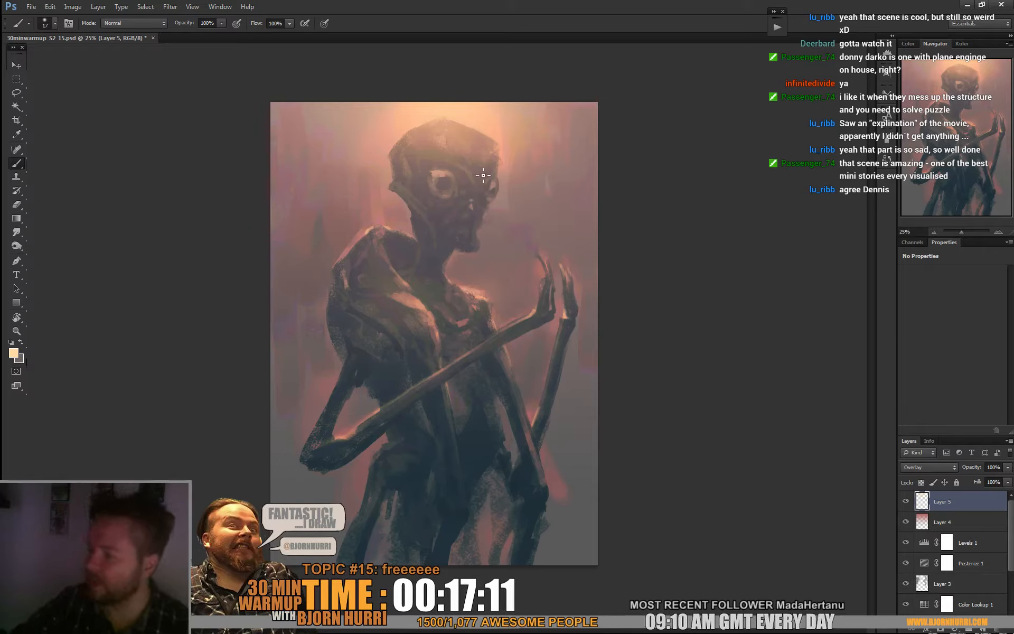
# Refine the peach highlights on the head and eyes with smaller brush sizes.
pyautogui.rightClick(482, 174)
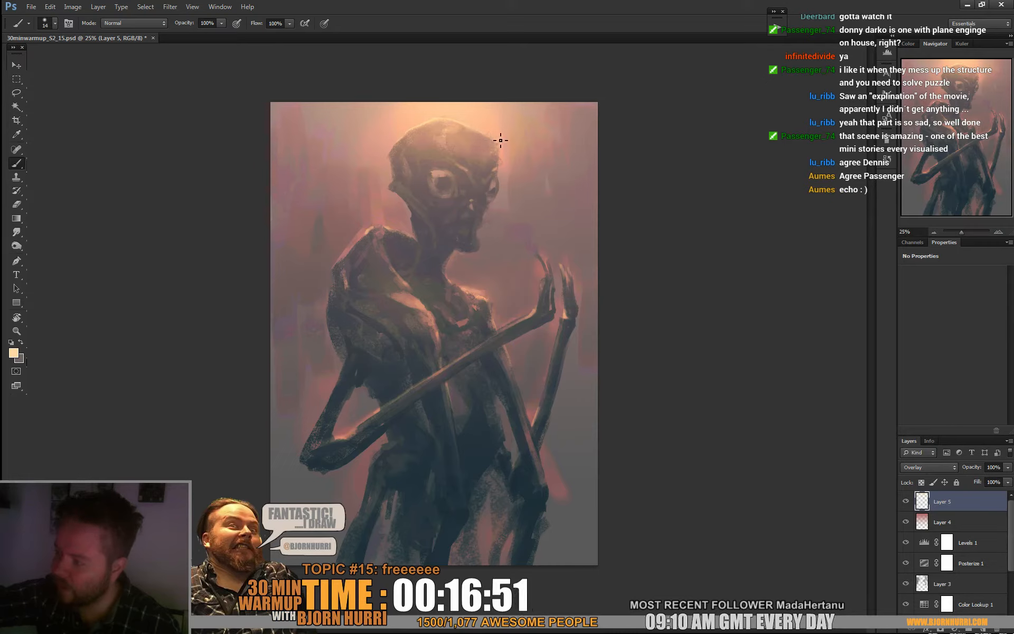
pyautogui.moveTo(593, 218)
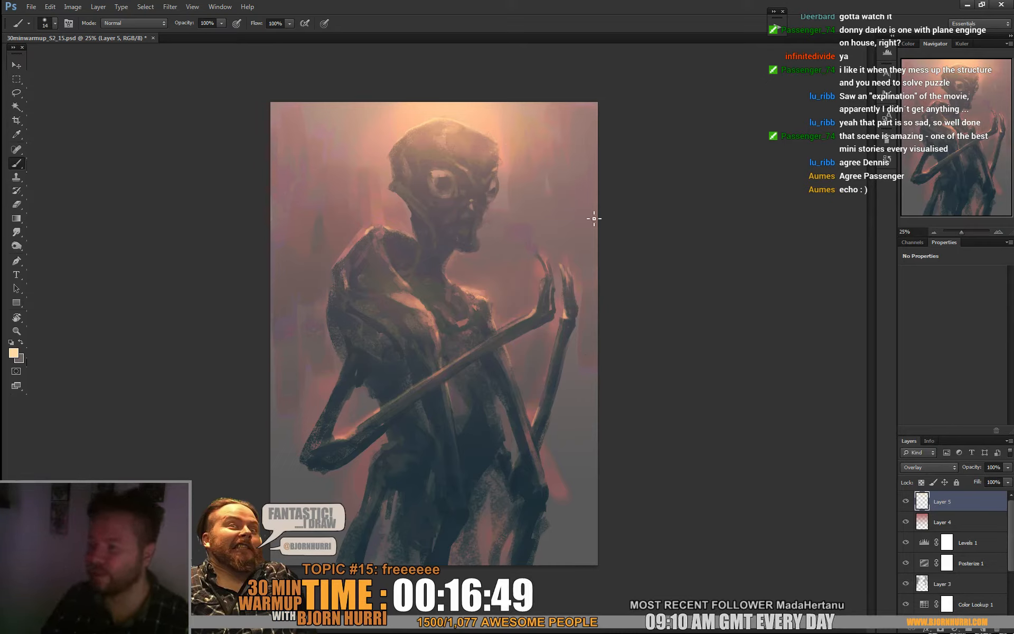
pyautogui.moveTo(445, 145)
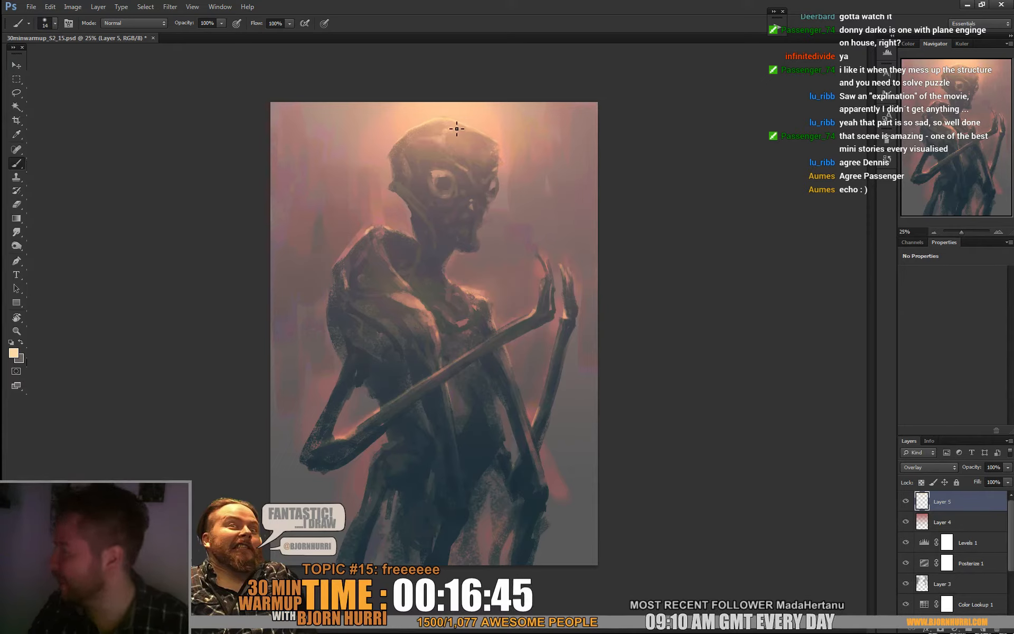
pyautogui.moveTo(444, 183)
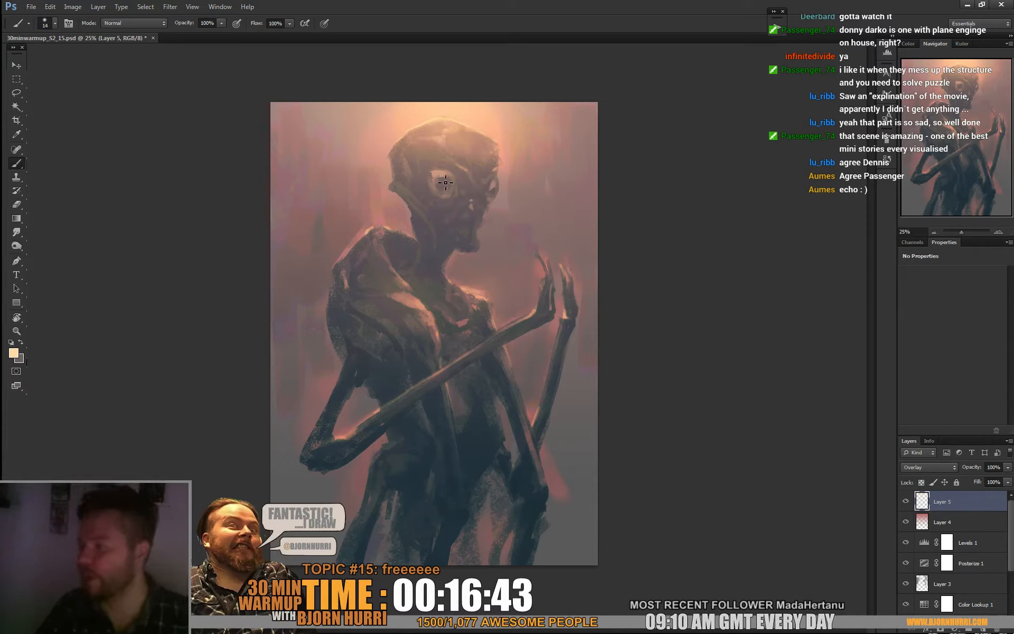
pyautogui.rightClick(446, 183)
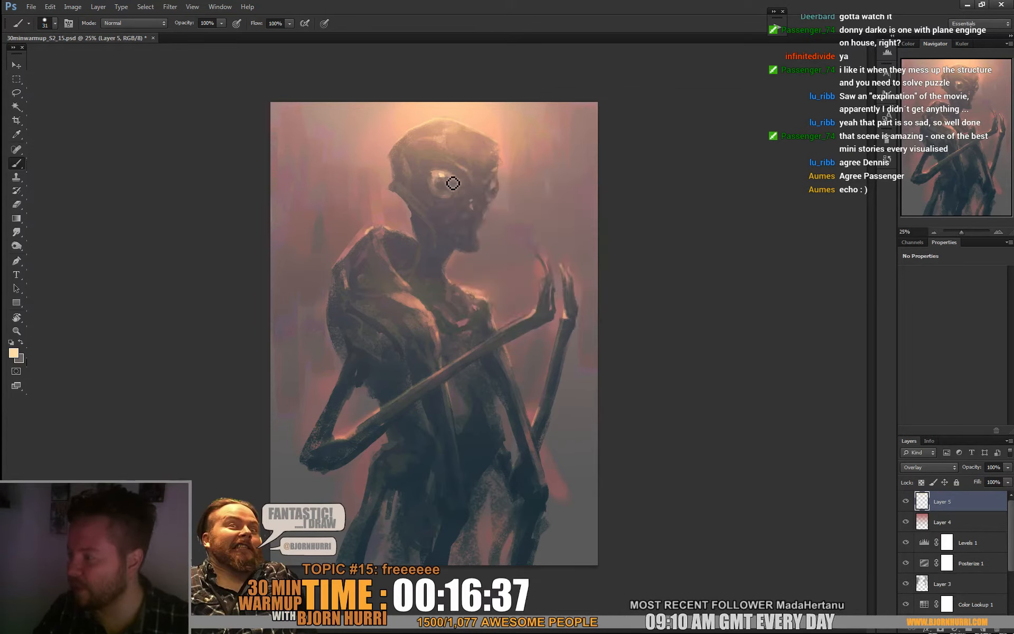
pyautogui.rightClick(453, 182)
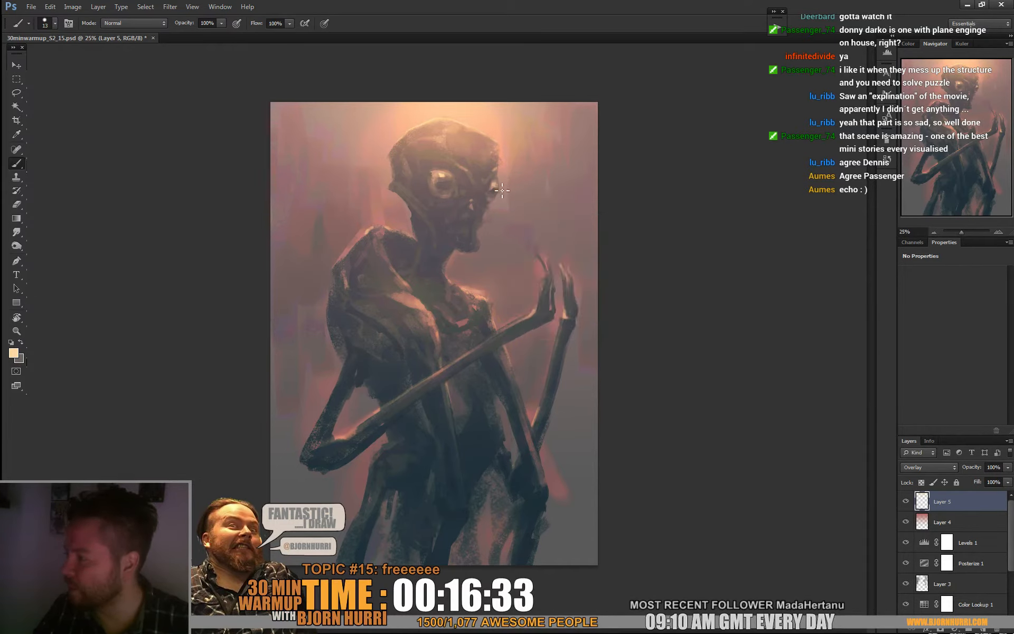
pyautogui.moveTo(450, 197)
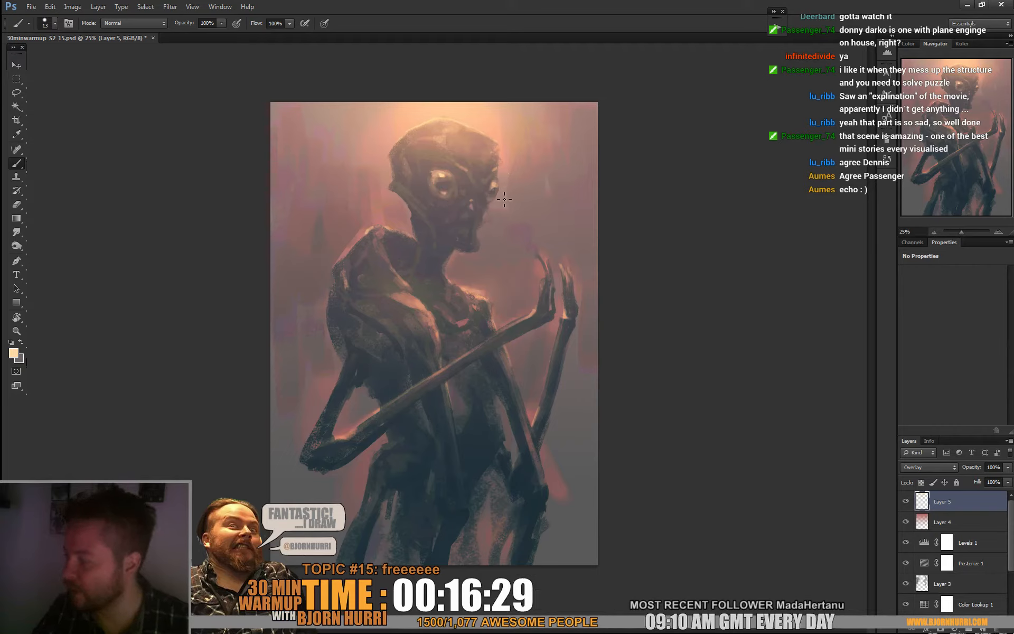
pyautogui.moveTo(720, 150)
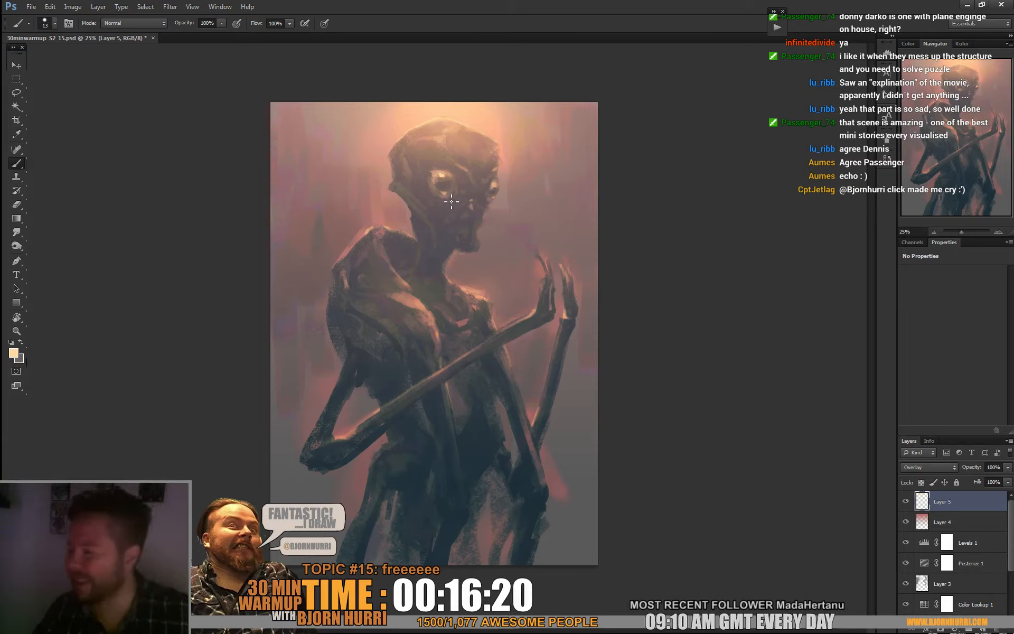
pyautogui.moveTo(472, 181)
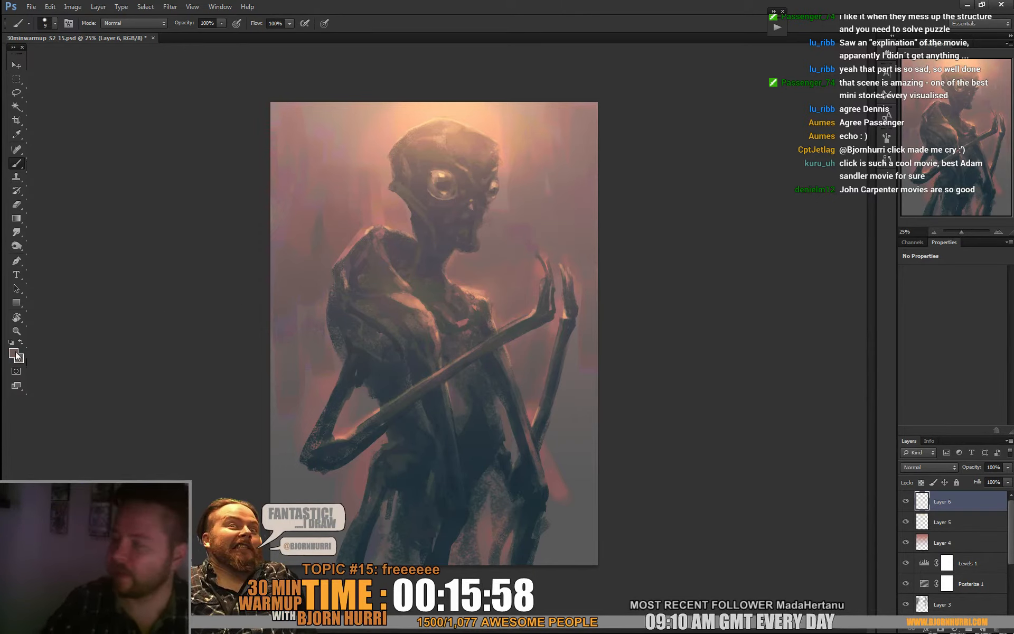
# Pick cyan, size the brush for the eye, and add Layer 7 for the eye glow.
pyautogui.click(13, 351)
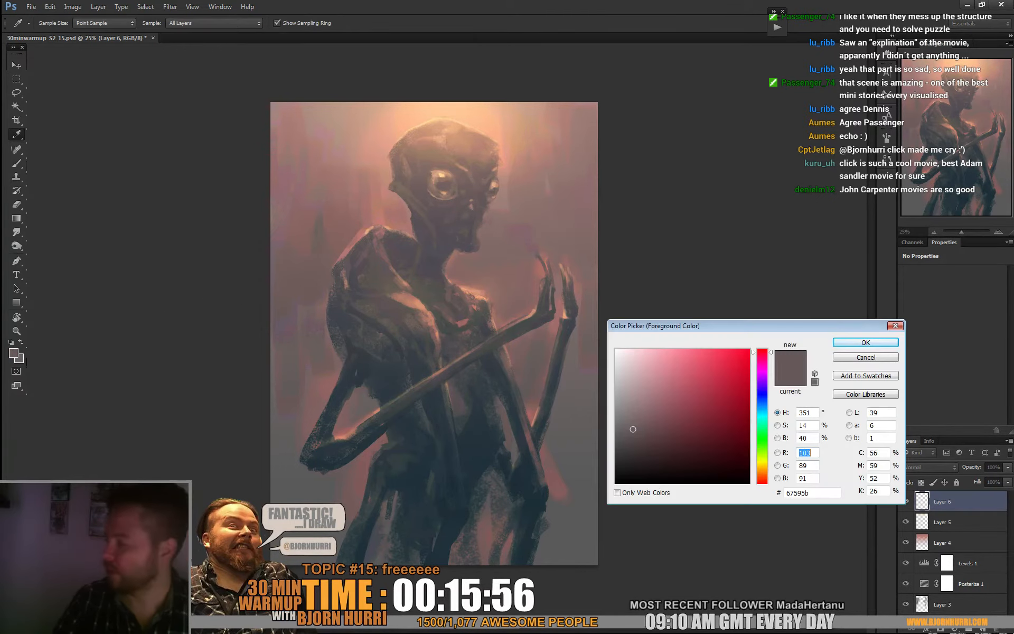
pyautogui.click(865, 342)
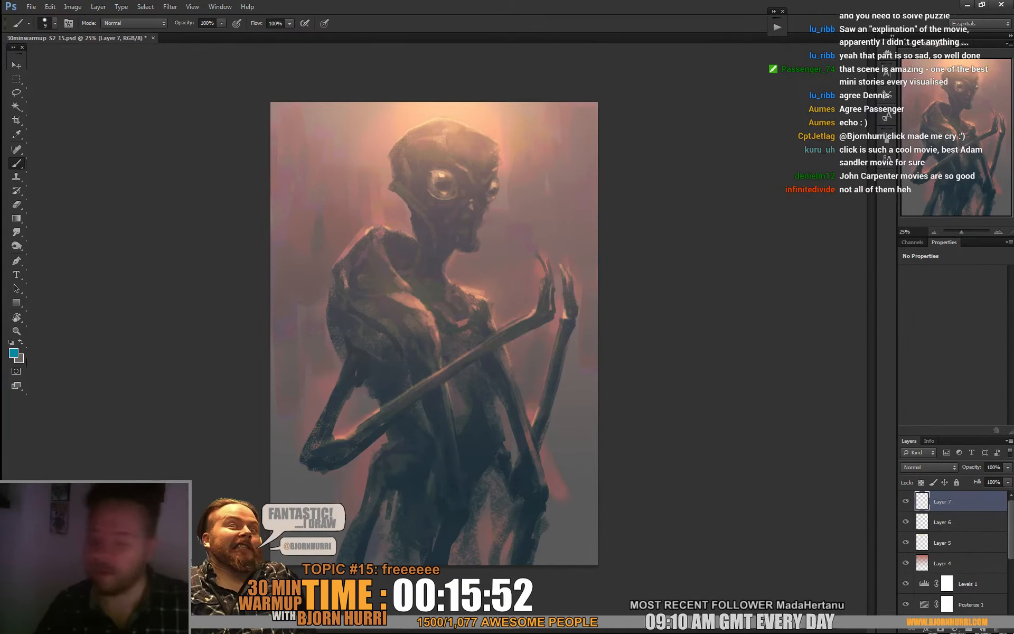
pyautogui.rightClick(420, 292)
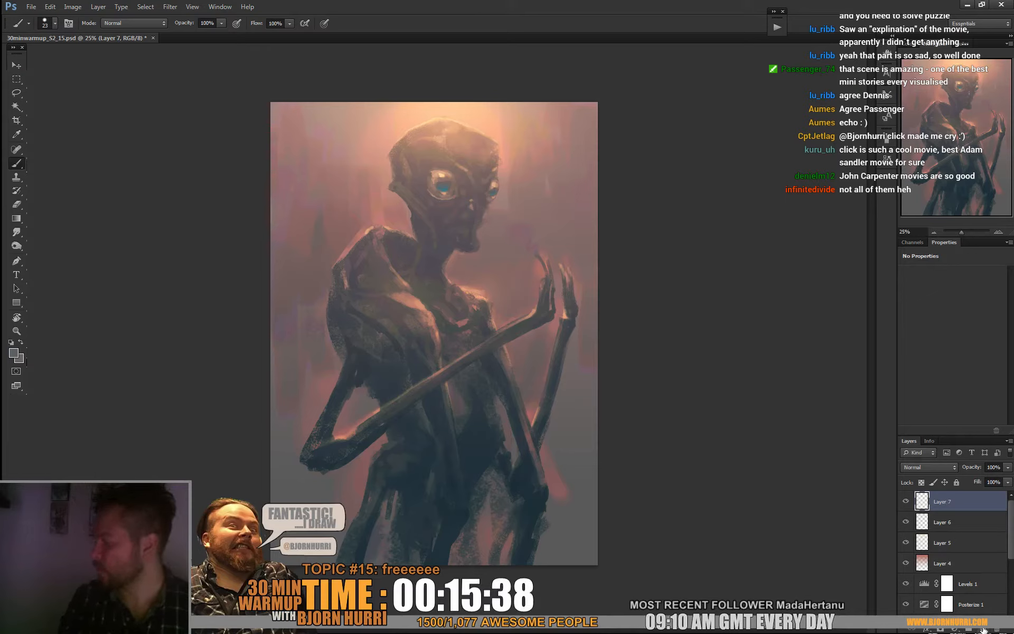
pyautogui.click(930, 467)
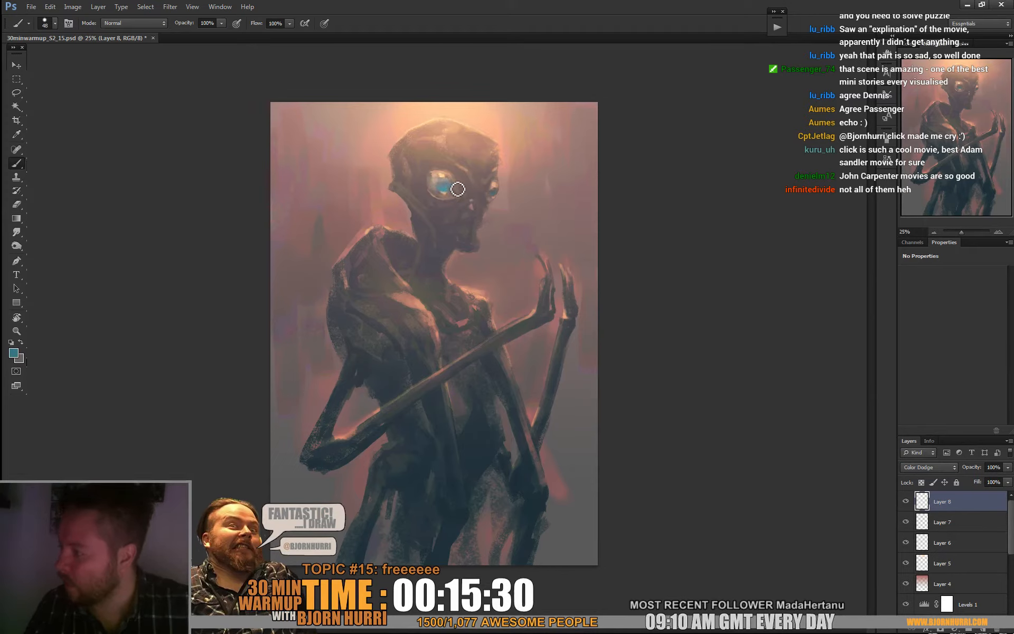
pyautogui.moveTo(499, 196)
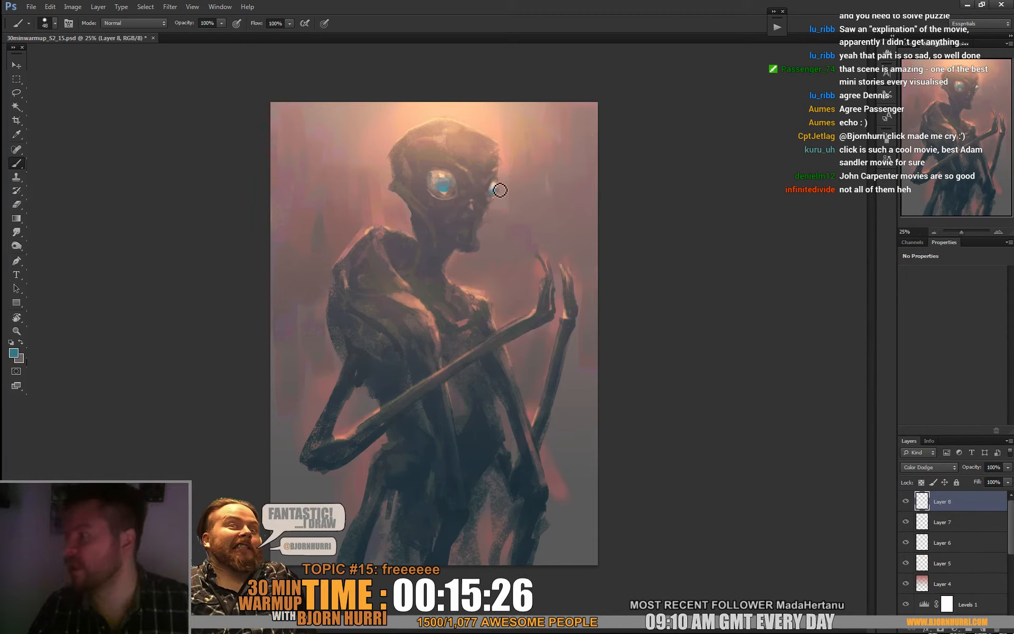
pyautogui.moveTo(451, 179)
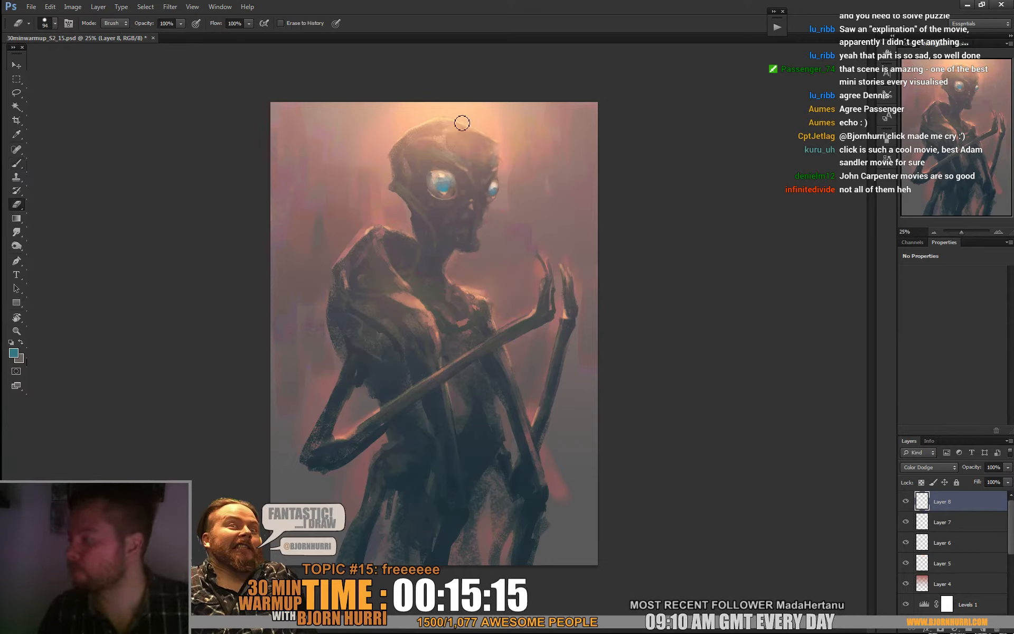
pyautogui.moveTo(408, 148)
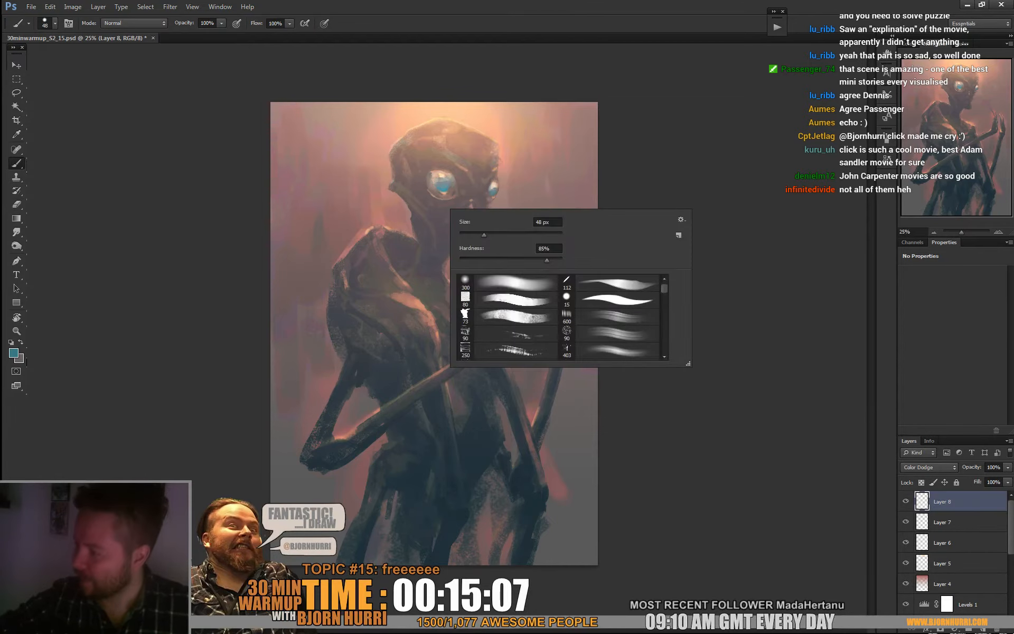
# Choose a soft brush and begin painting warm light around the alien's head.
pyautogui.click(430, 216)
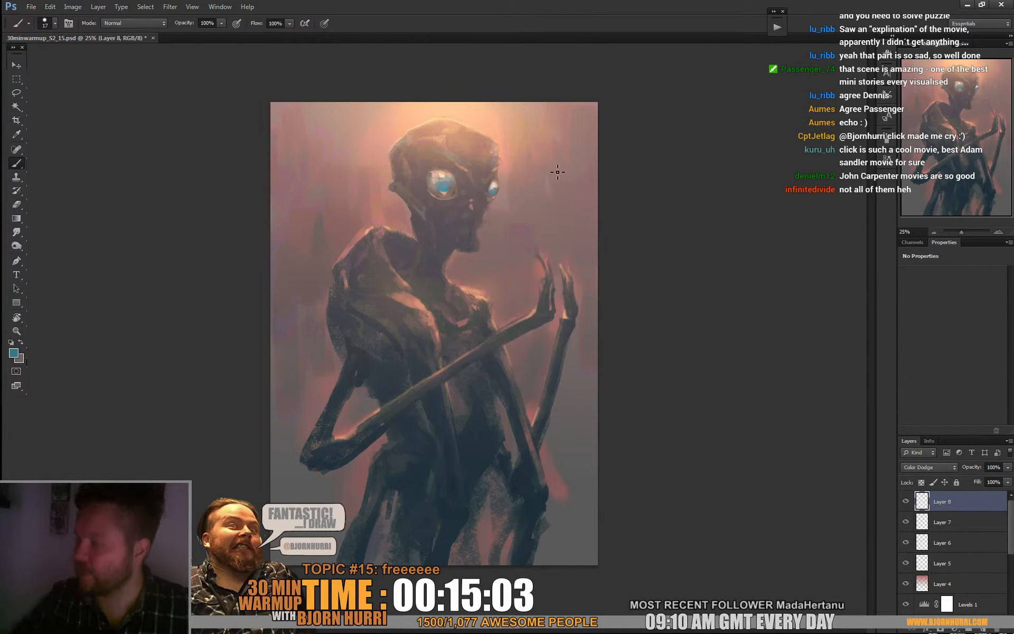
pyautogui.click(16, 204)
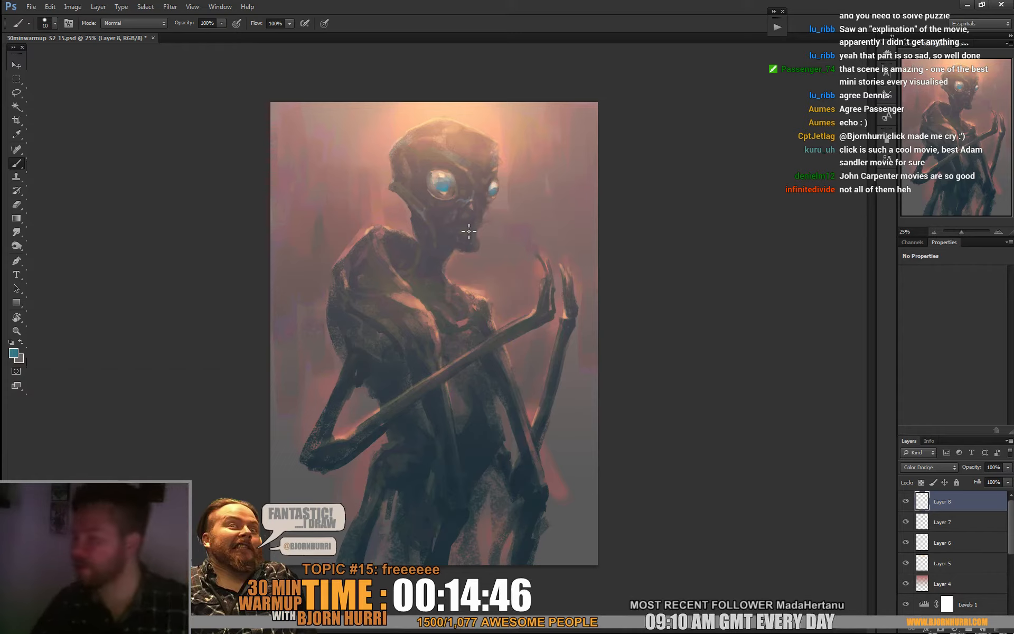
pyautogui.moveTo(476, 244)
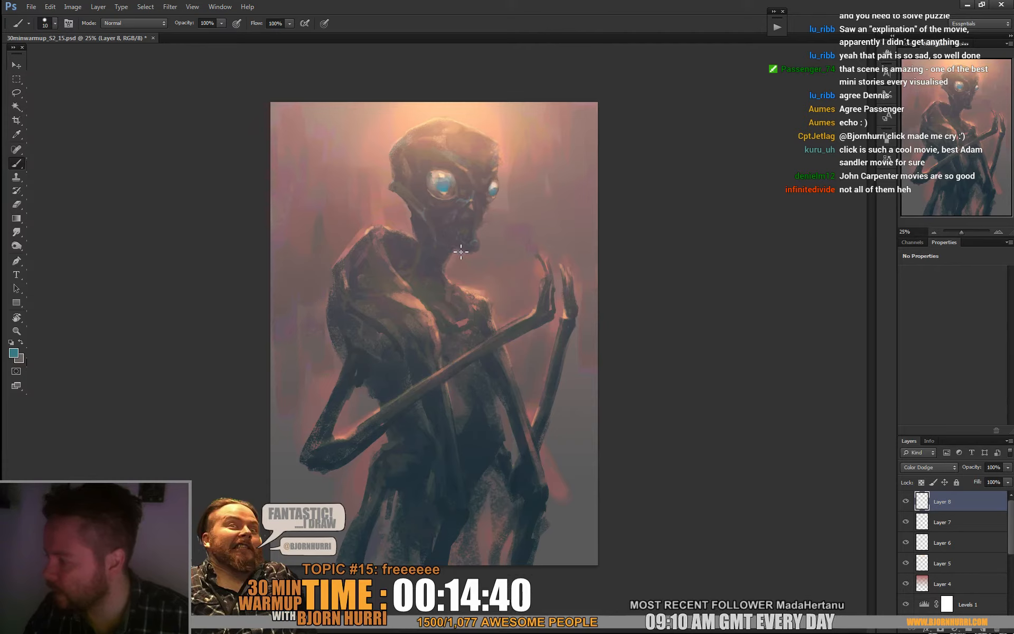
pyautogui.moveTo(421, 266)
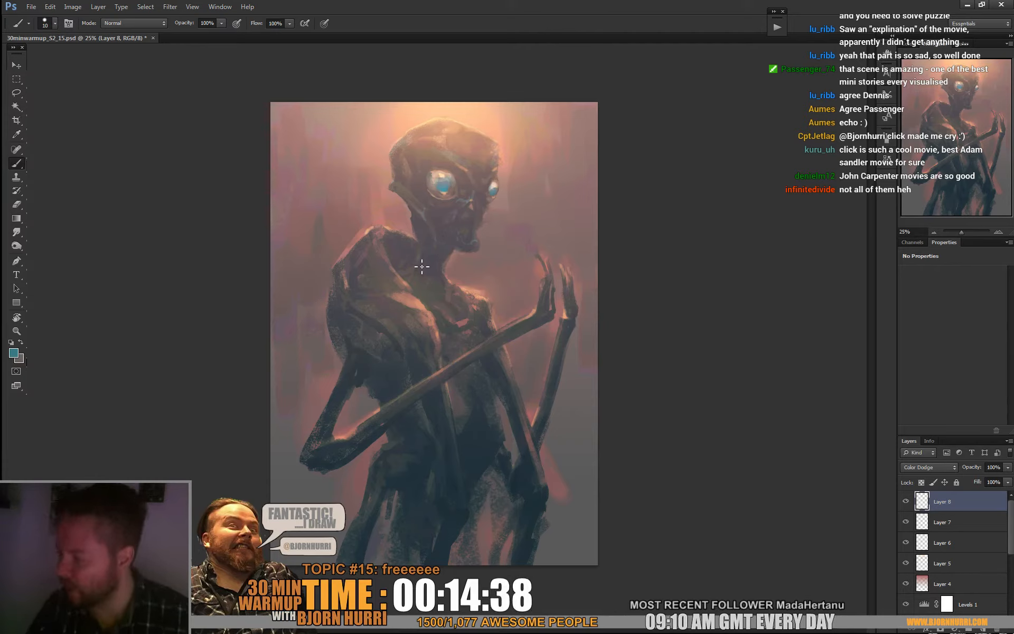
pyautogui.moveTo(403, 277)
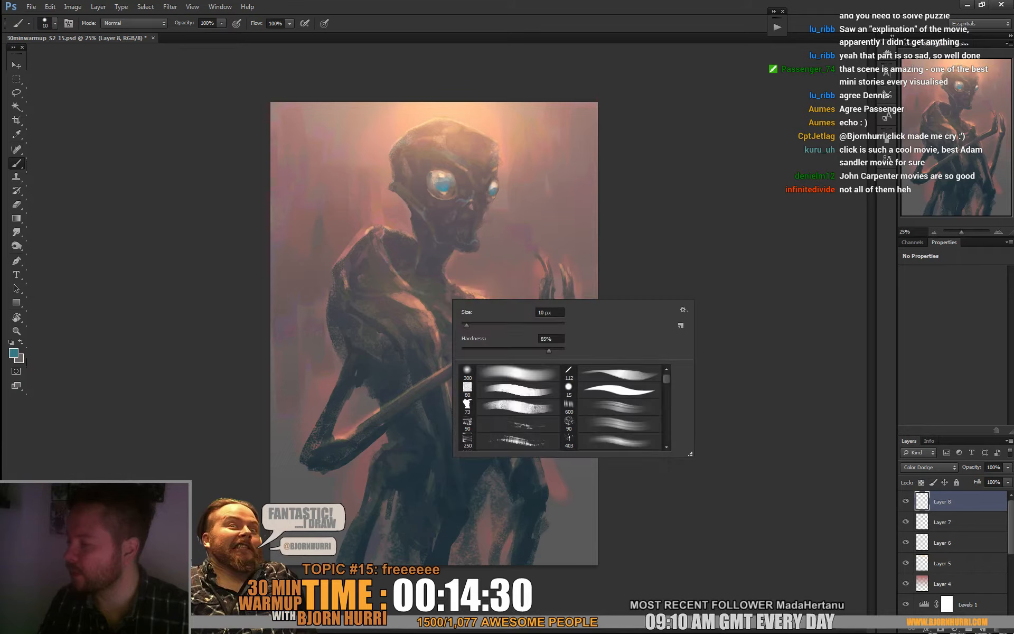
# Settle on the smaller textured brush and resume painting the torso.
pyautogui.click(447, 302)
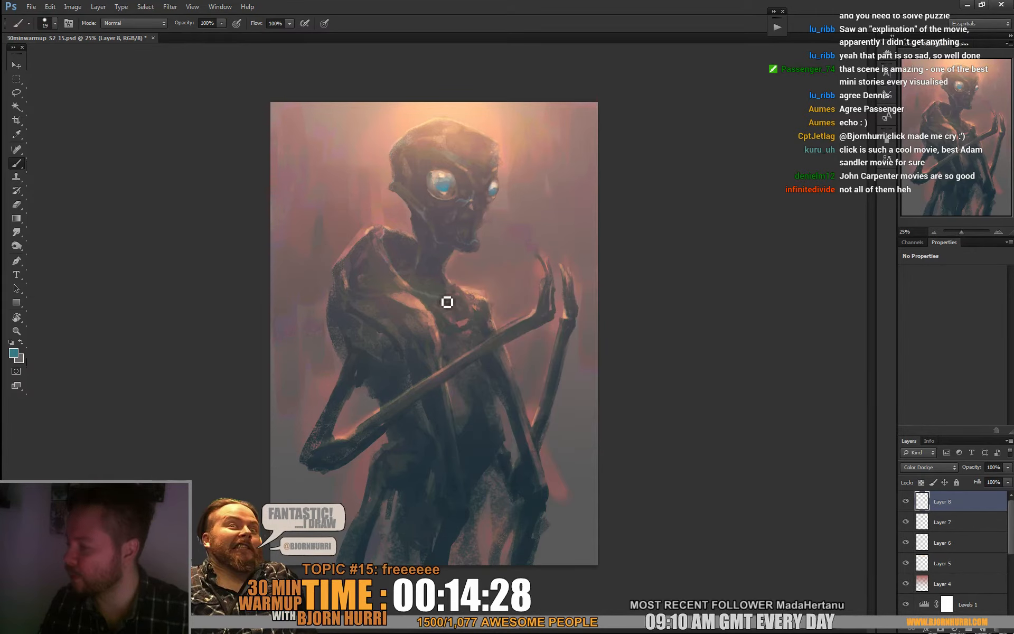
pyautogui.moveTo(439, 294)
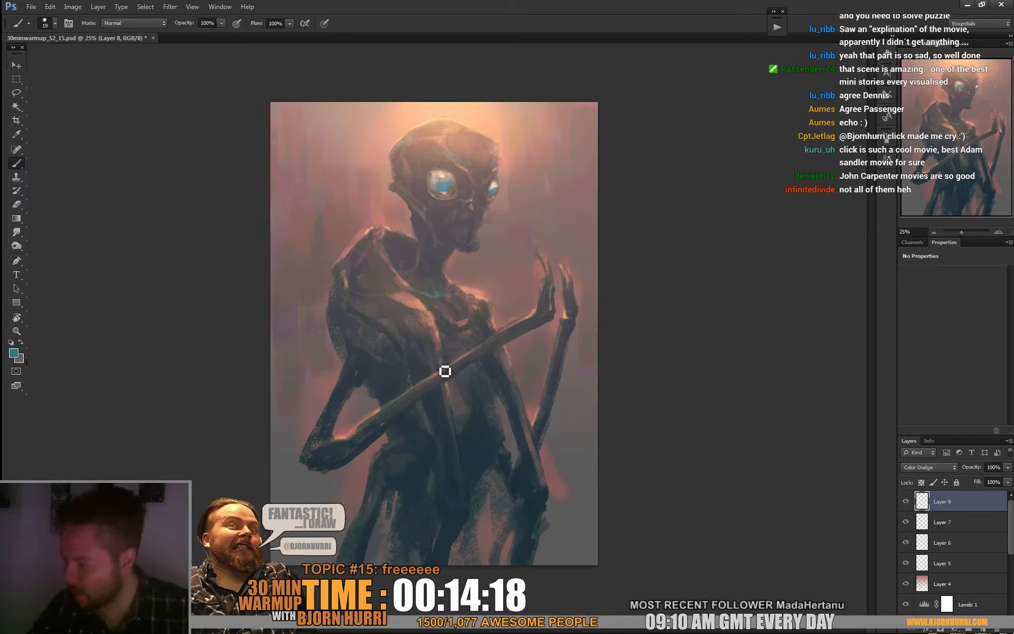
pyautogui.moveTo(519, 331)
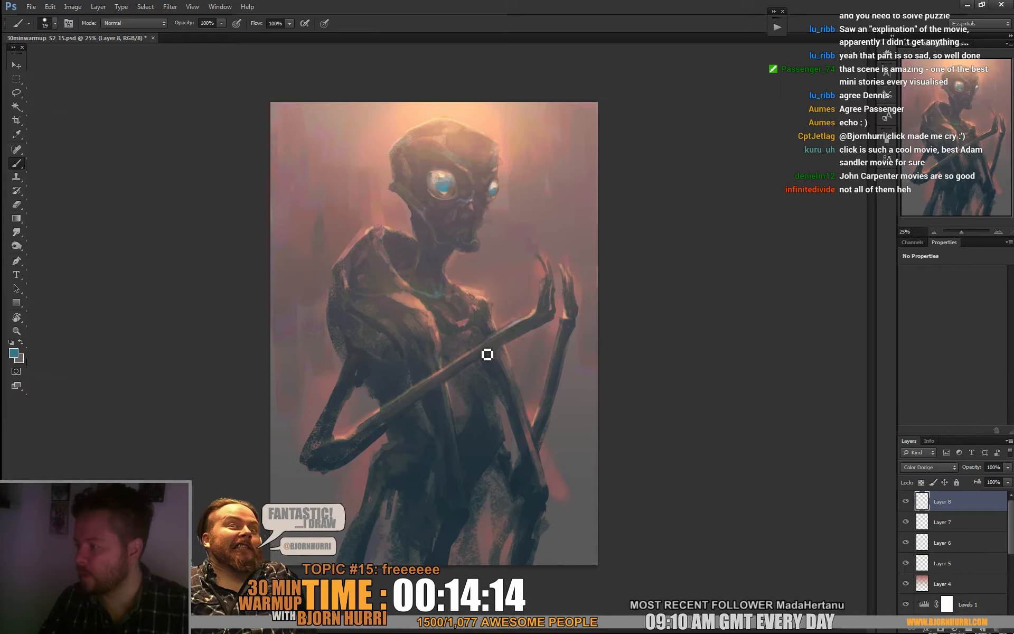
pyautogui.moveTo(405, 408)
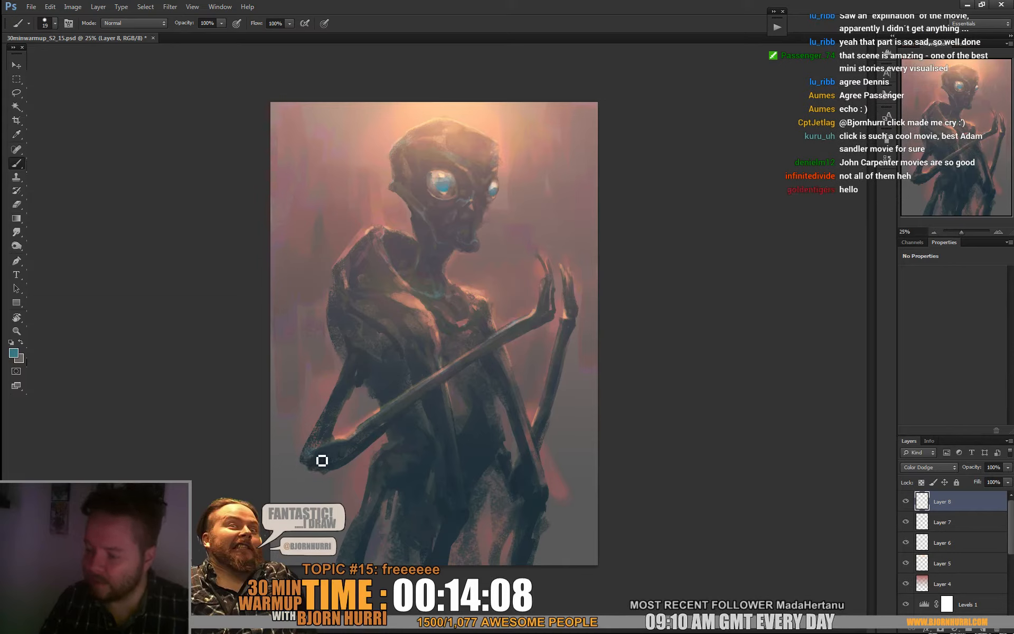
pyautogui.moveTo(335, 436)
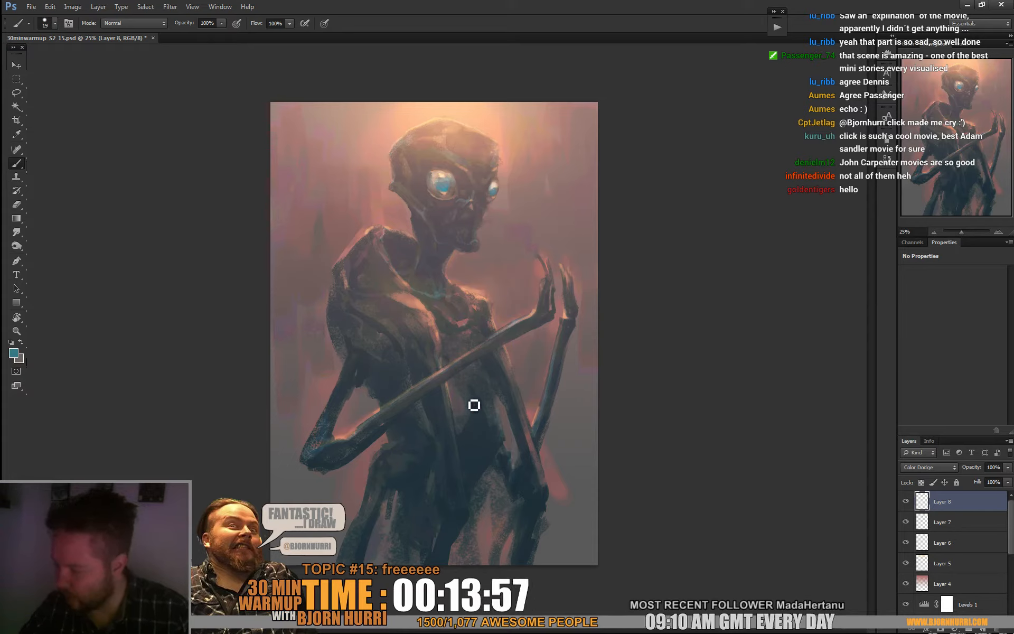
pyautogui.moveTo(486, 388)
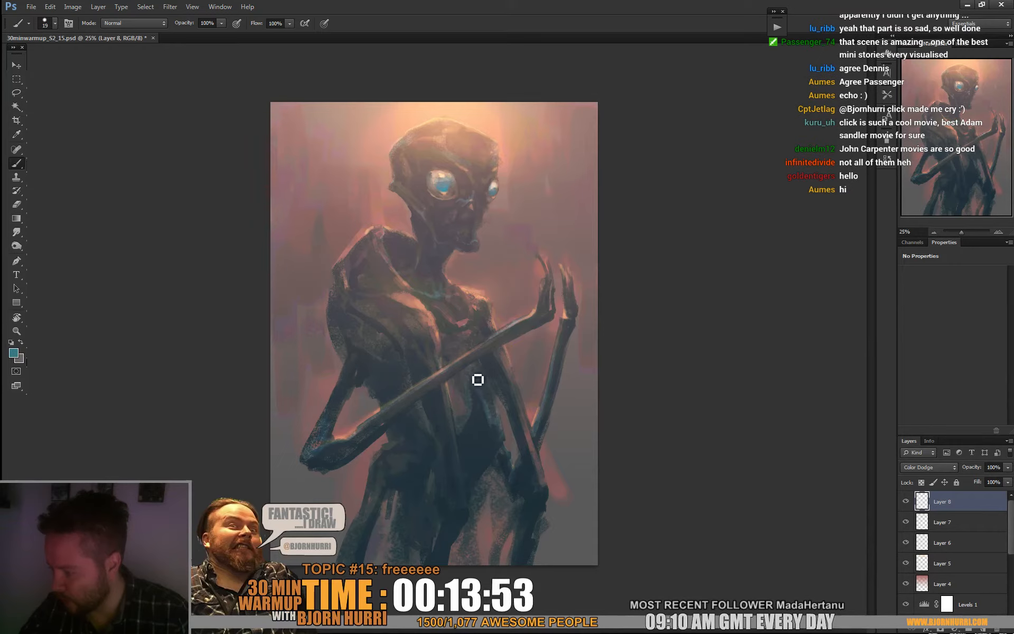
pyautogui.moveTo(490, 386)
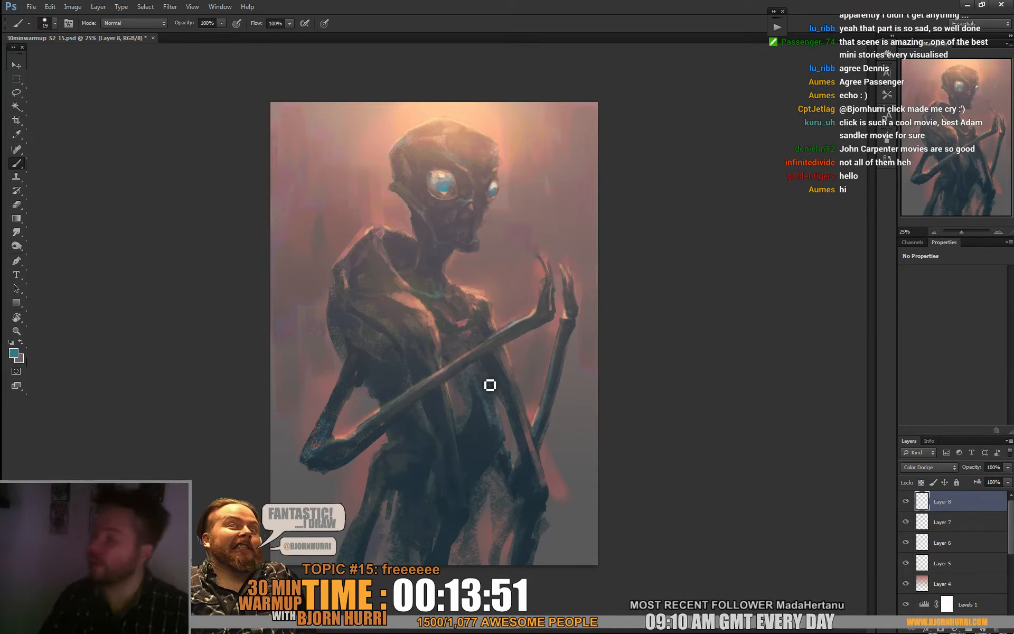
pyautogui.moveTo(455, 315)
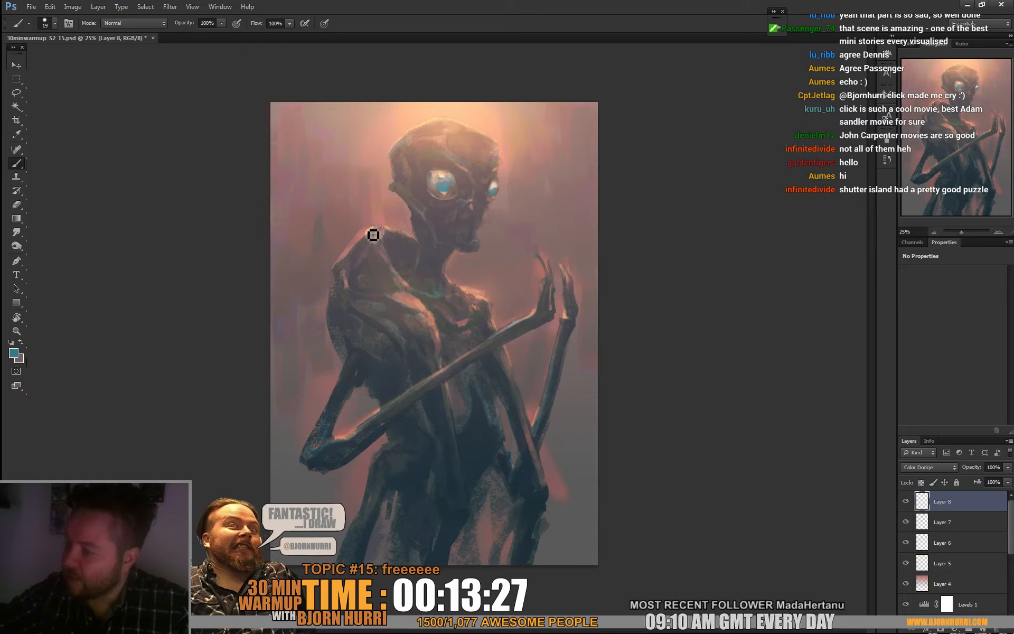
pyautogui.moveTo(467, 299)
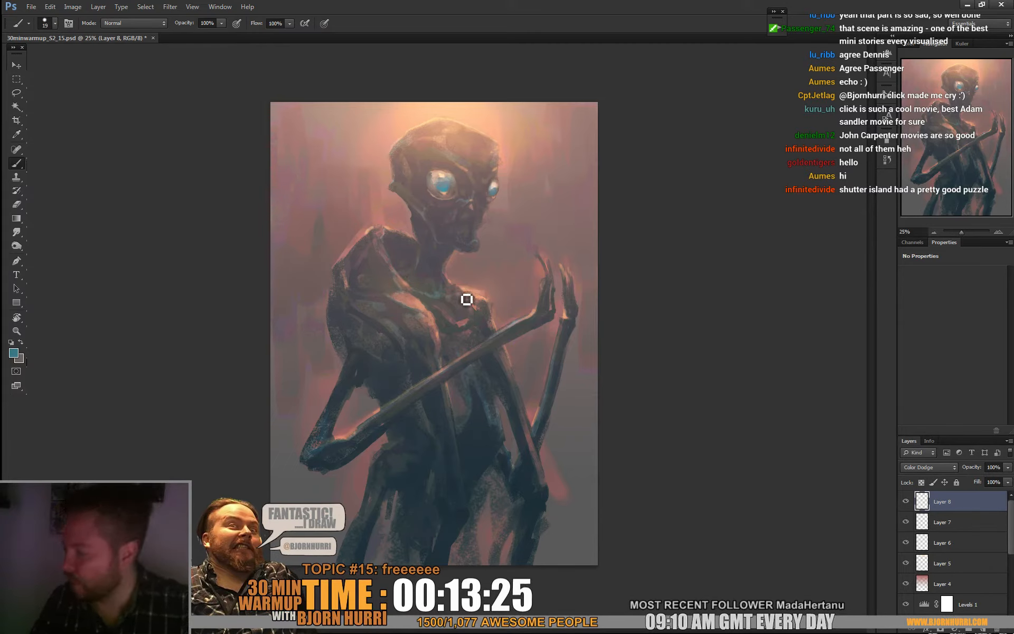
pyautogui.moveTo(649, 255)
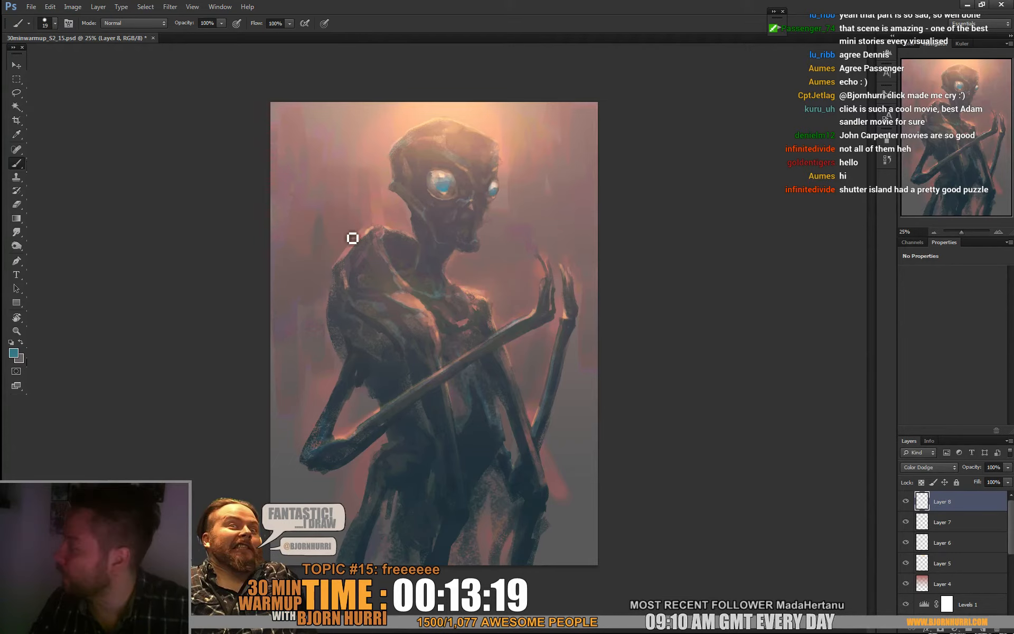
pyautogui.moveTo(365, 344)
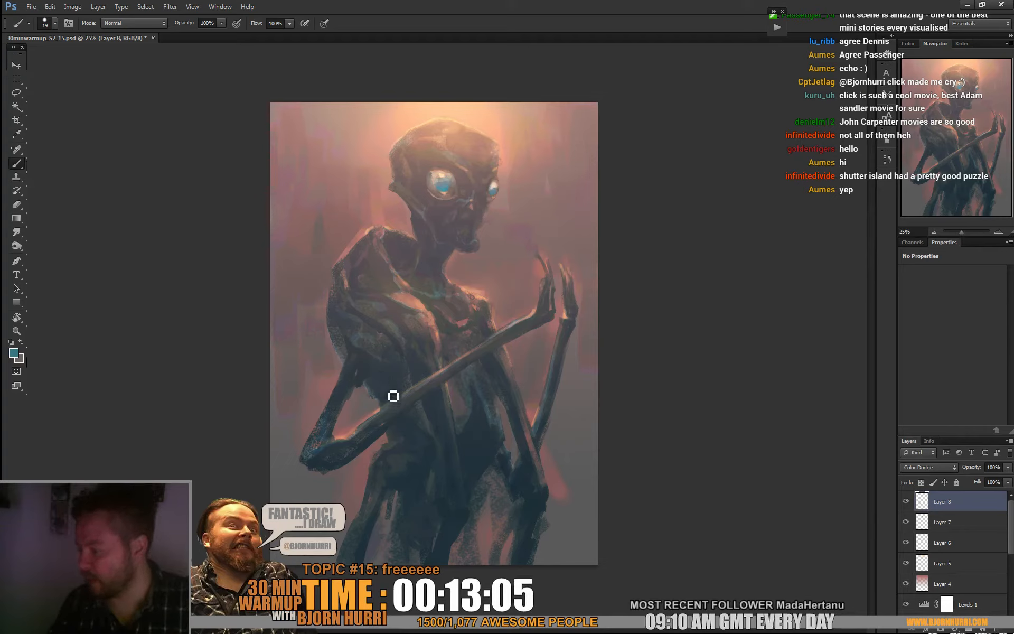
pyautogui.moveTo(382, 398)
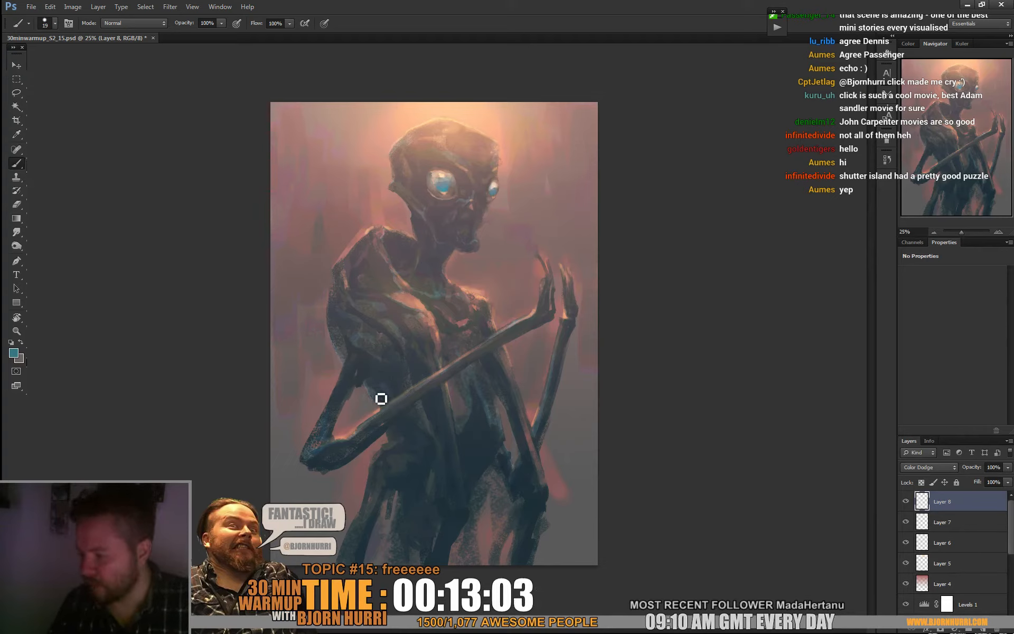
pyautogui.moveTo(398, 386)
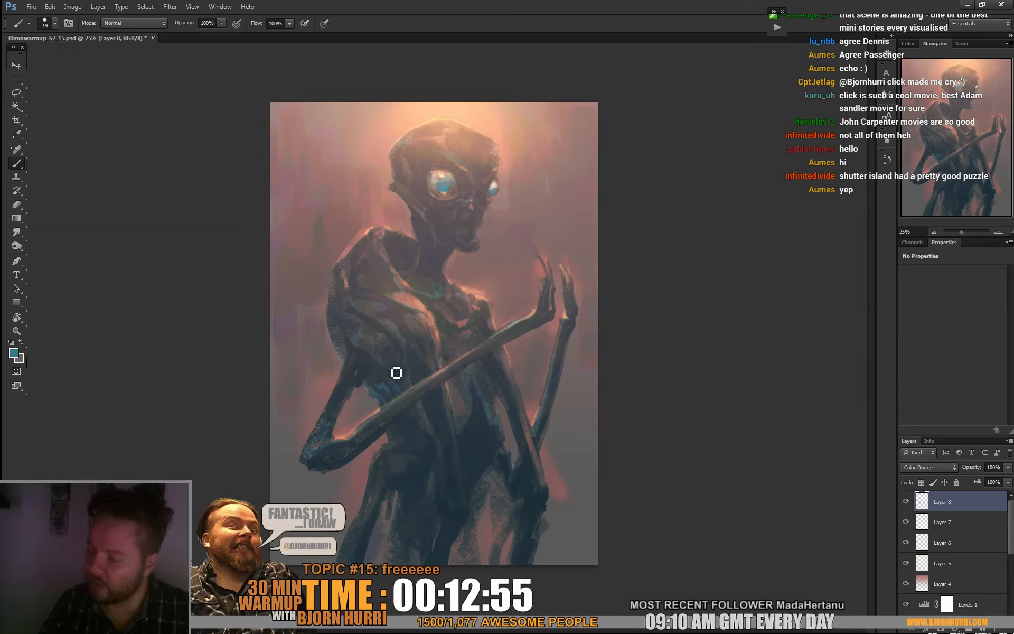
pyautogui.moveTo(444, 401)
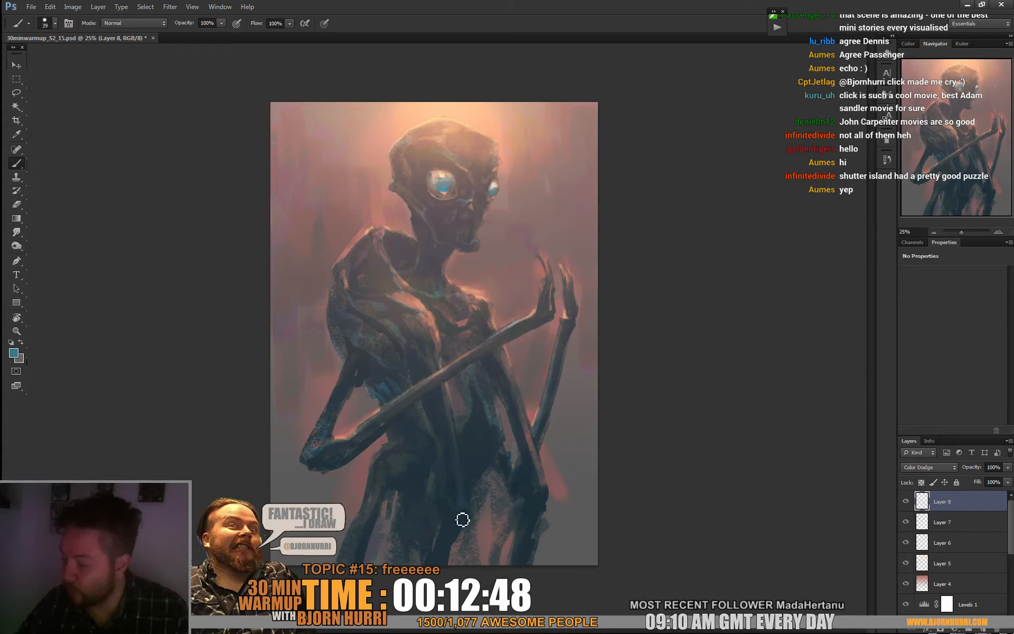
pyautogui.moveTo(525, 426)
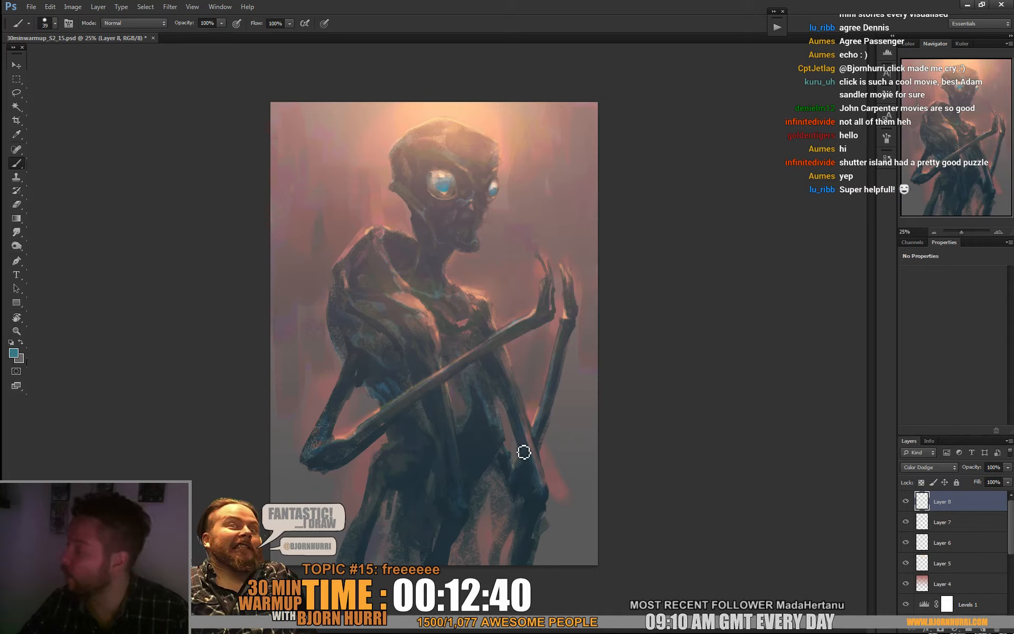
pyautogui.moveTo(391, 477)
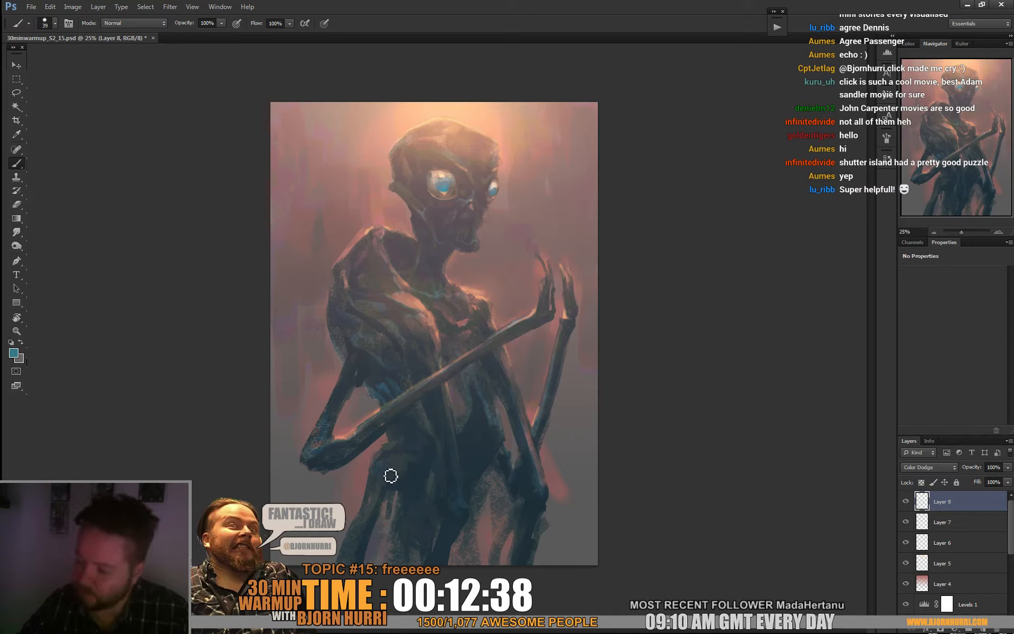
pyautogui.moveTo(385, 494)
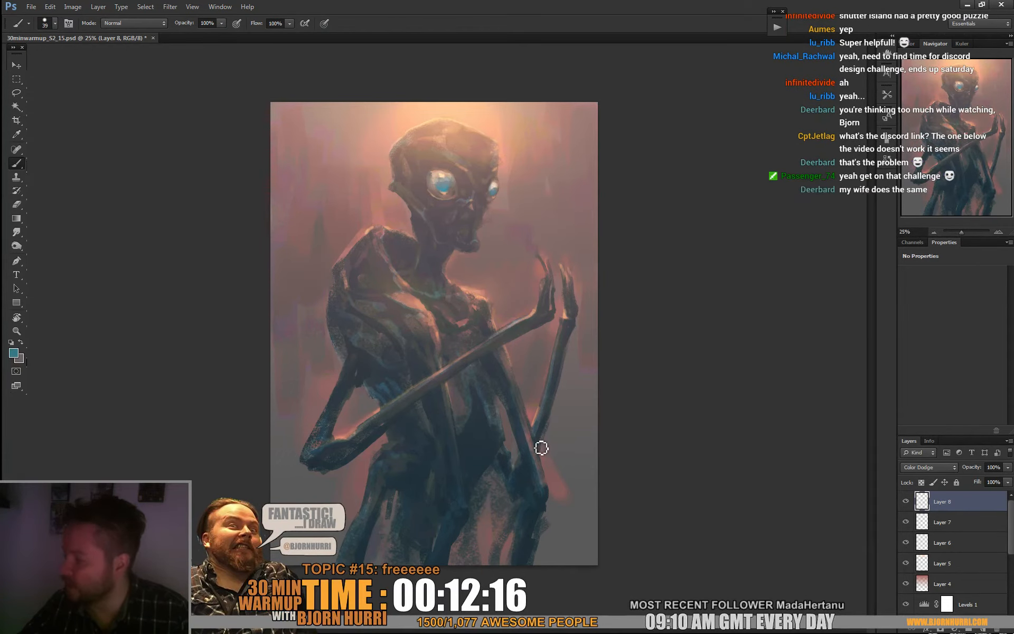
pyautogui.moveTo(503, 462)
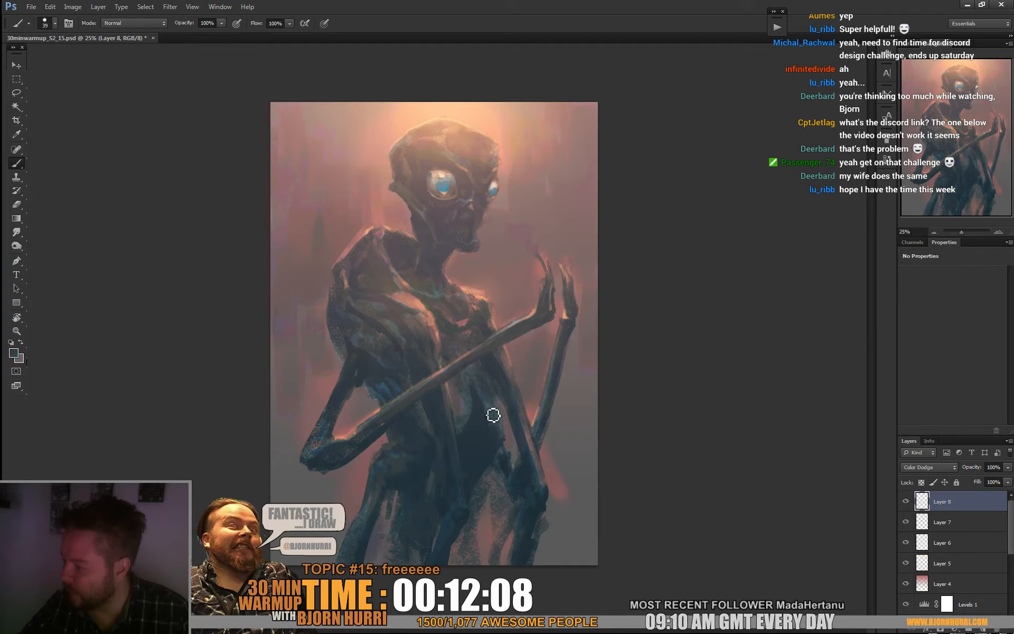
pyautogui.moveTo(579, 284)
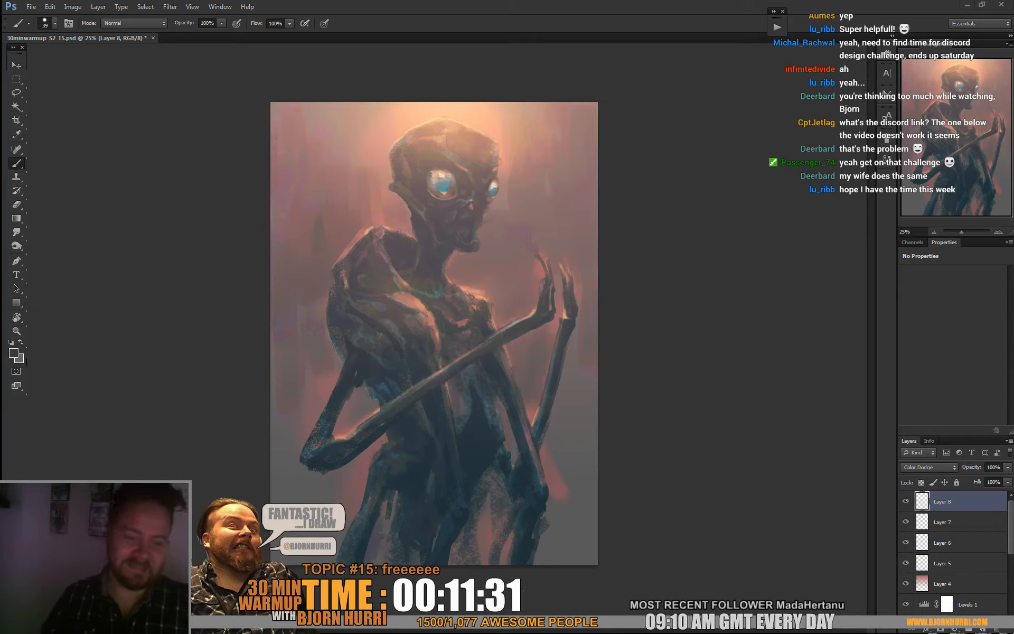
pyautogui.moveTo(702, 313)
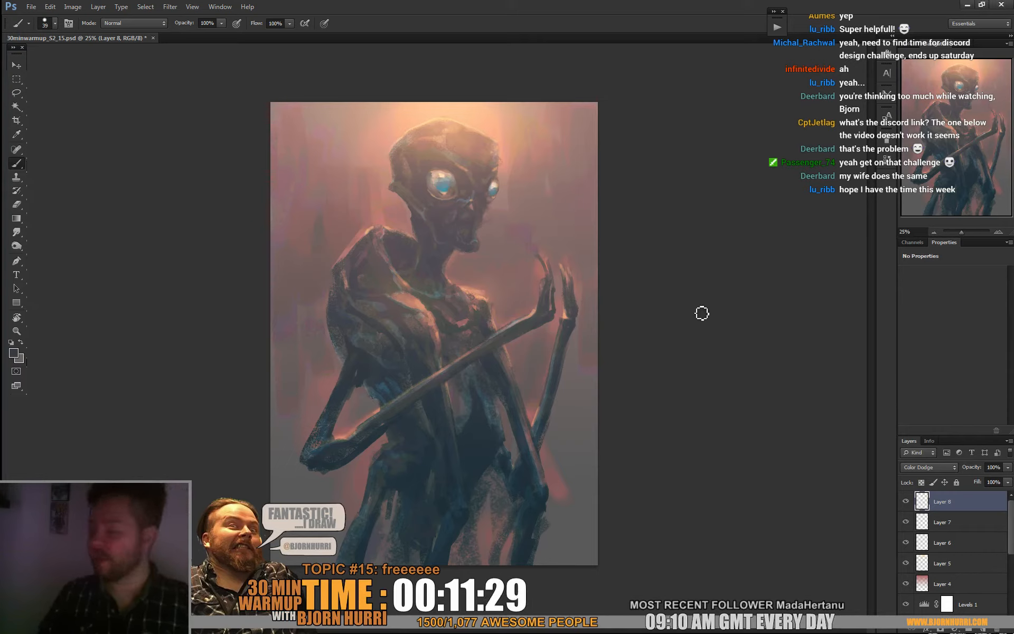
pyautogui.moveTo(473, 326)
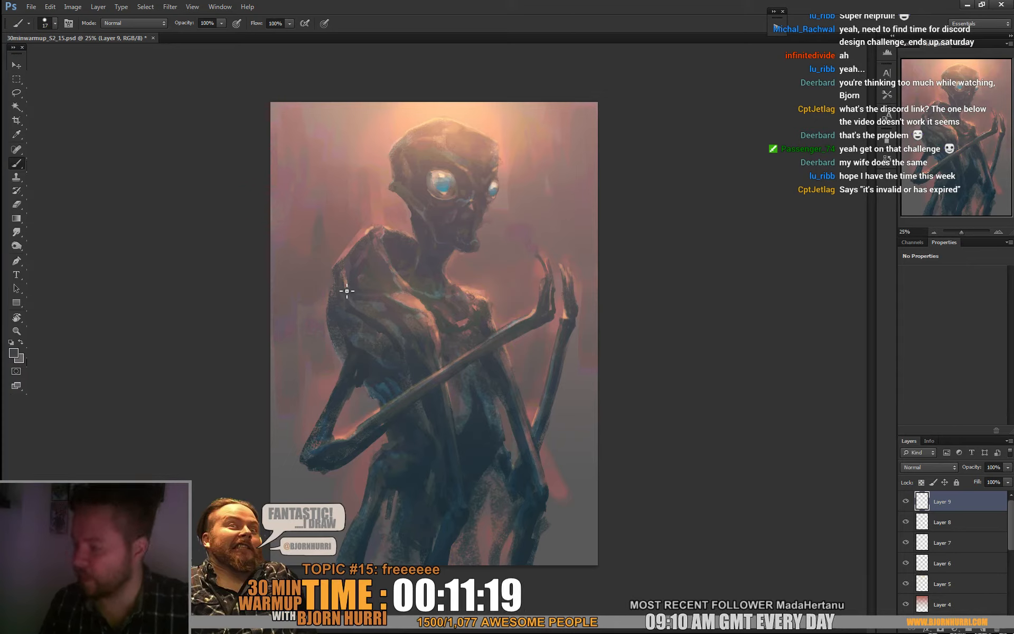
pyautogui.moveTo(347, 284)
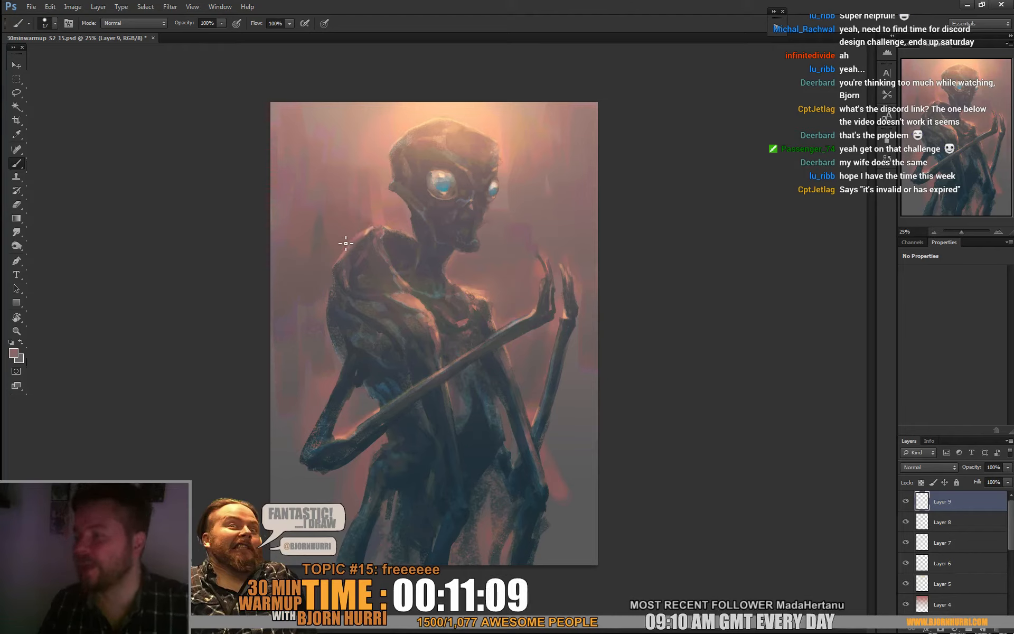
pyautogui.moveTo(387, 218)
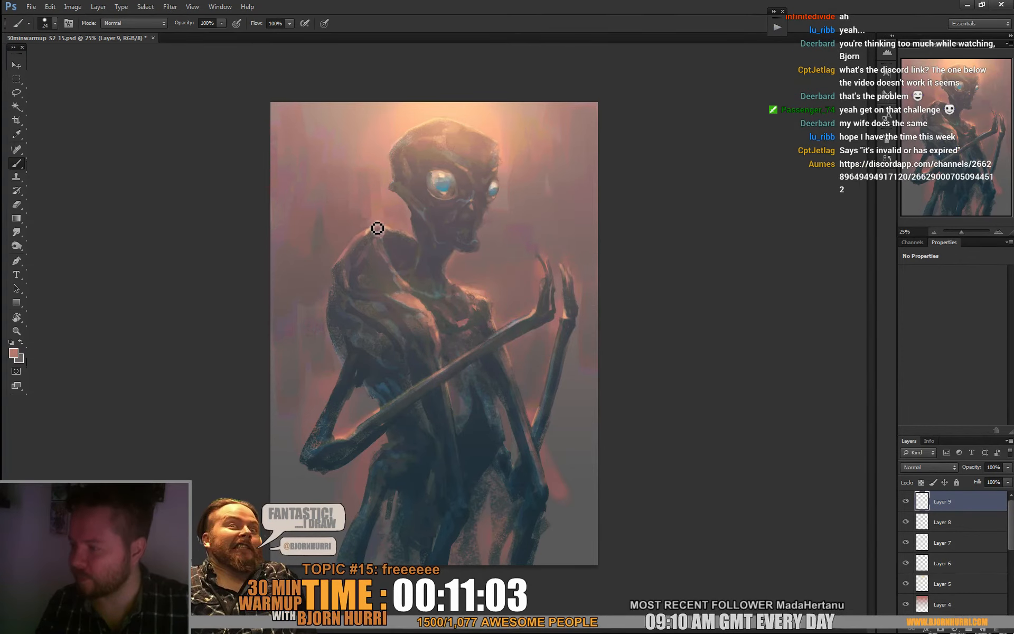
pyautogui.moveTo(374, 231)
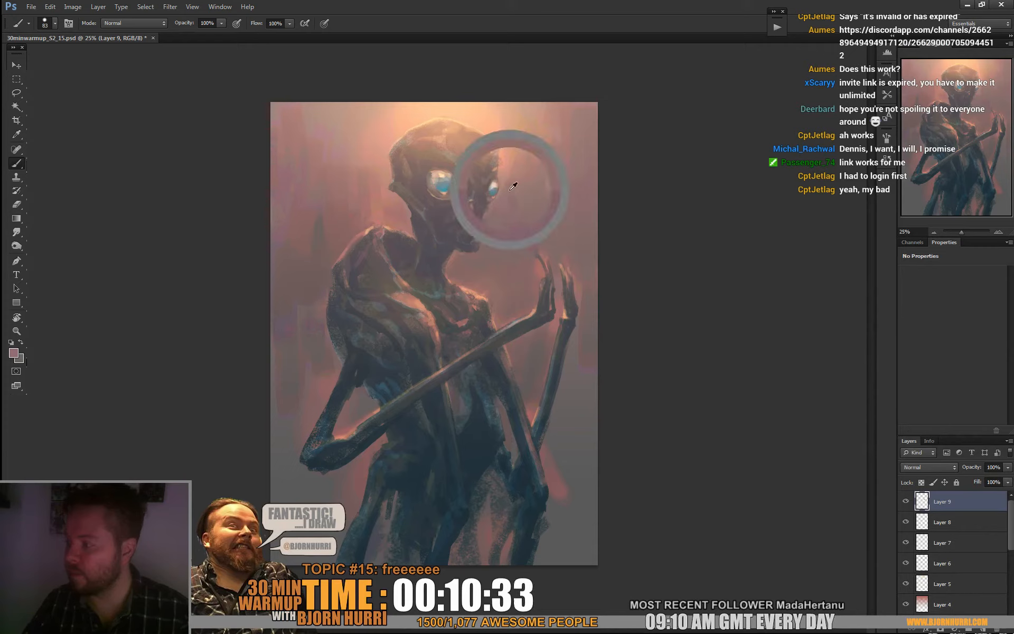
pyautogui.moveTo(515, 160)
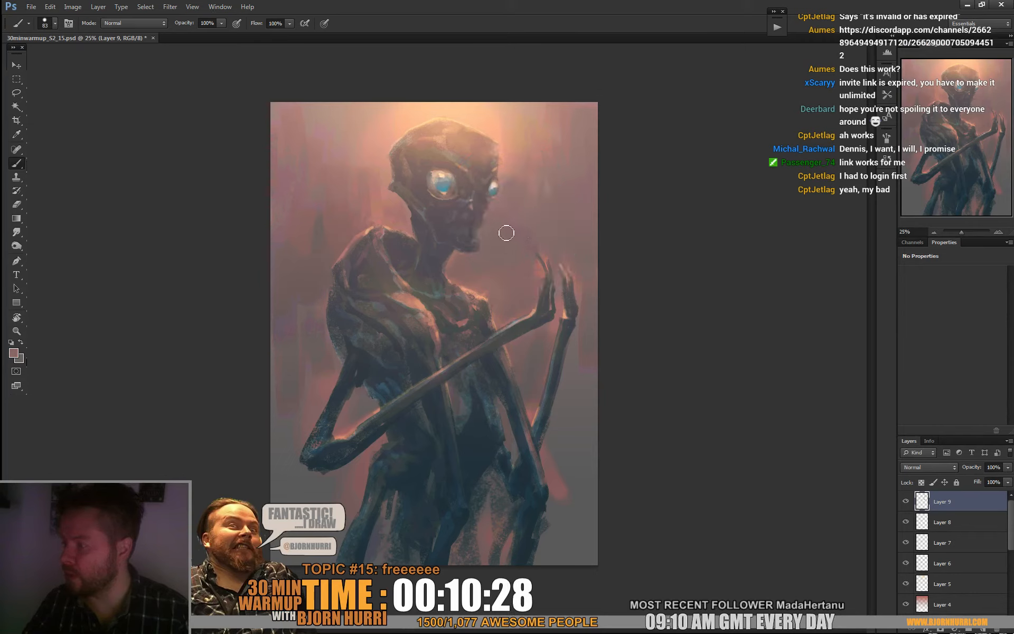
pyautogui.moveTo(529, 263)
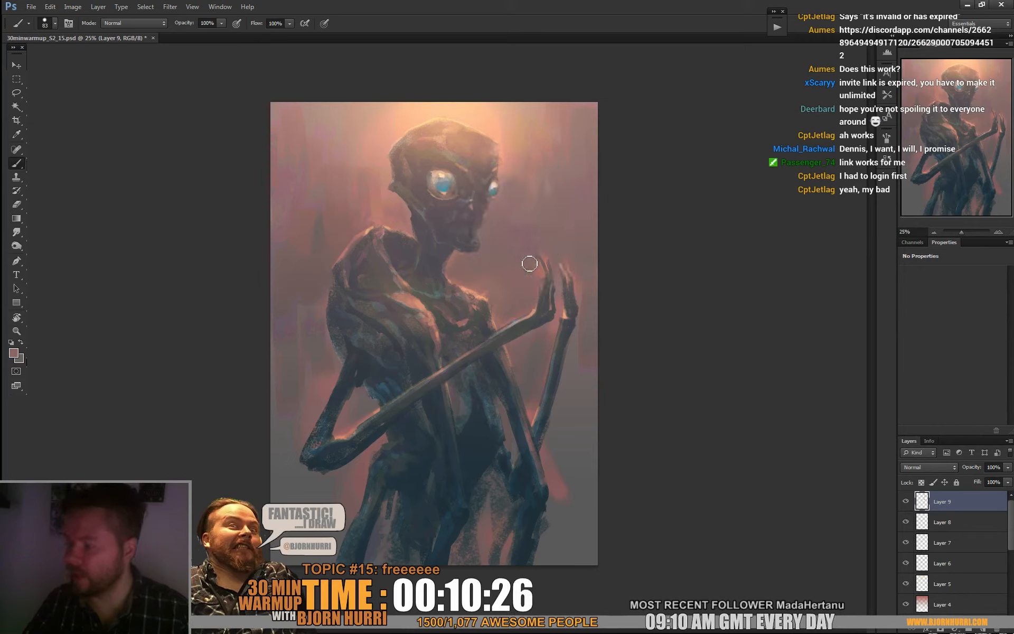
pyautogui.moveTo(535, 246)
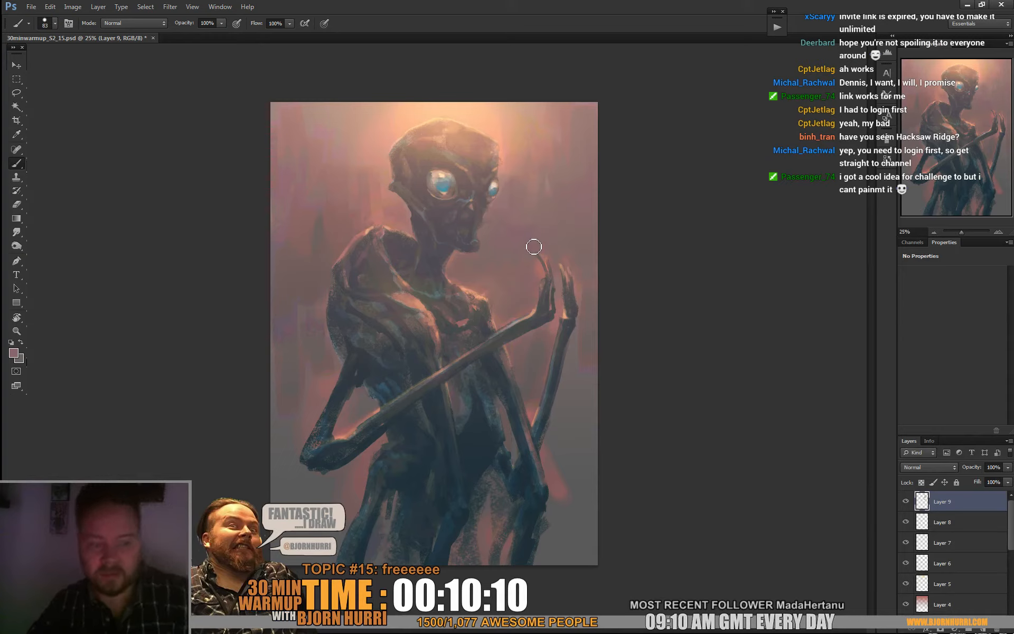
pyautogui.moveTo(549, 244)
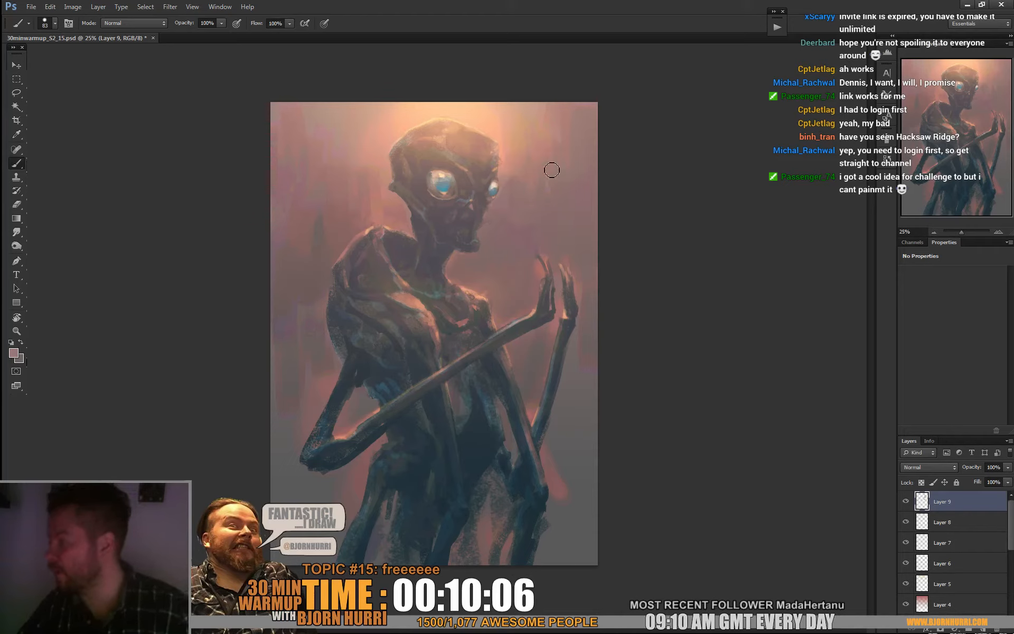
pyautogui.moveTo(517, 190)
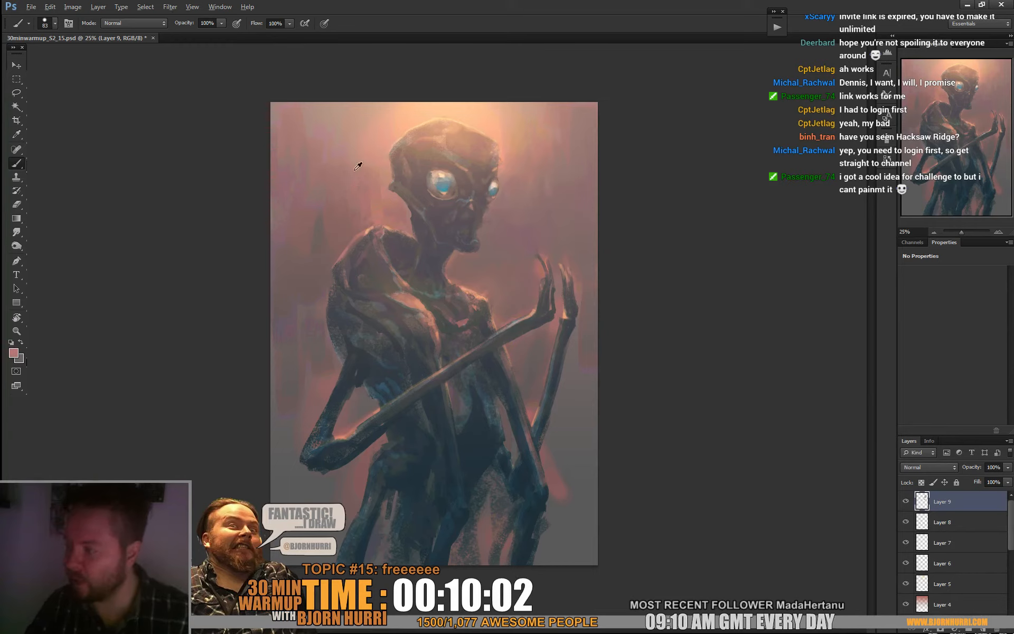
pyautogui.moveTo(323, 150)
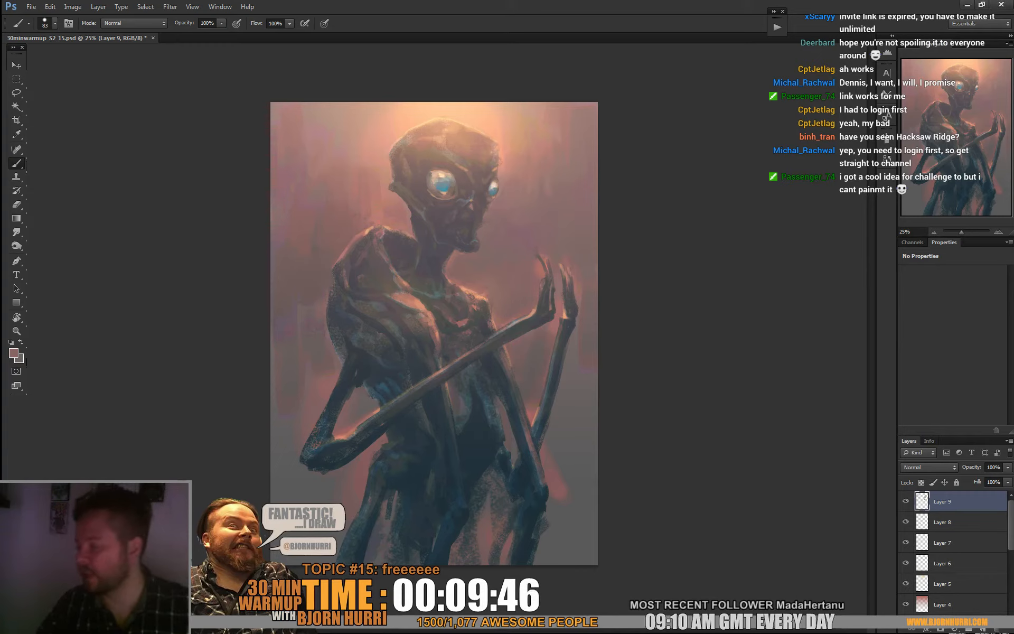
pyautogui.moveTo(449, 329)
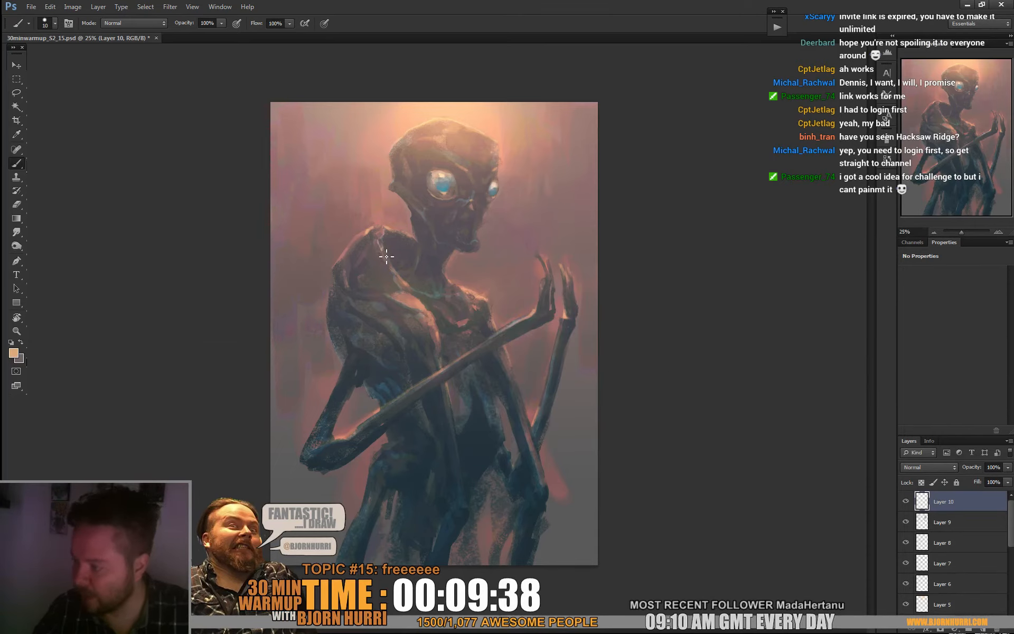
pyautogui.moveTo(411, 229)
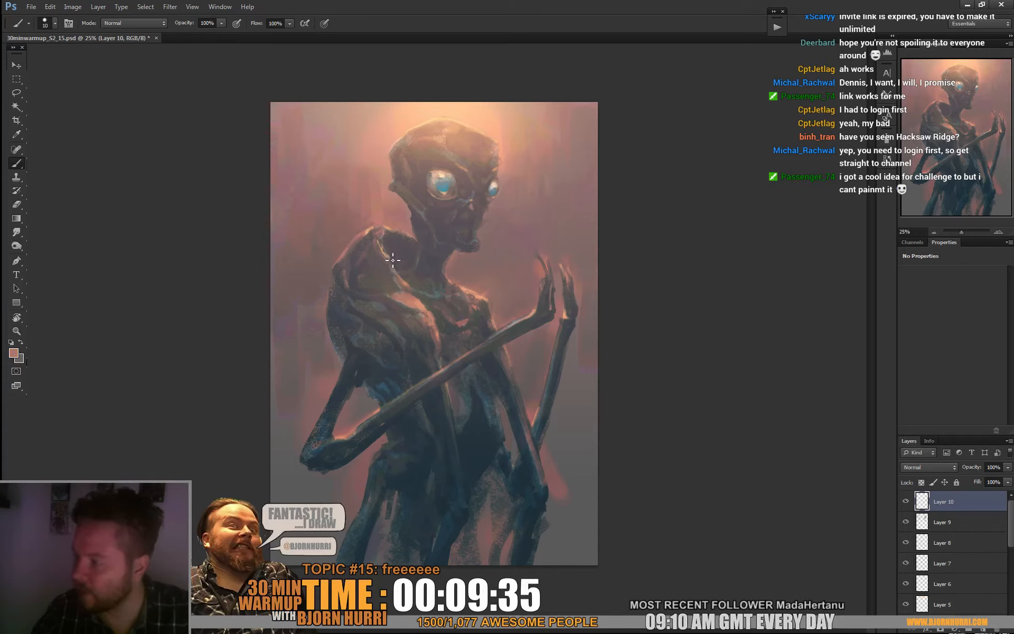
pyautogui.moveTo(384, 241)
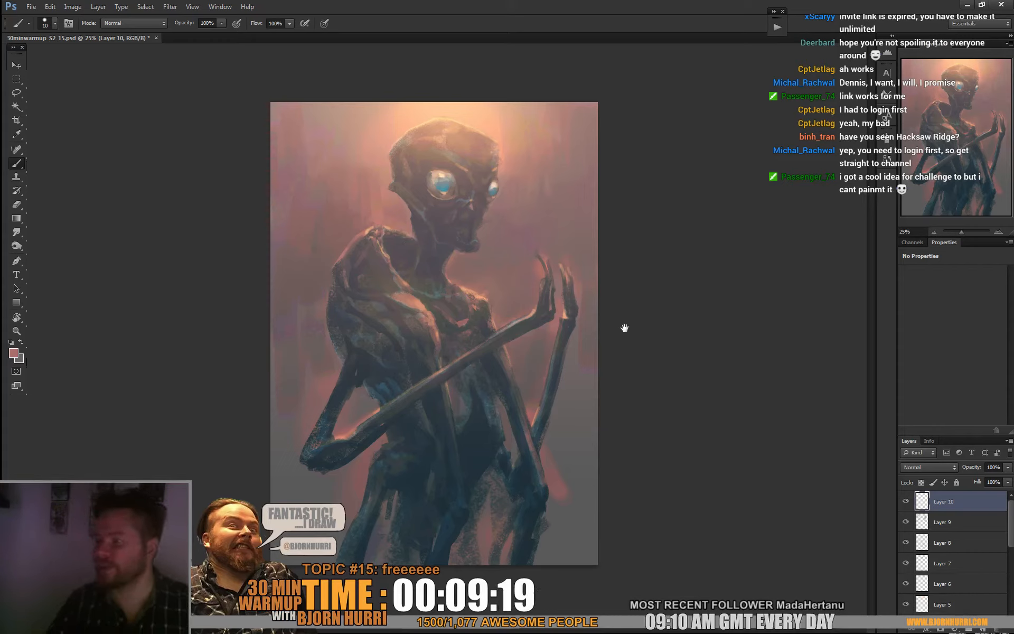
pyautogui.moveTo(405, 274)
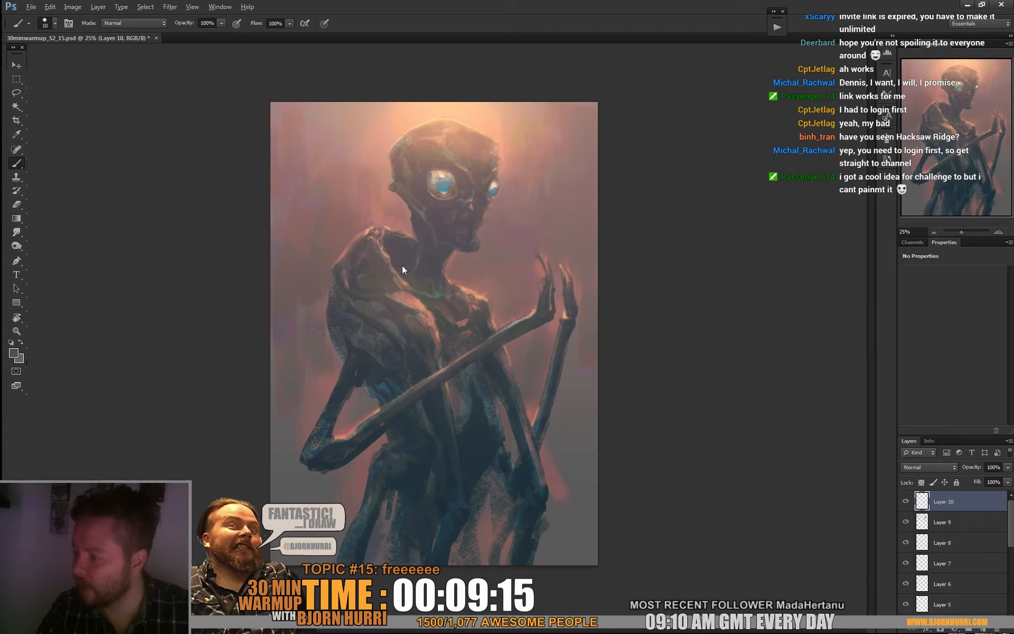
pyautogui.moveTo(416, 249)
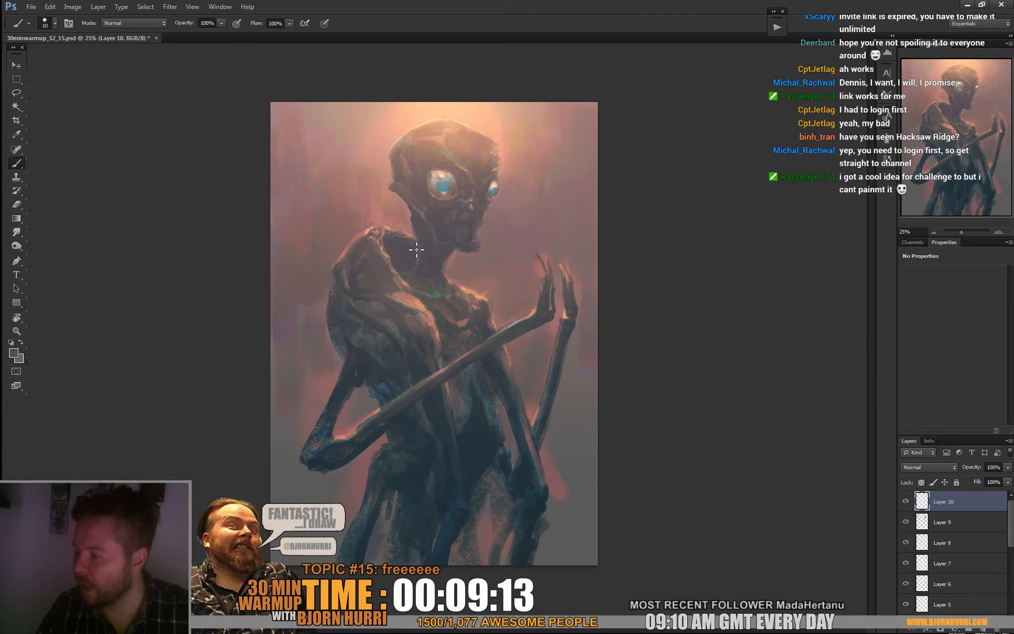
pyautogui.moveTo(498, 210)
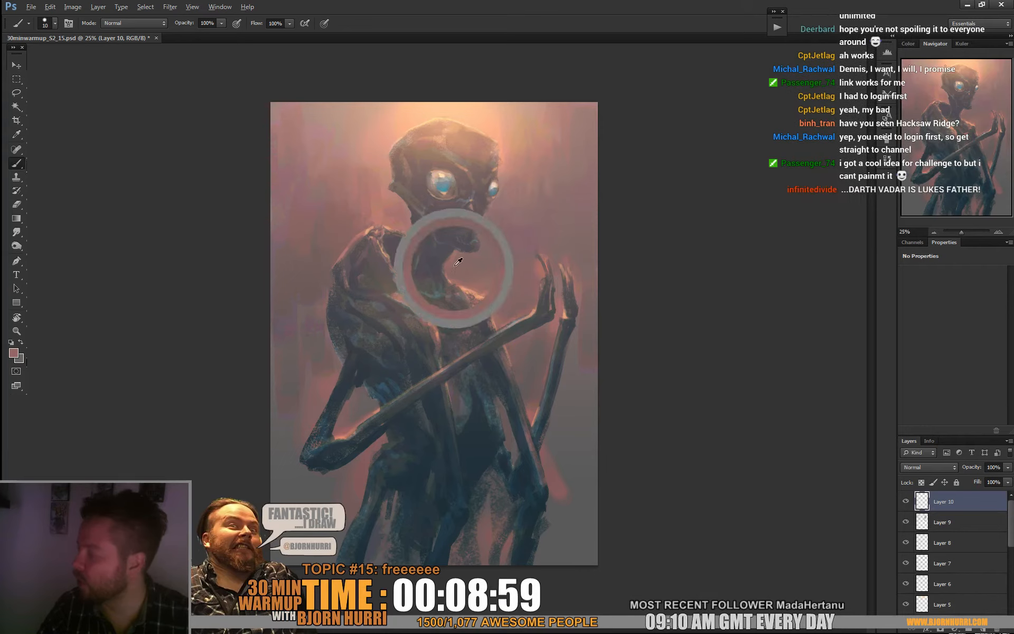
# Paint a light rim stroke across the alien's neck on the new layer.
pyautogui.click(457, 262)
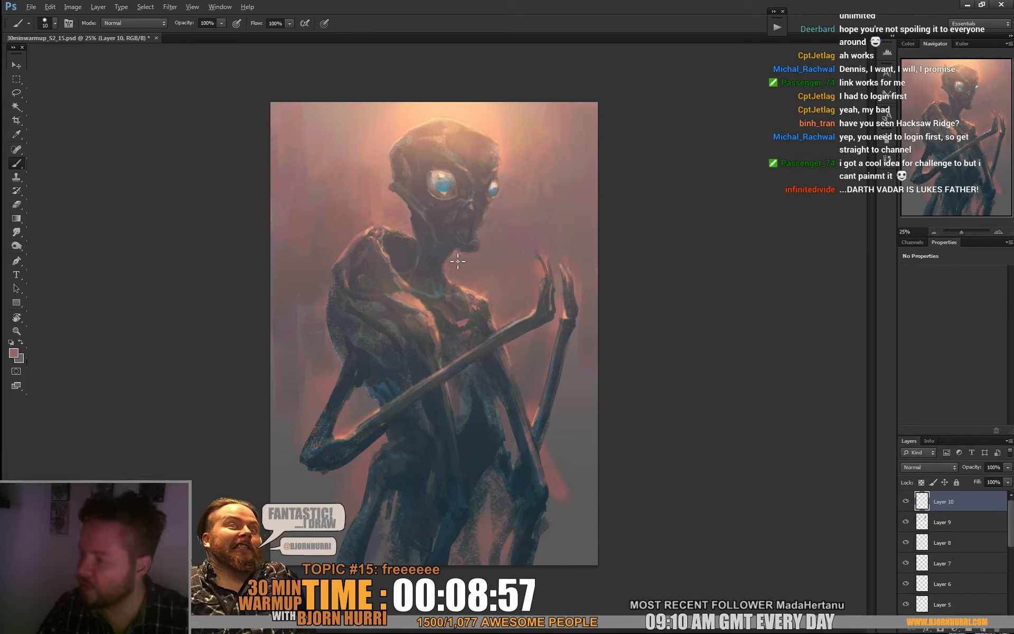
pyautogui.moveTo(591, 208)
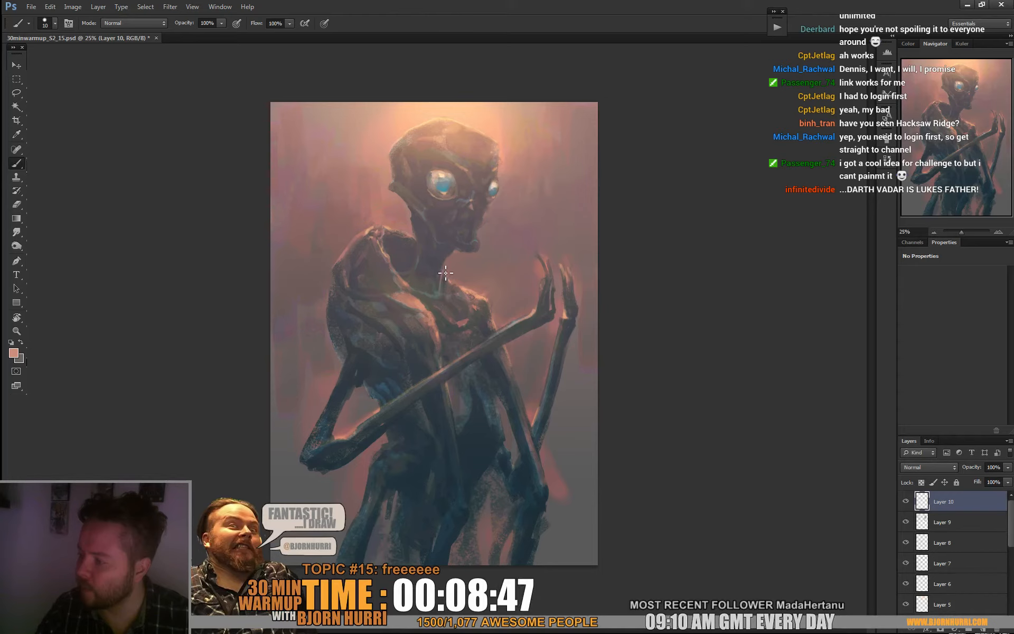
pyautogui.moveTo(640, 228)
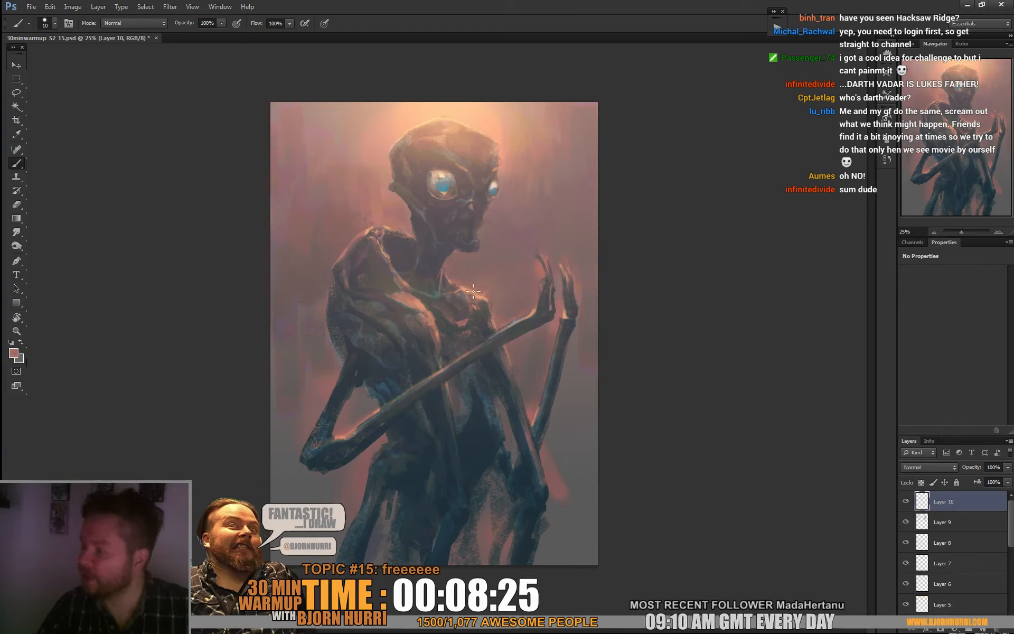
pyautogui.moveTo(549, 266)
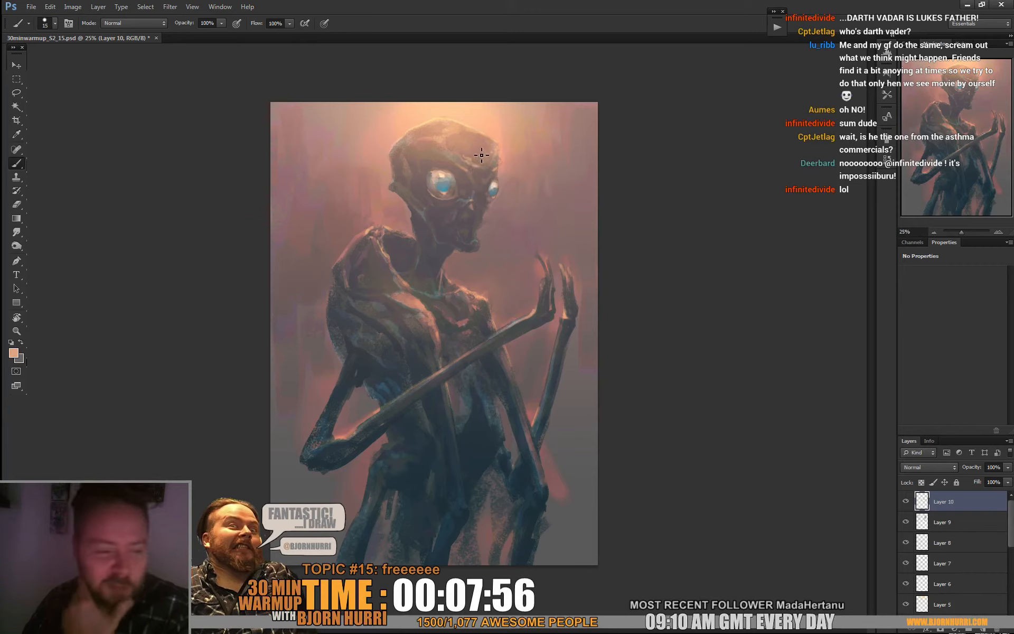
pyautogui.moveTo(517, 114)
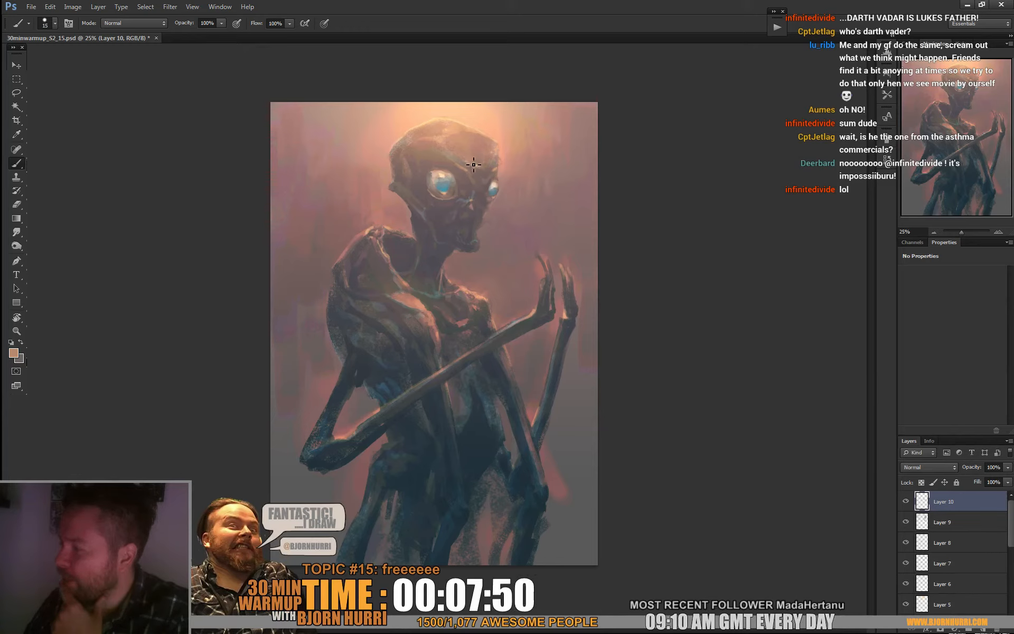
pyautogui.moveTo(482, 162)
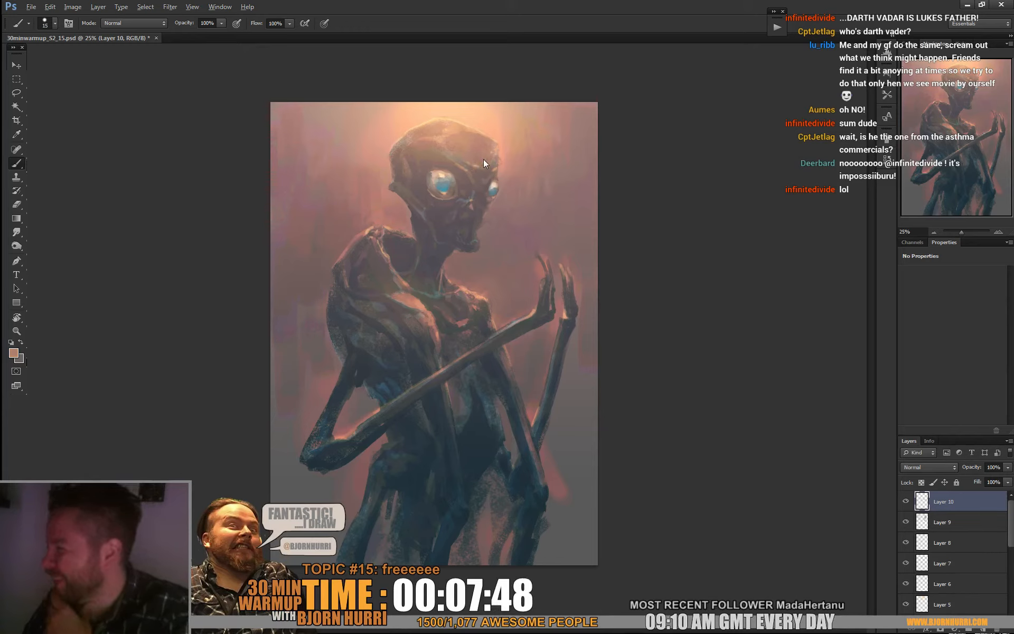
pyautogui.moveTo(516, 129)
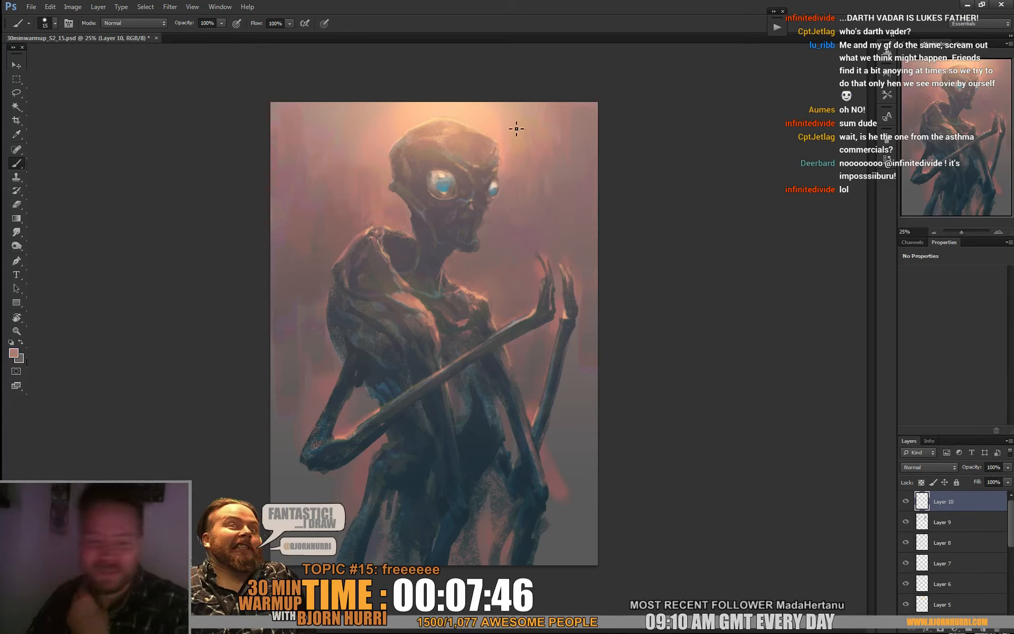
pyautogui.moveTo(427, 258)
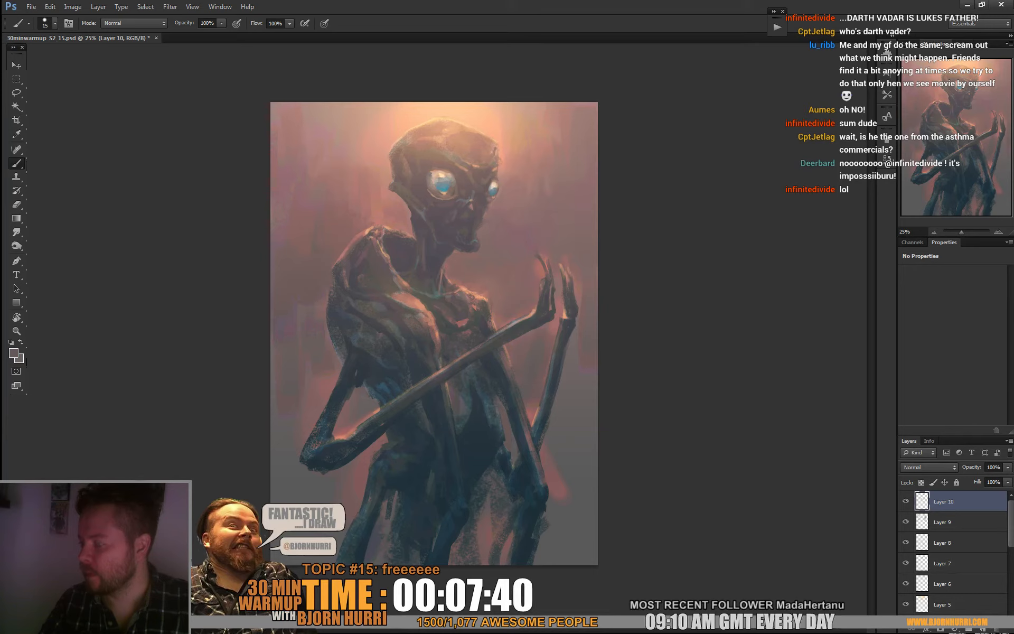
# Set the foreground colour to light cyan for the glowing eyes.
pyautogui.click(442, 189)
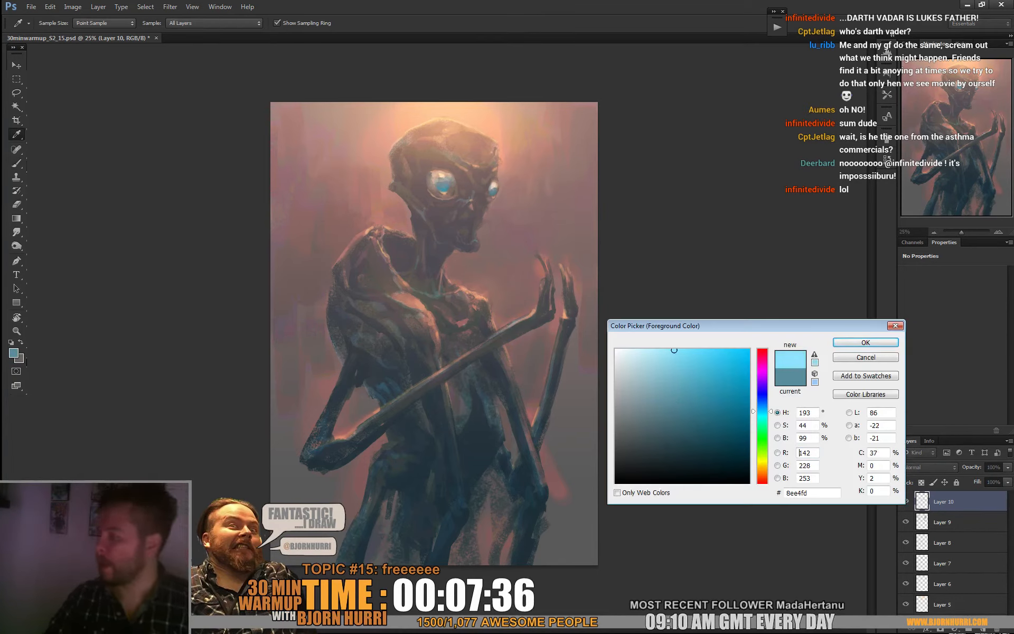
pyautogui.click(865, 342)
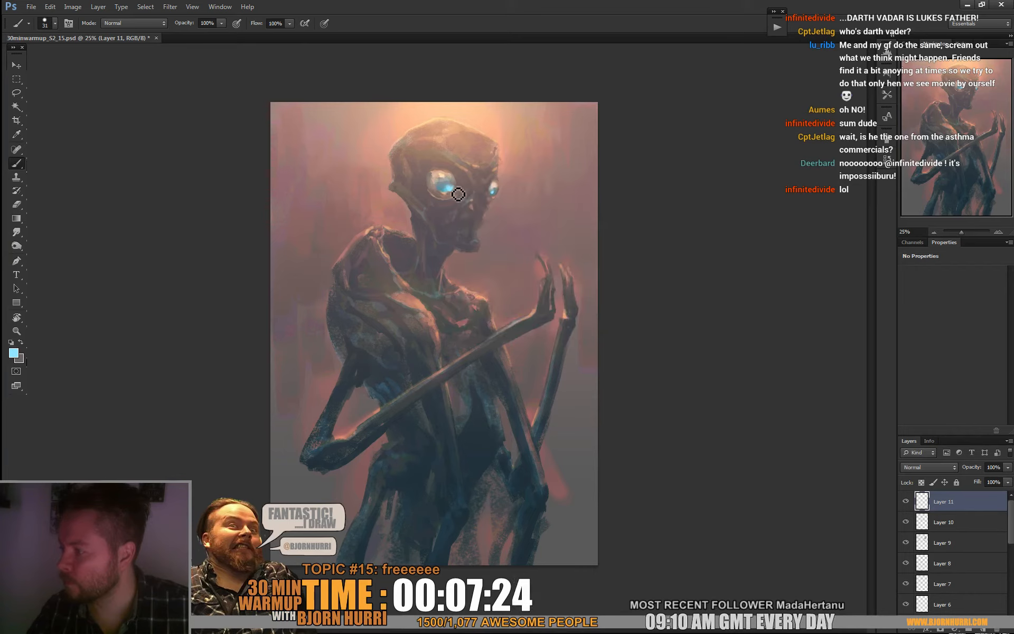
pyautogui.moveTo(515, 191)
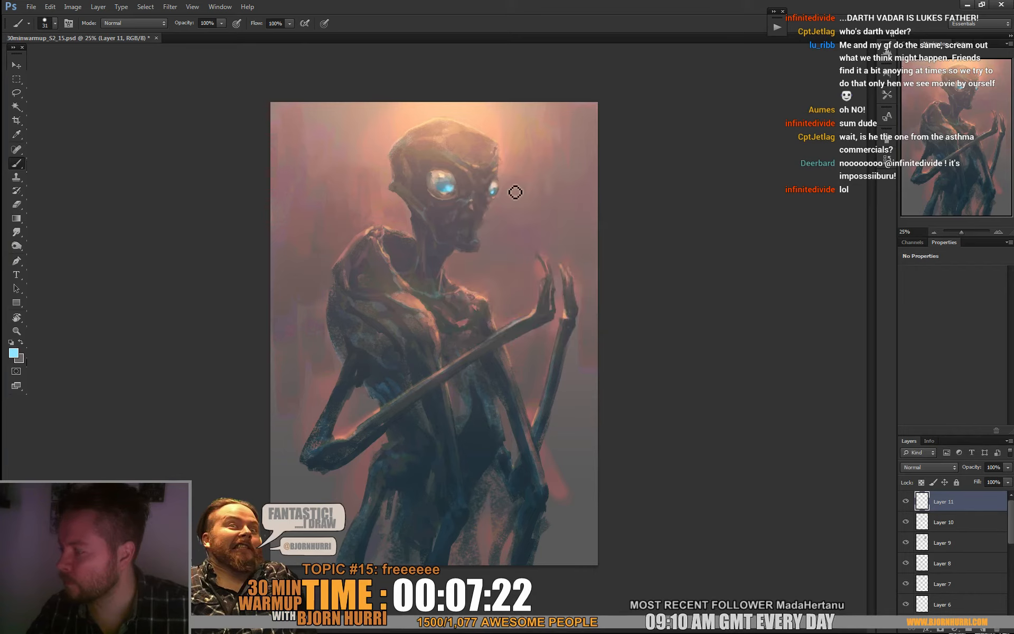
pyautogui.moveTo(548, 246)
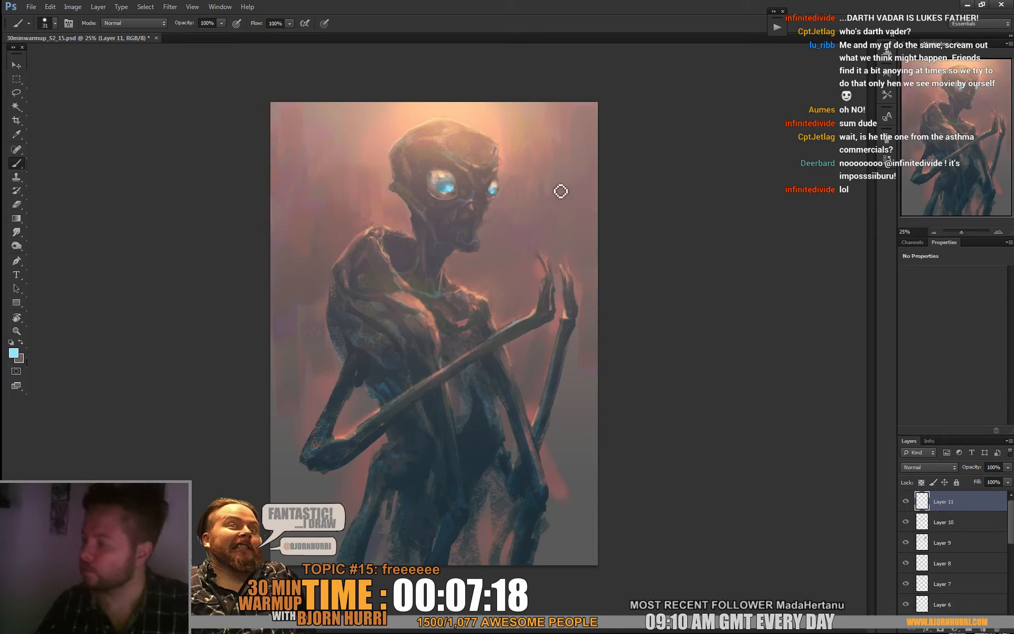
# Switch to a fine brush for drawing the thin triangle outline.
pyautogui.rightClick(560, 190)
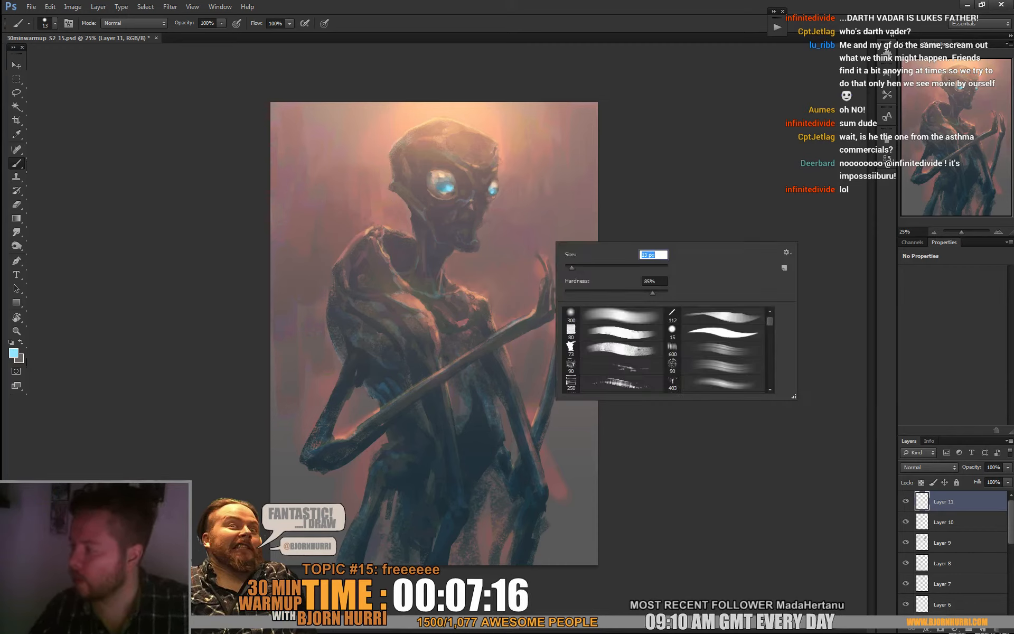
pyautogui.click(557, 259)
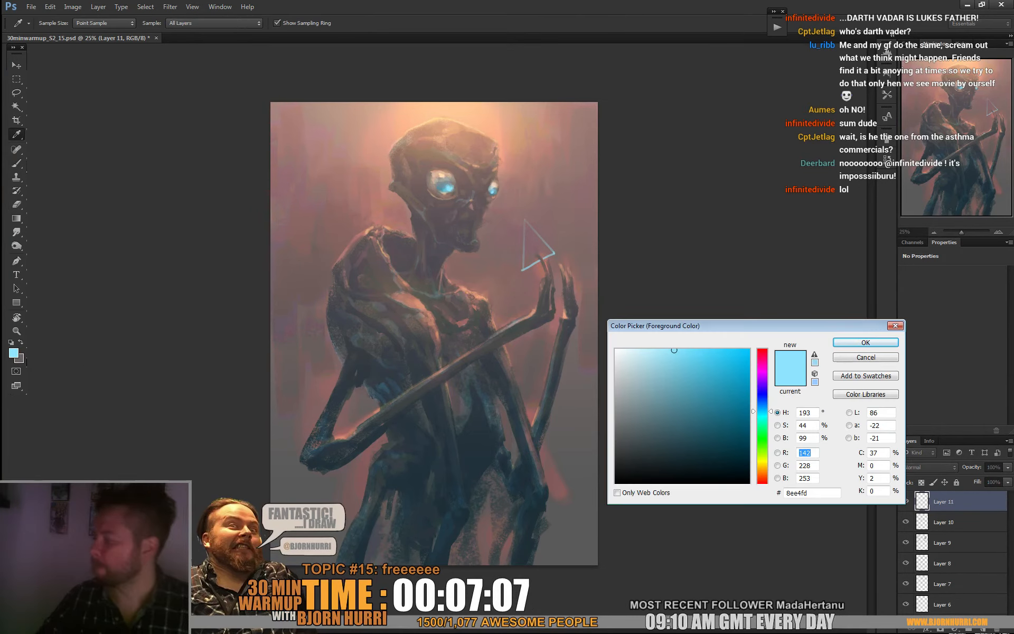
# Confirm the slightly more saturated cyan for the triangle above the hand.
pyautogui.click(865, 341)
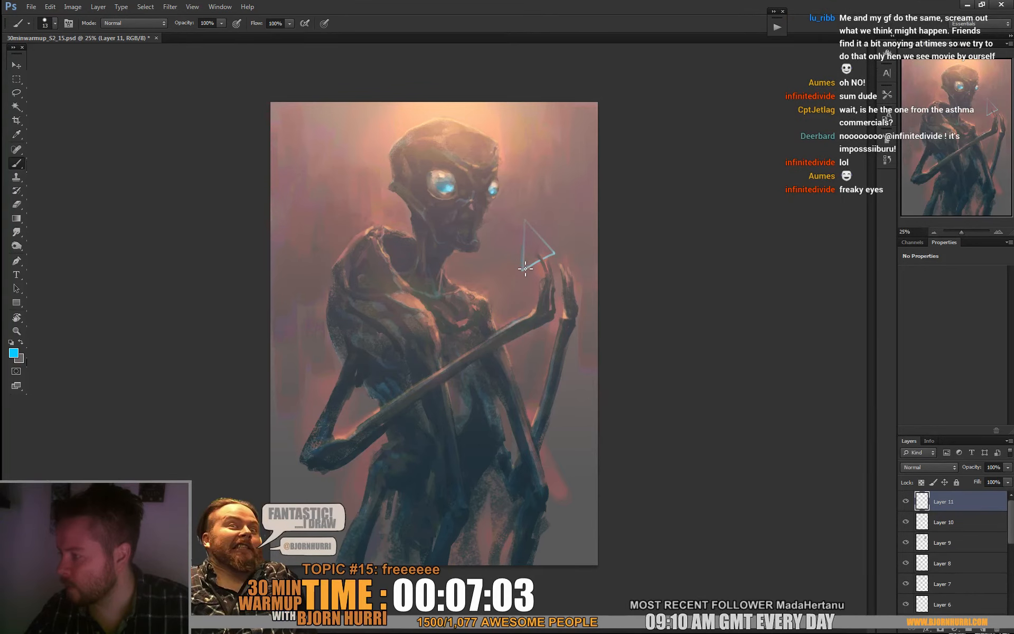
pyautogui.moveTo(552, 255)
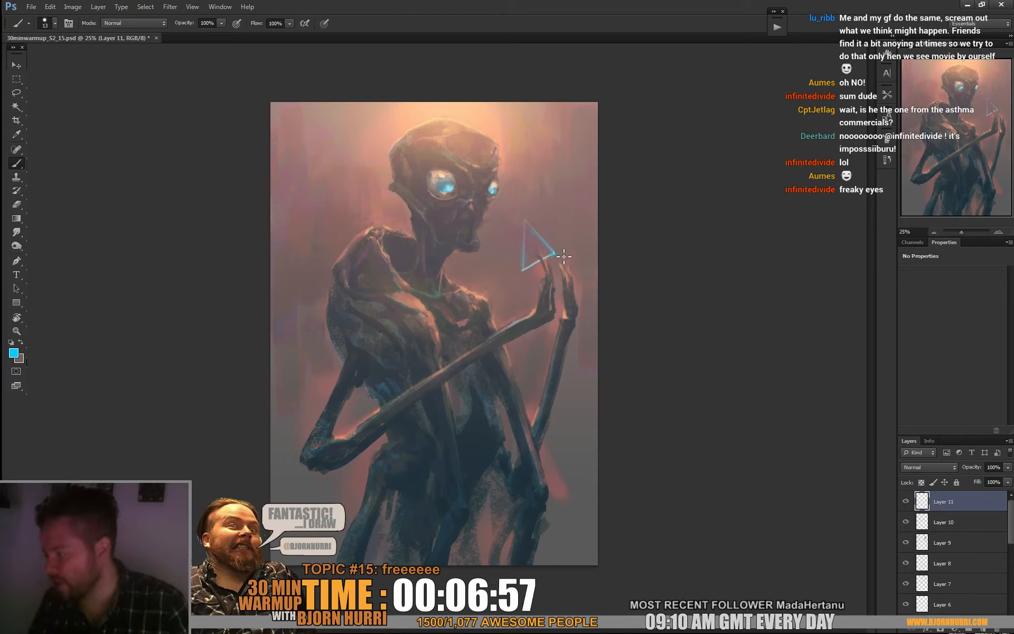
pyautogui.moveTo(524, 272)
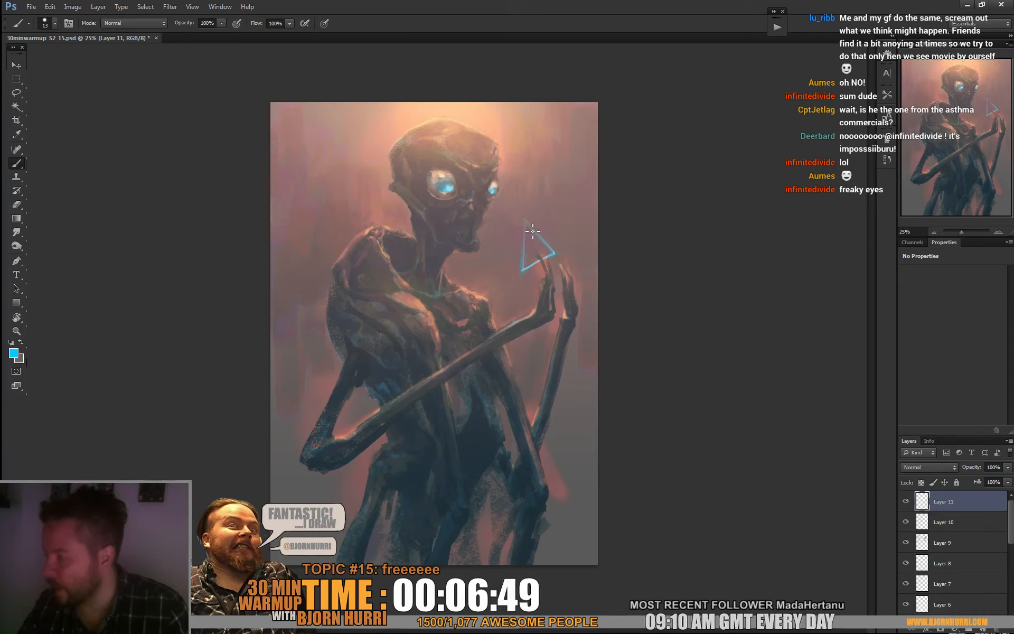
pyautogui.moveTo(552, 253)
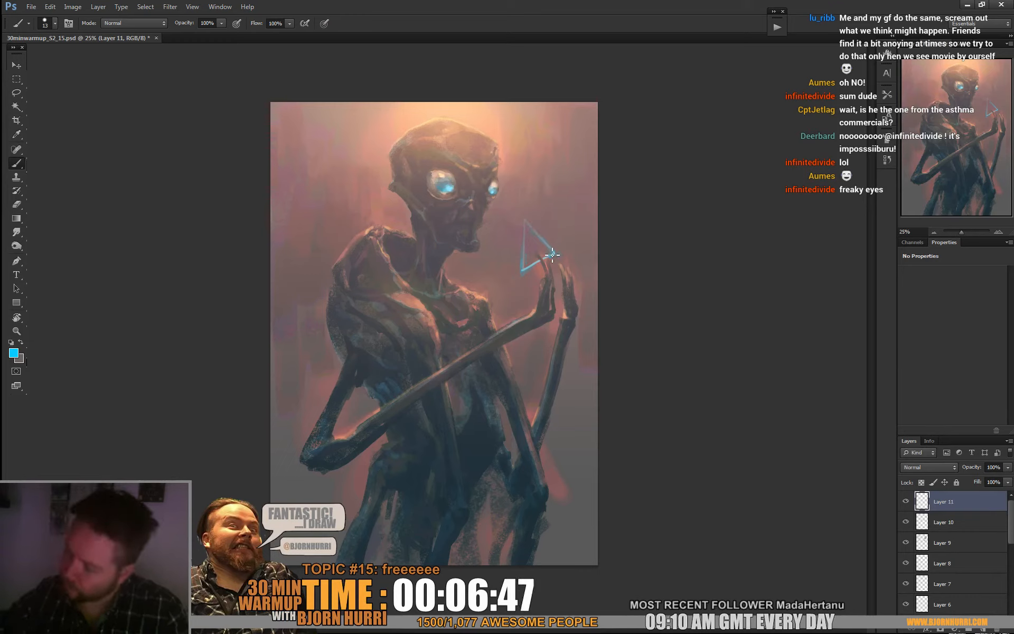
pyautogui.moveTo(567, 243)
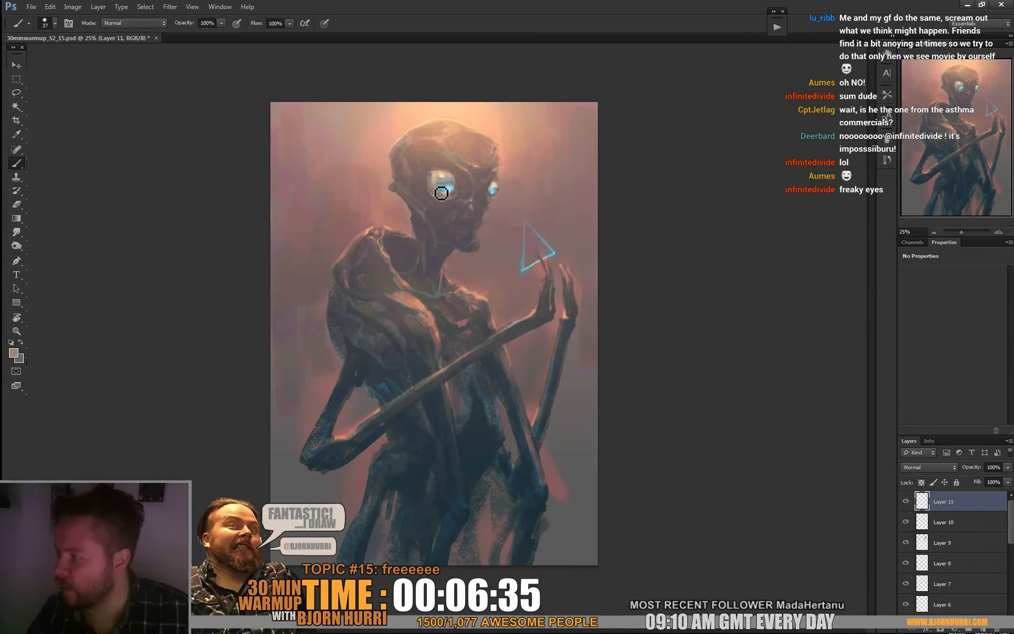
pyautogui.moveTo(443, 186)
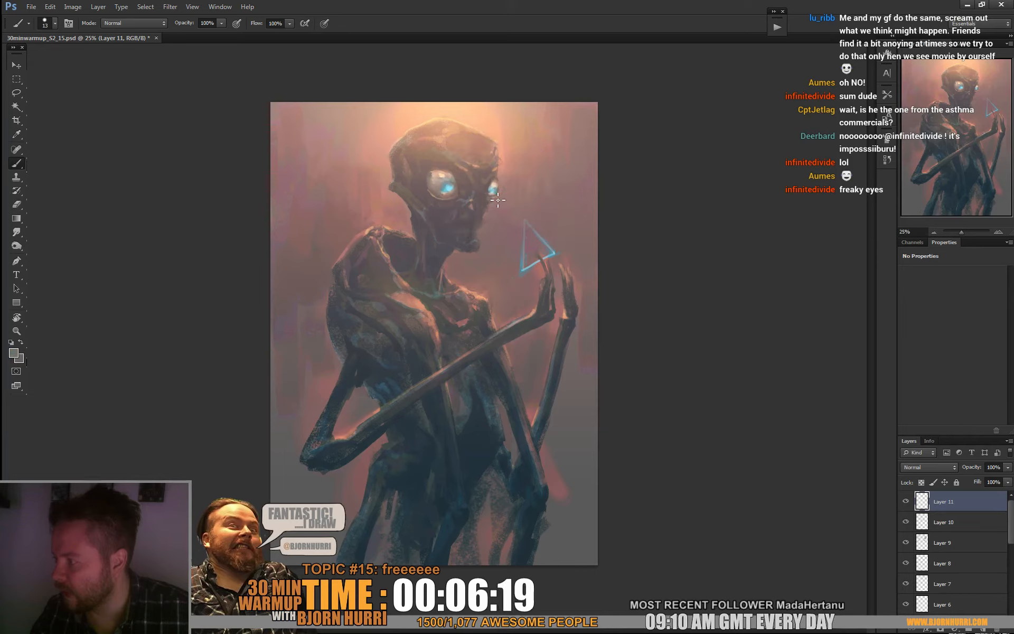
pyautogui.moveTo(513, 164)
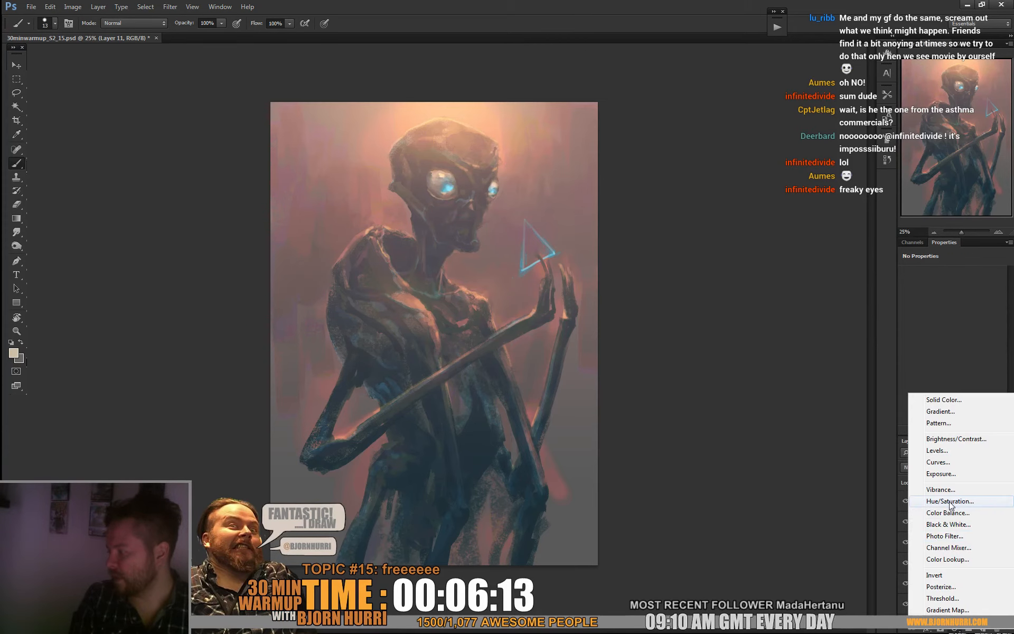
# Add a Hue/Saturation adjustment layer with Saturation raised to about +71.
pyautogui.click(949, 501)
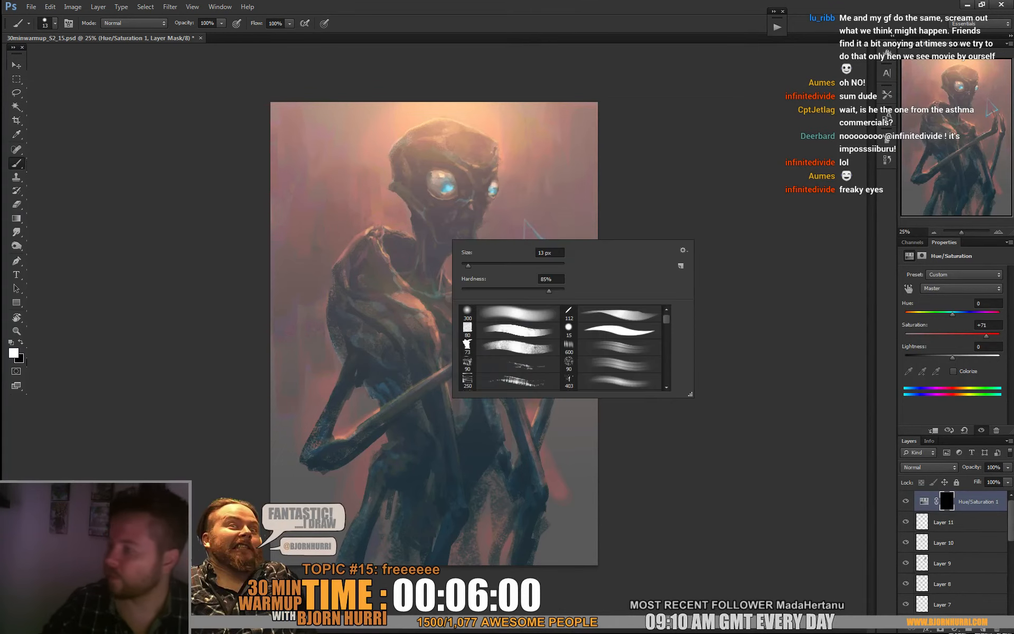
pyautogui.scroll(-3)
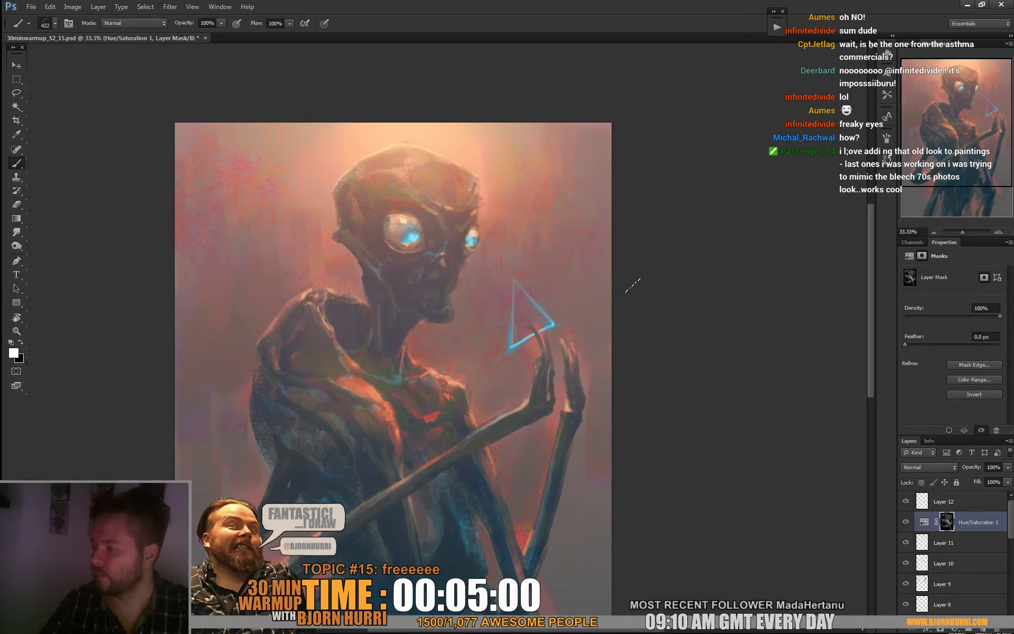
# Add a Brightness/Contrast adjustment layer to strengthen the alien's contrast.
pyautogui.click(944, 543)
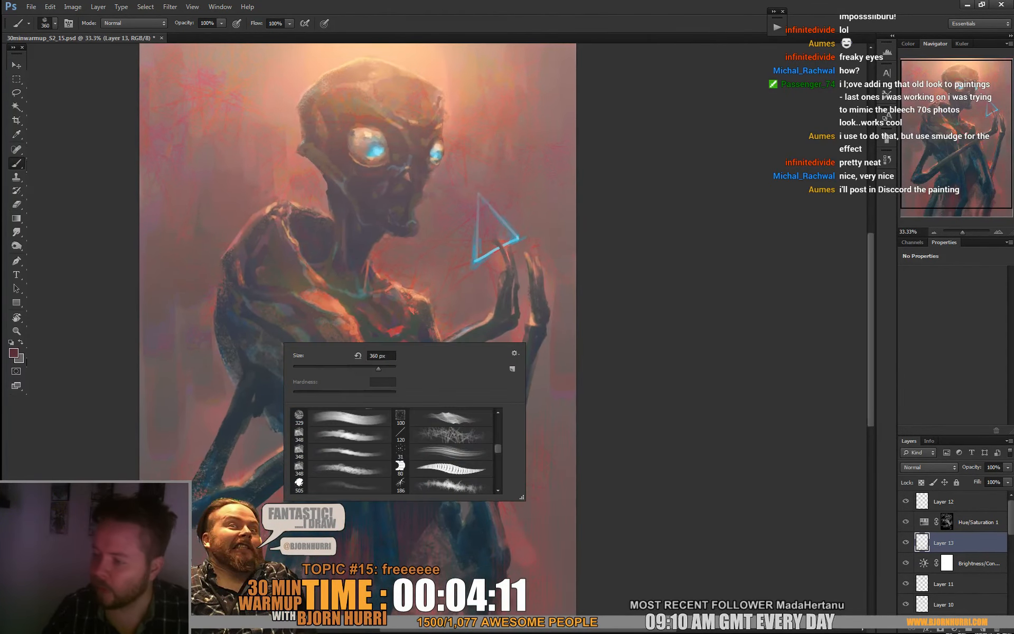
# Start painting reddish texture over the alien's shoulder with the textured brush.
pyautogui.click(247, 378)
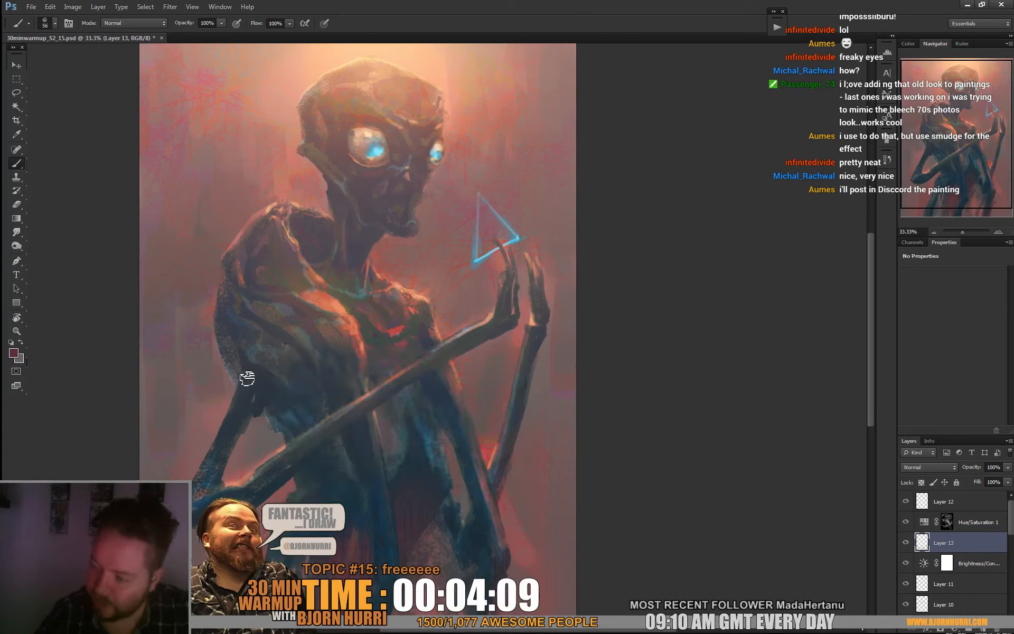
pyautogui.moveTo(243, 473)
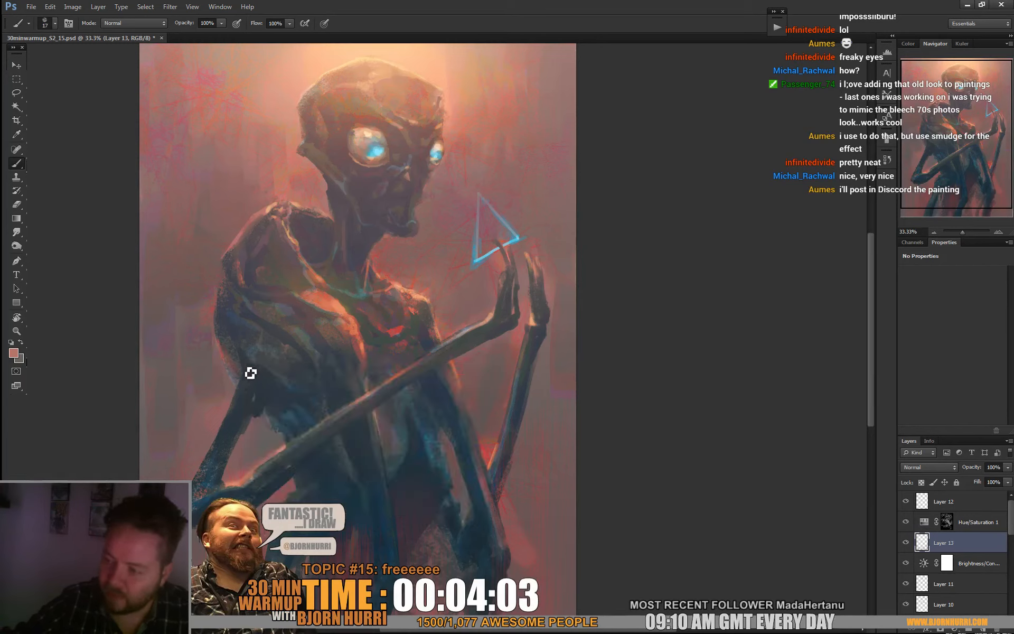
pyautogui.moveTo(292, 396)
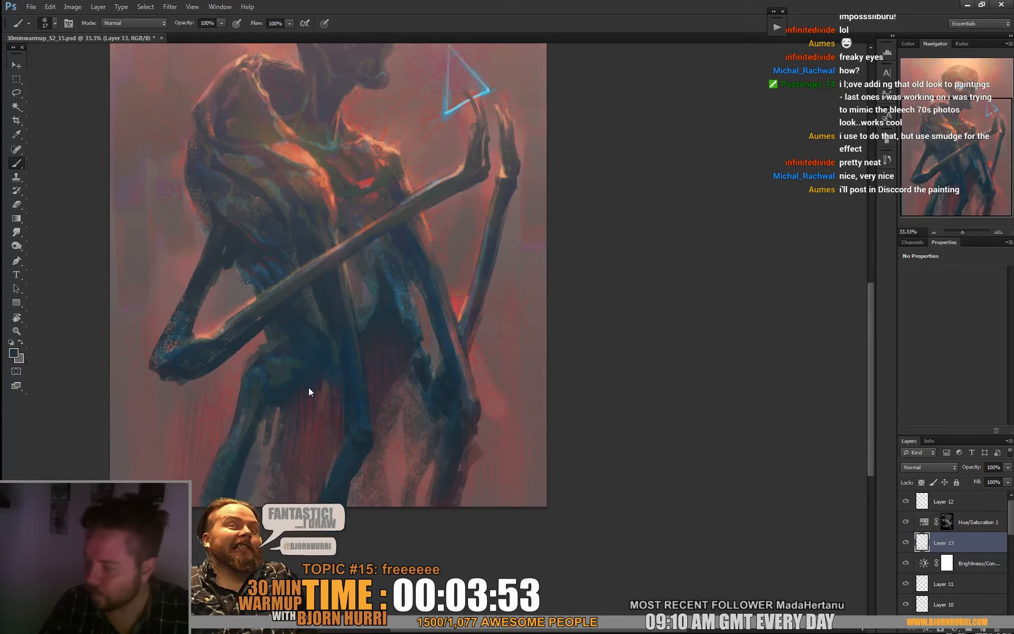
pyautogui.moveTo(278, 408)
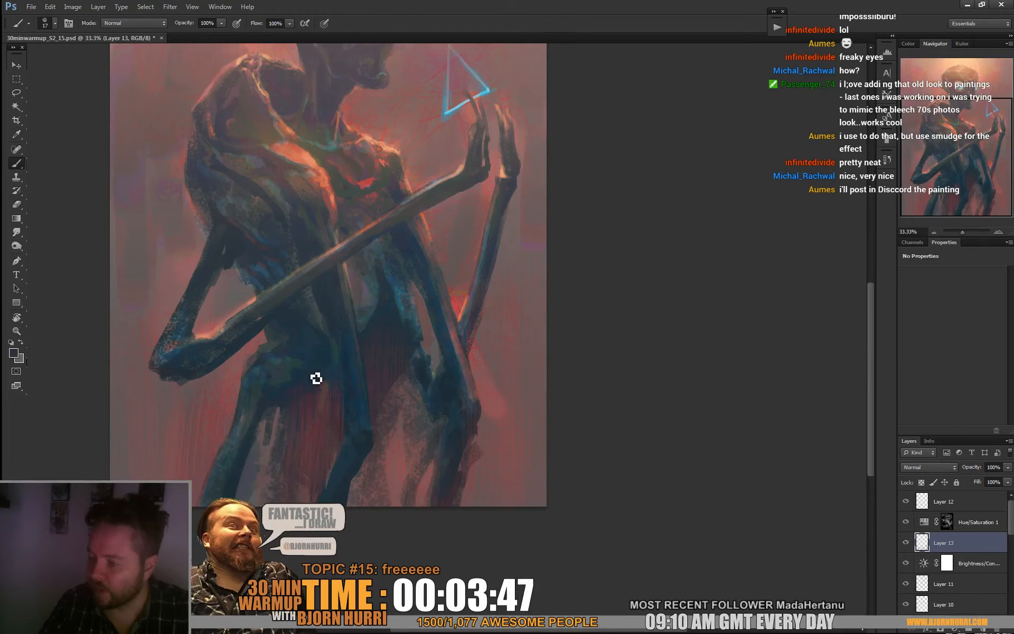
pyautogui.moveTo(312, 412)
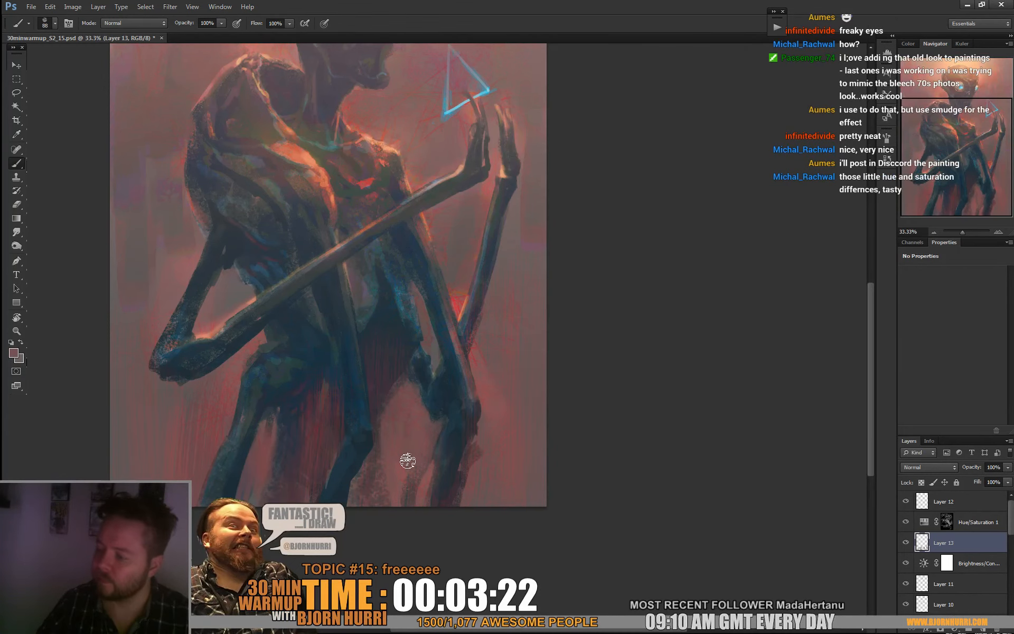
pyautogui.moveTo(544, 252)
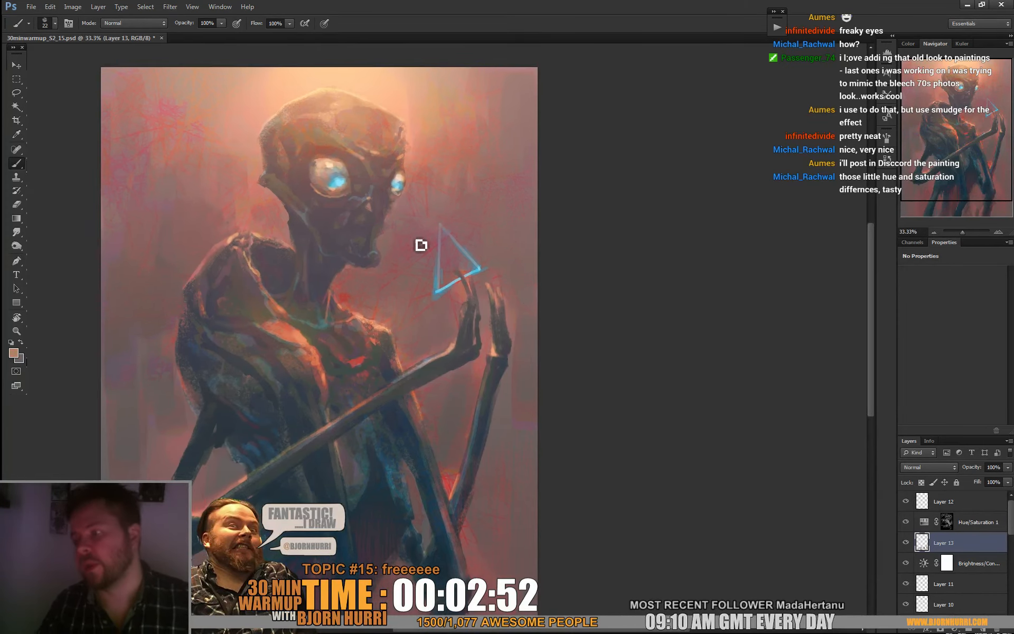
pyautogui.moveTo(317, 211)
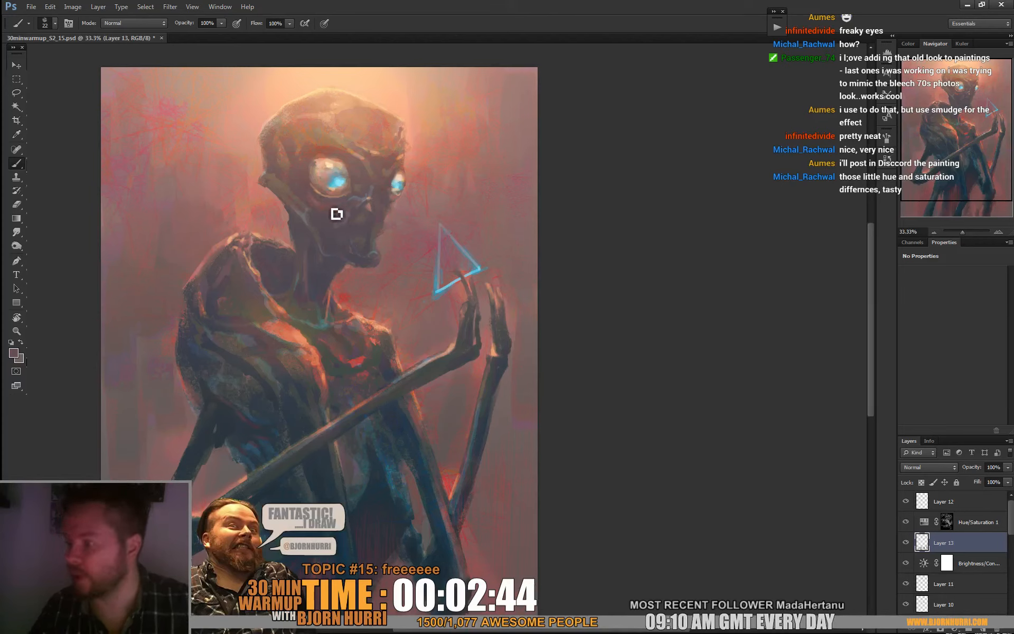
pyautogui.moveTo(364, 181)
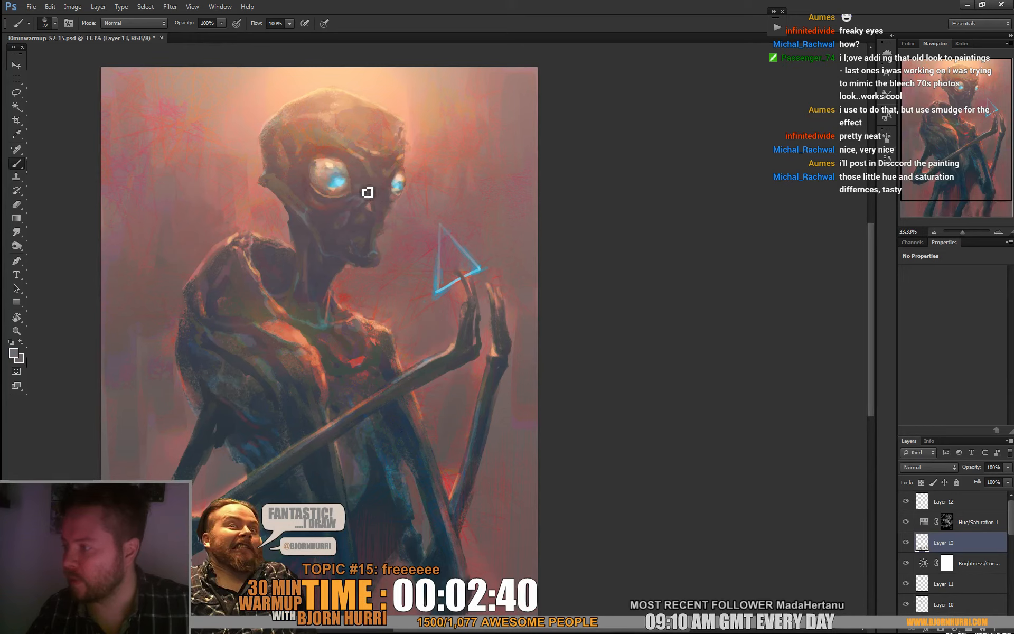
pyautogui.moveTo(454, 120)
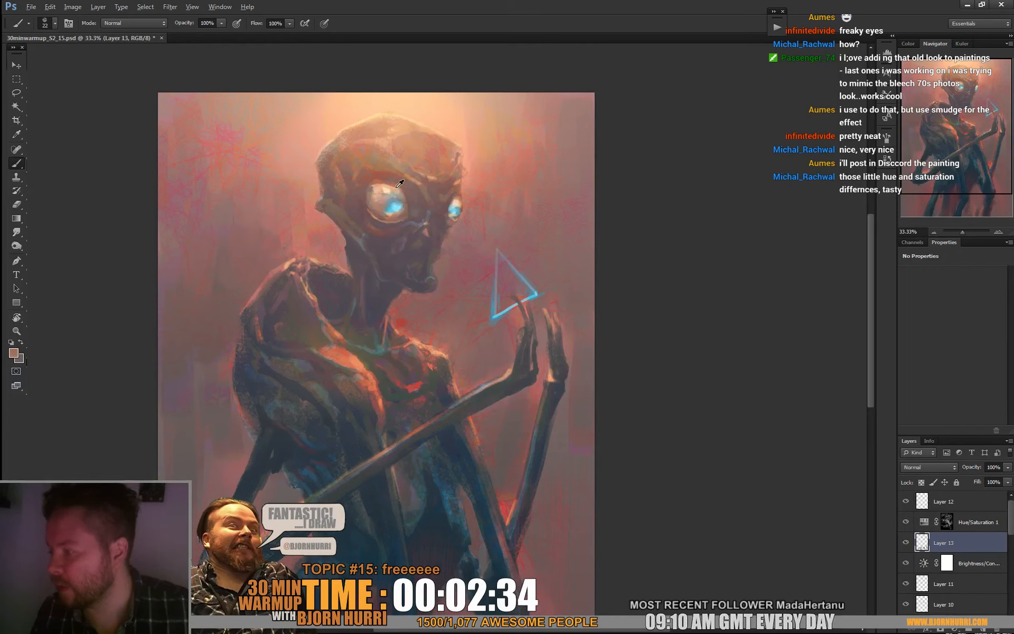
pyautogui.moveTo(378, 192)
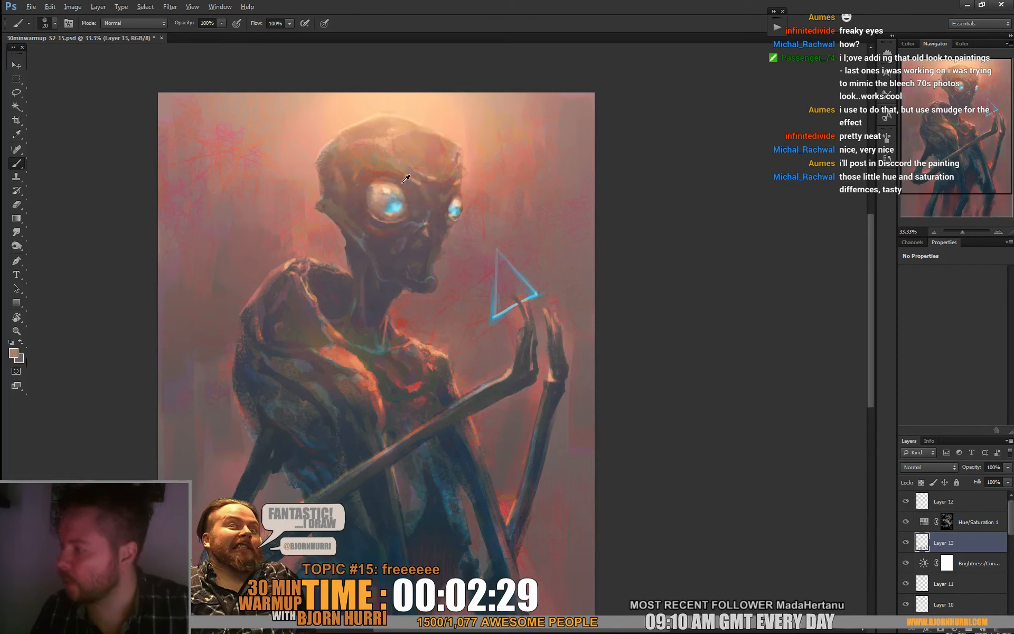
pyautogui.moveTo(381, 182)
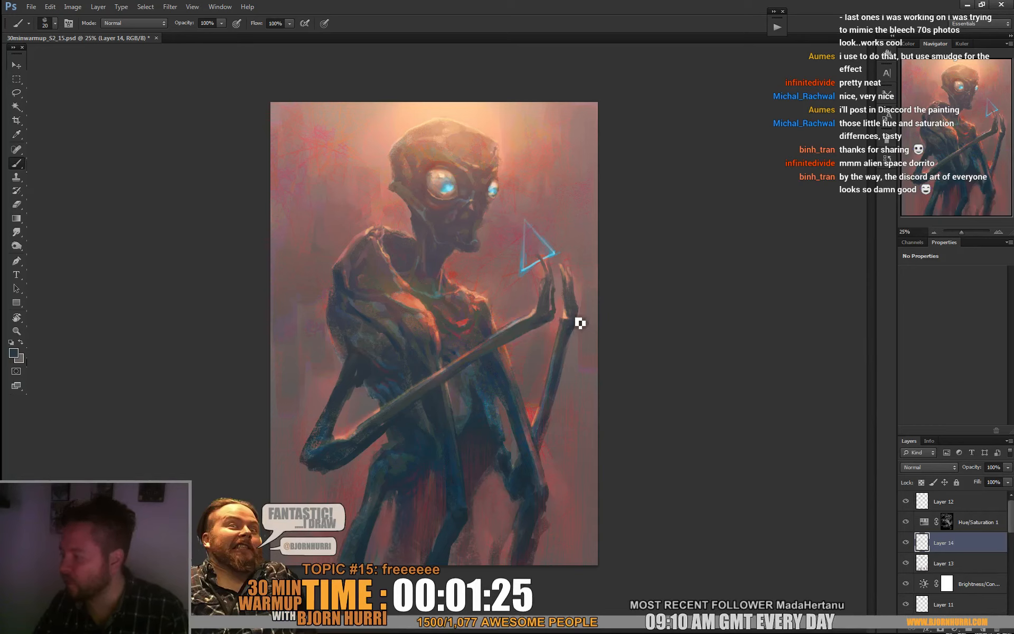
pyautogui.moveTo(418, 307)
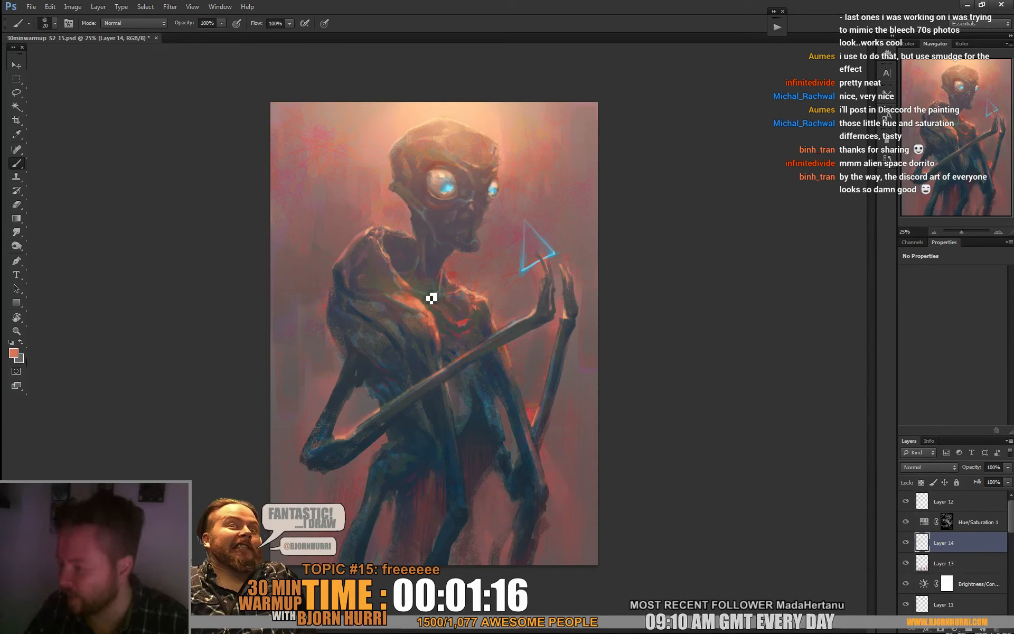
pyautogui.moveTo(551, 263)
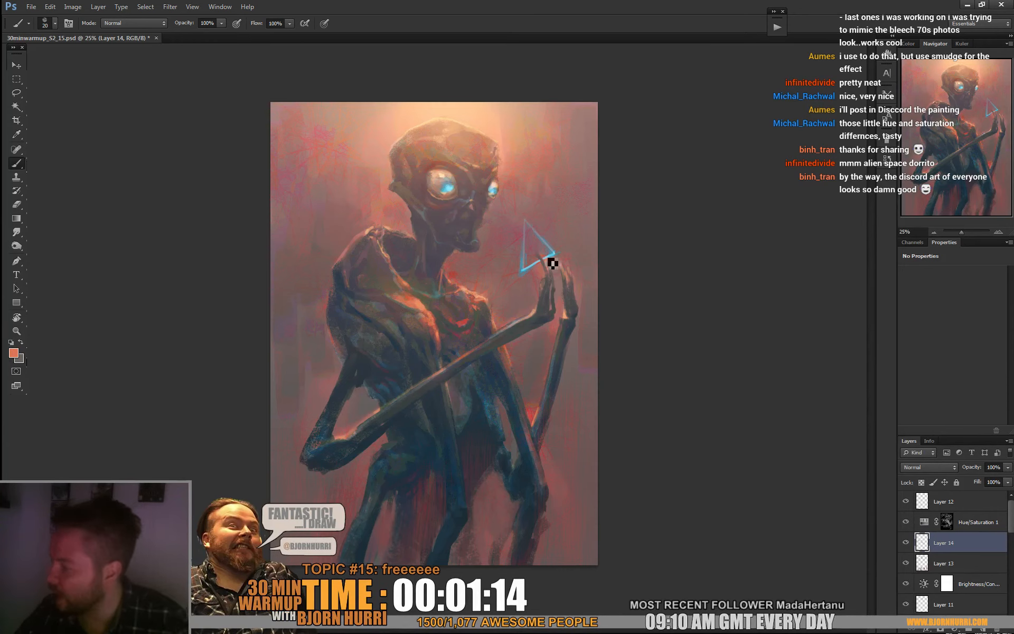
# Dab warm reddish colour at the fingertip just below the blue triangle.
pyautogui.click(553, 262)
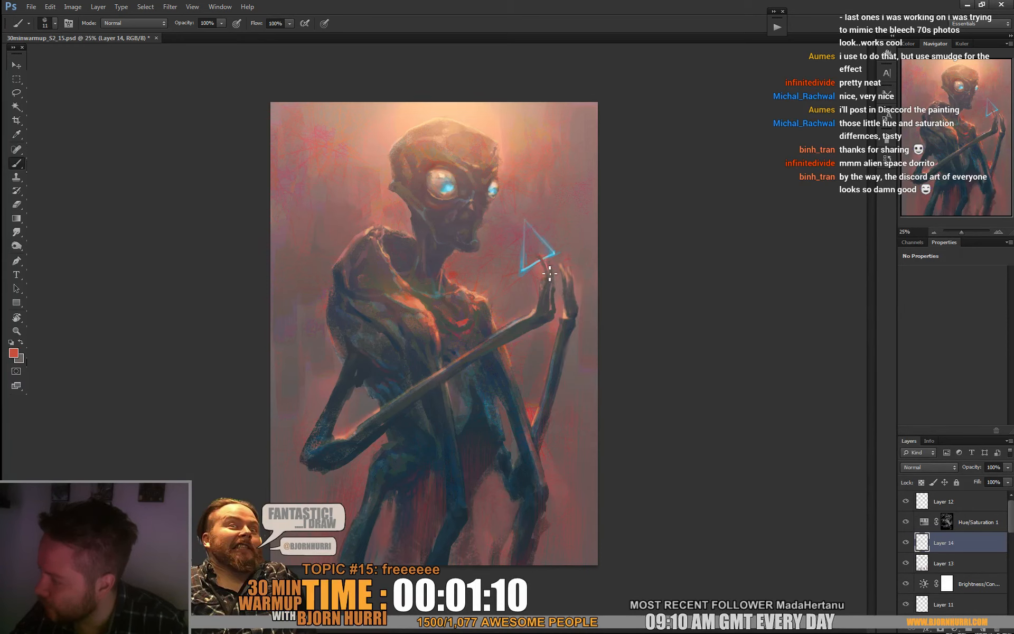
pyautogui.moveTo(573, 287)
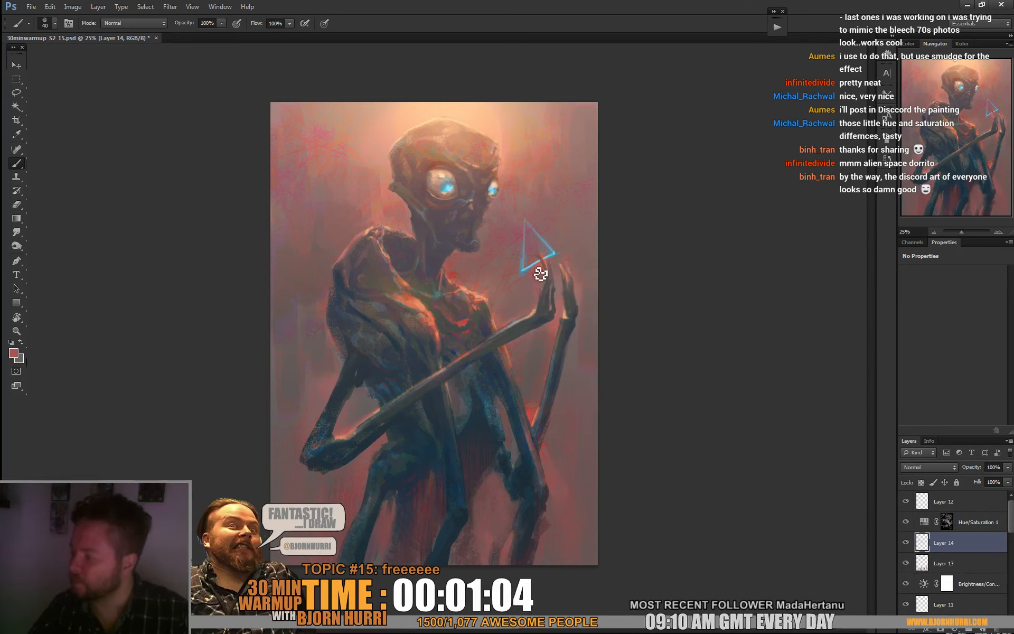
pyautogui.moveTo(539, 296)
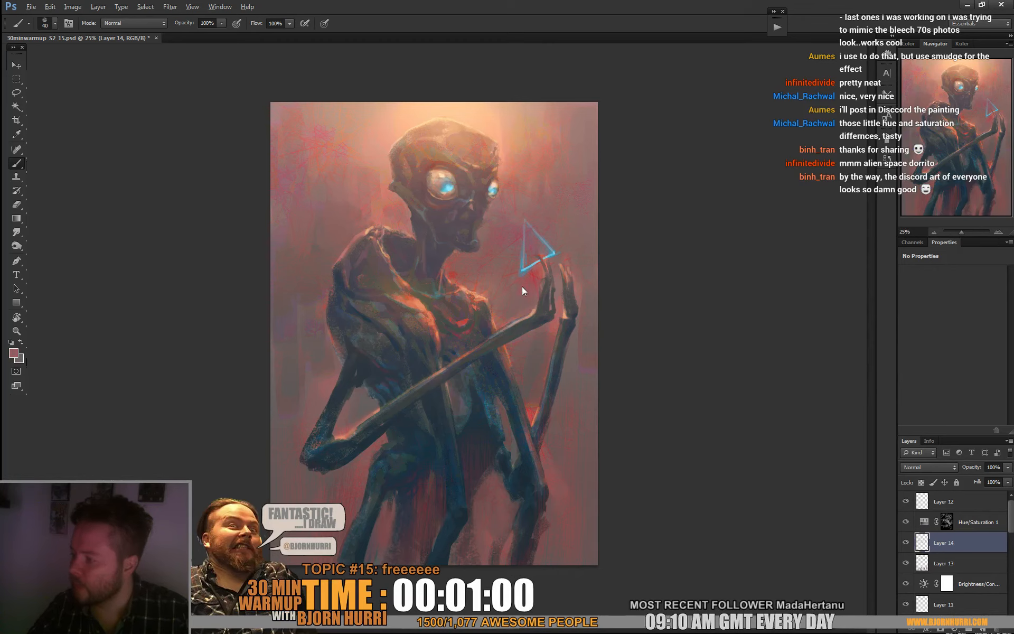
pyautogui.moveTo(525, 233)
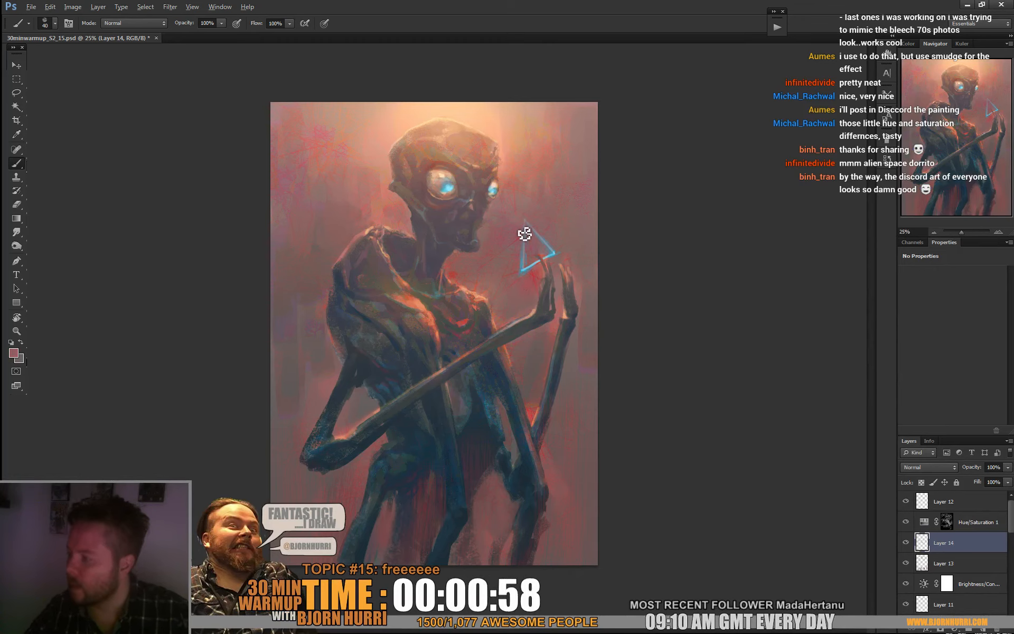
pyautogui.moveTo(550, 260)
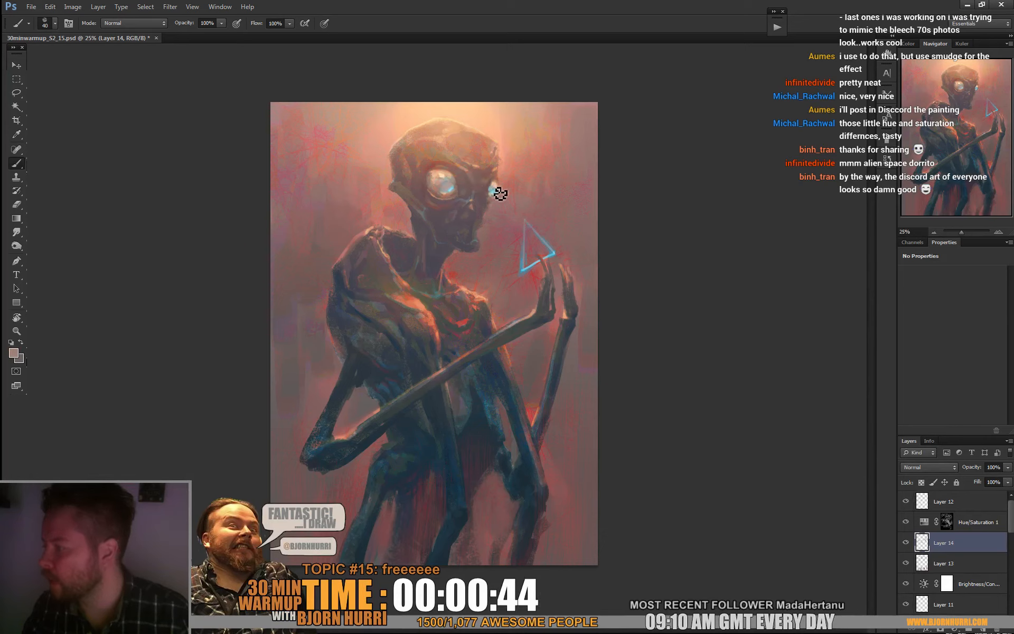
pyautogui.moveTo(684, 186)
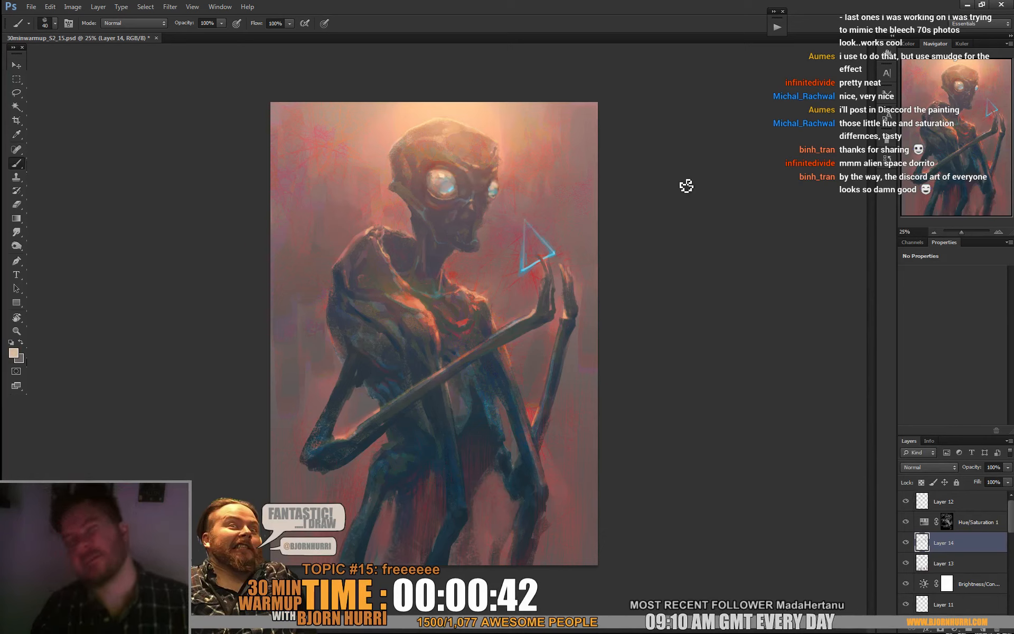
pyautogui.moveTo(735, 238)
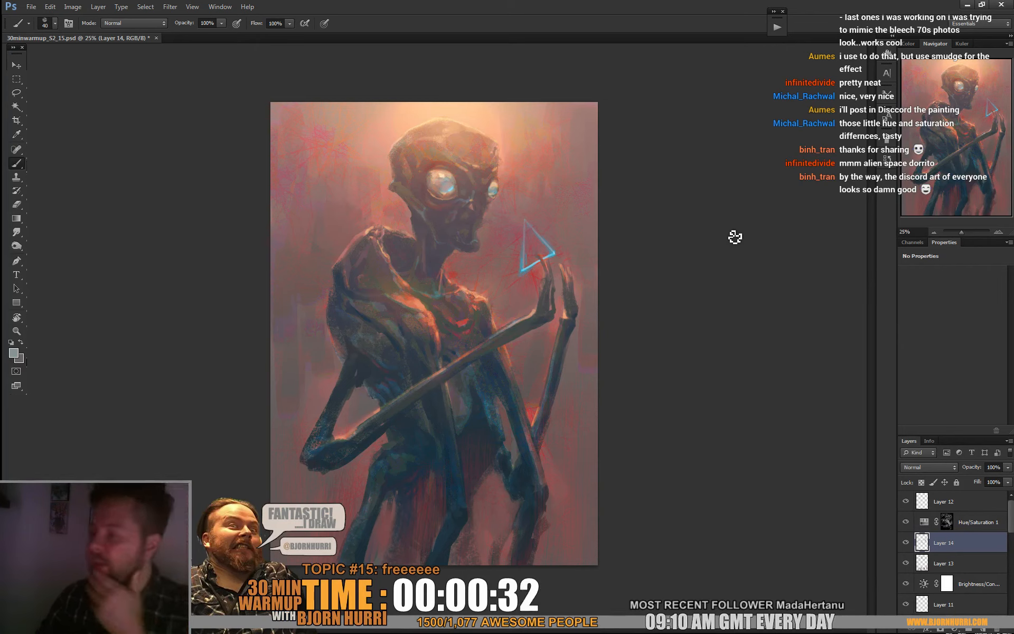
pyautogui.moveTo(446, 113)
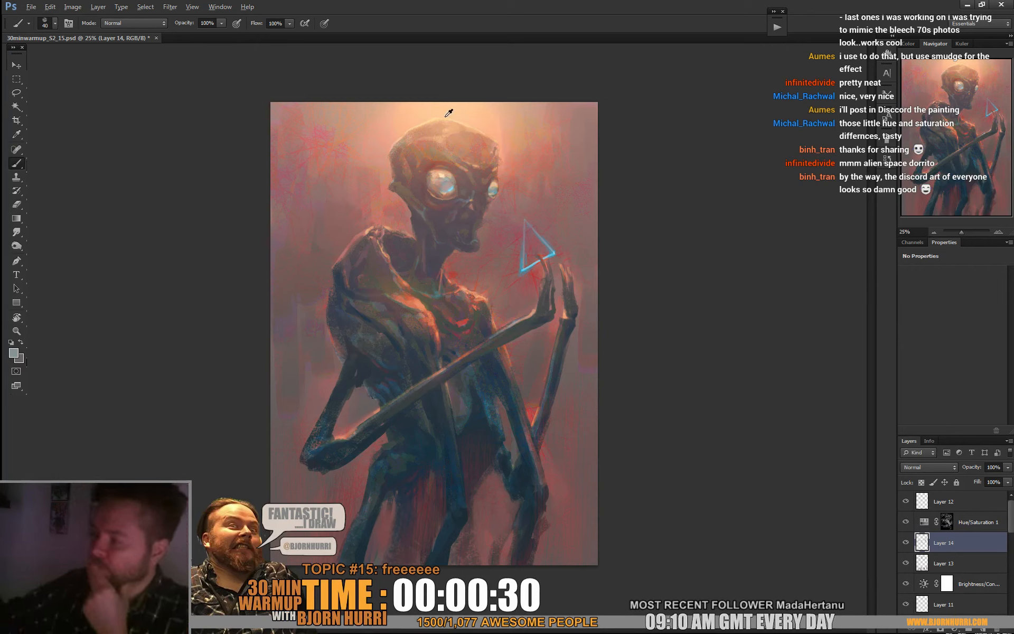
# Adjust brush size and shape for final touch-ups on the alien's eyes.
pyautogui.rightClick(446, 113)
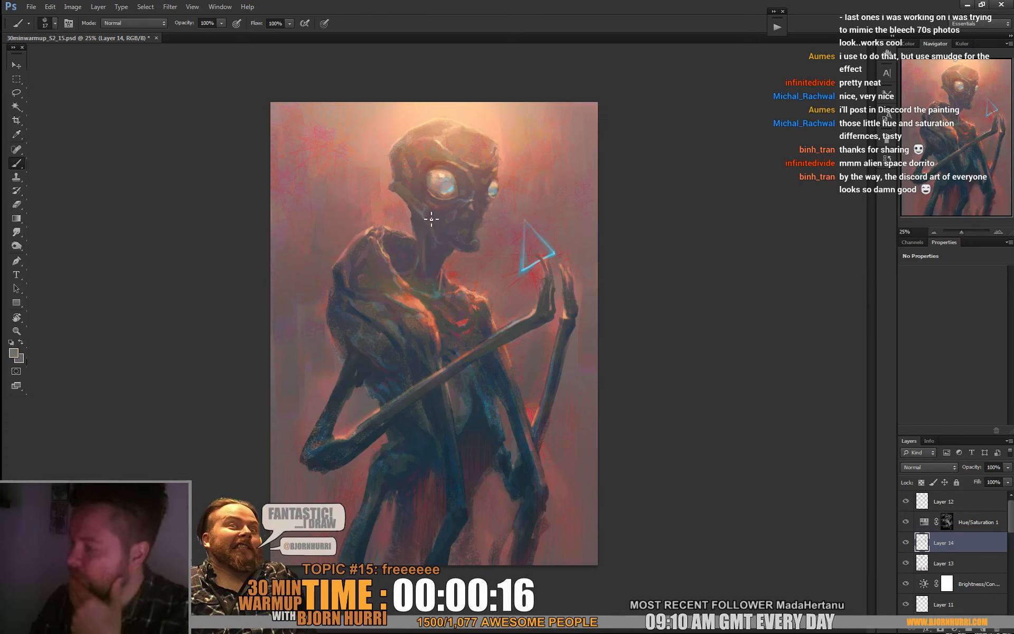
pyautogui.moveTo(436, 224)
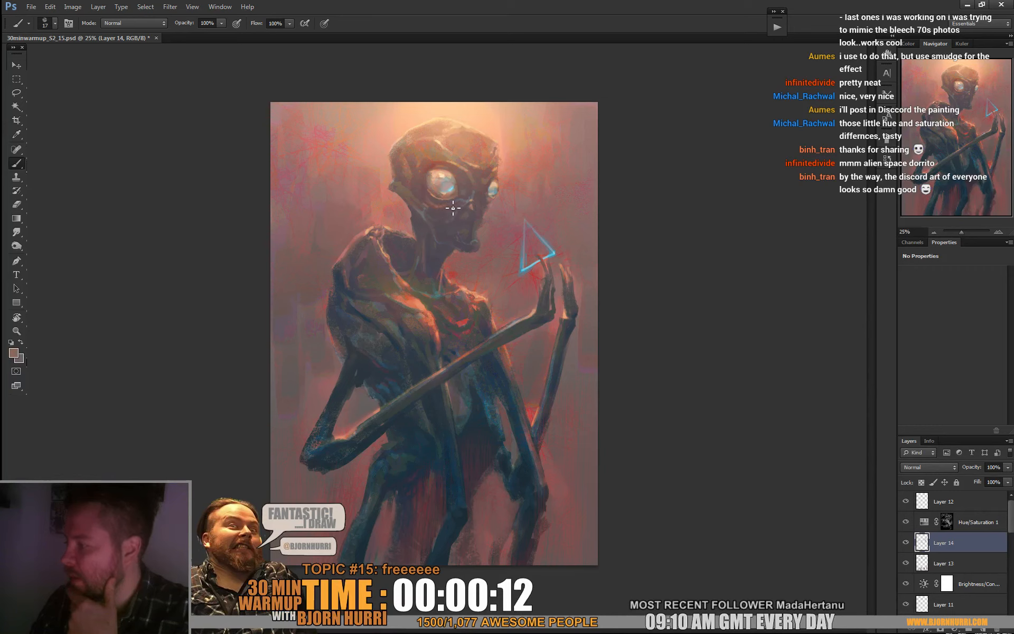
pyautogui.moveTo(495, 208)
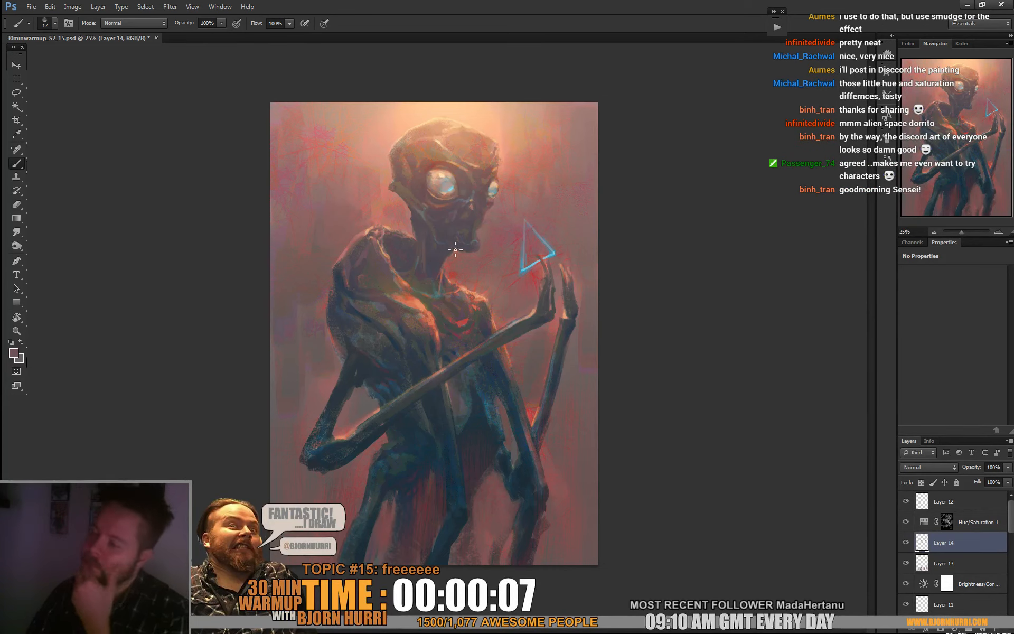
pyautogui.moveTo(430, 212)
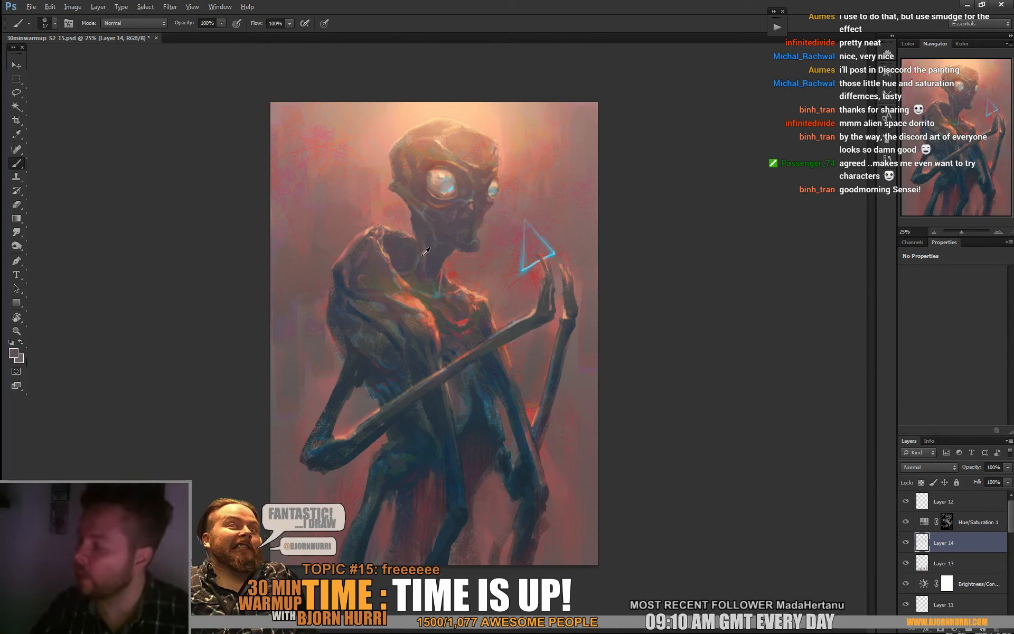
pyautogui.moveTo(414, 200)
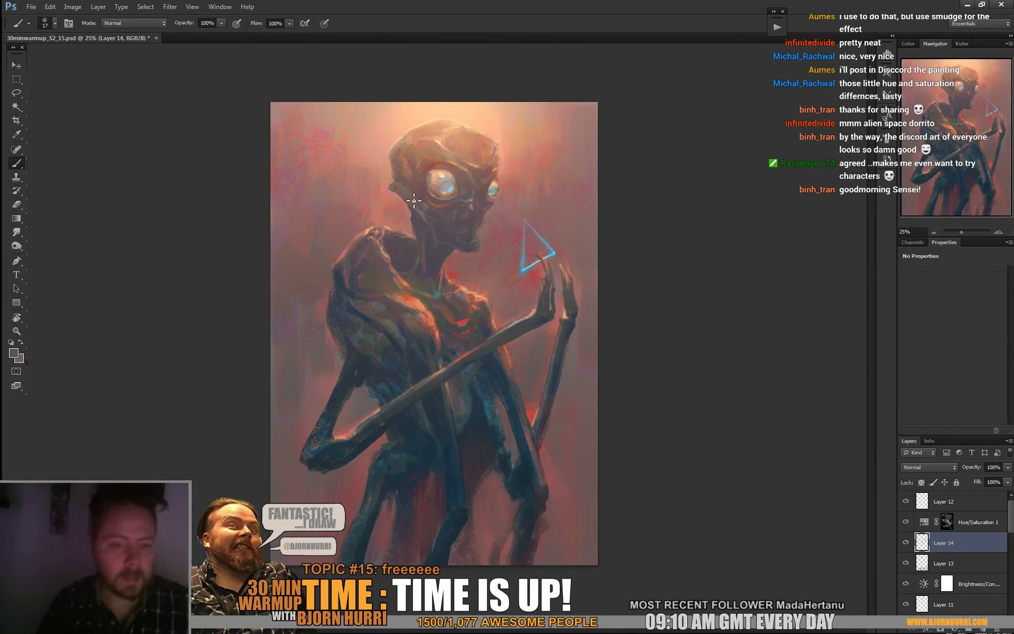
pyautogui.moveTo(558, 362)
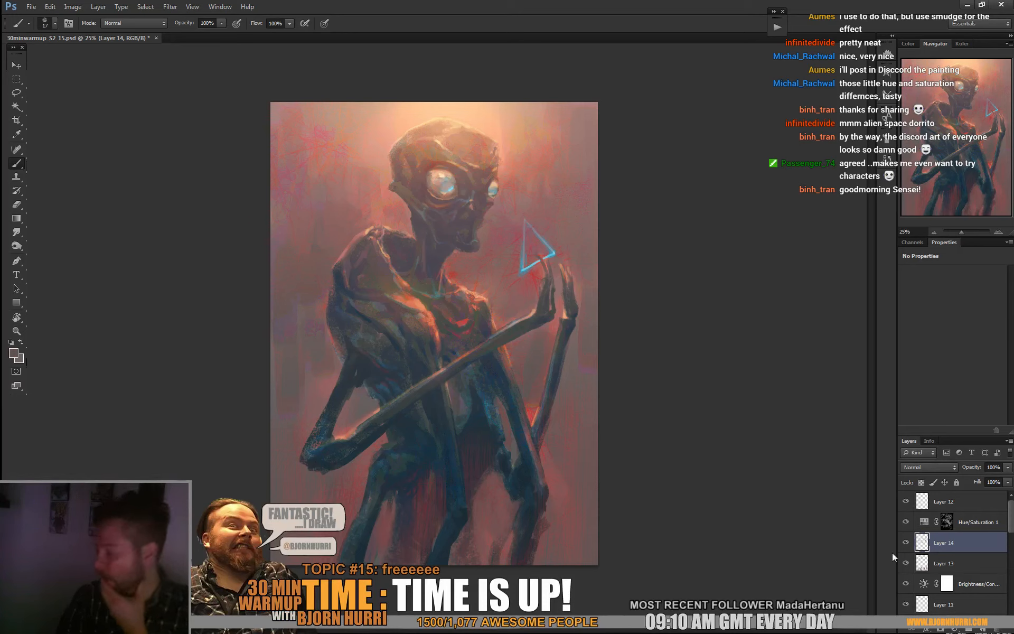
# Add a new empty Layer 15 at the top and reorder Brightness/Contrast above Layer 12.
pyautogui.click(944, 500)
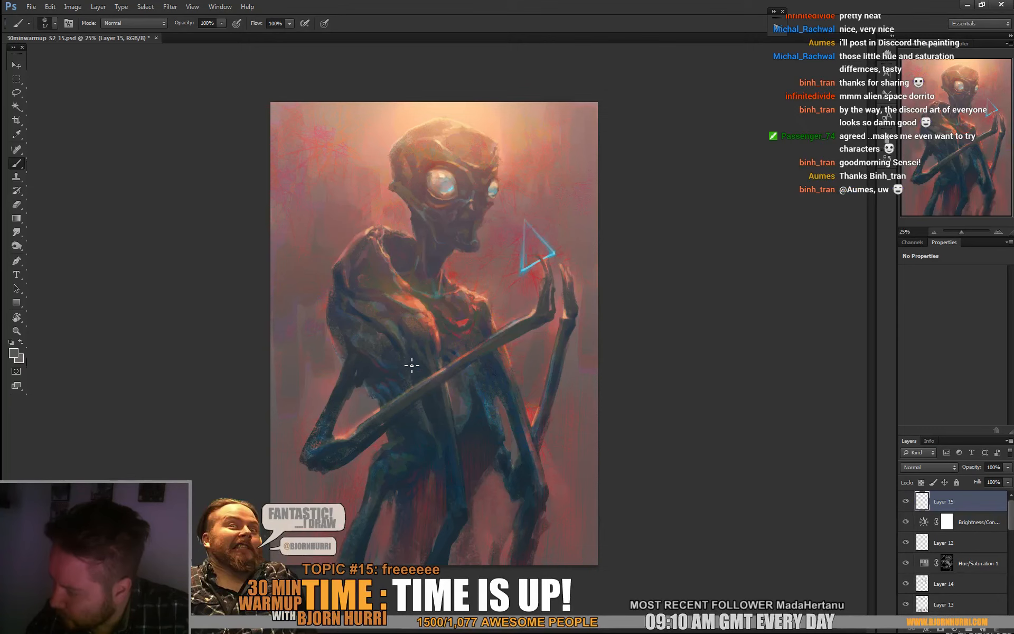
pyautogui.moveTo(403, 372)
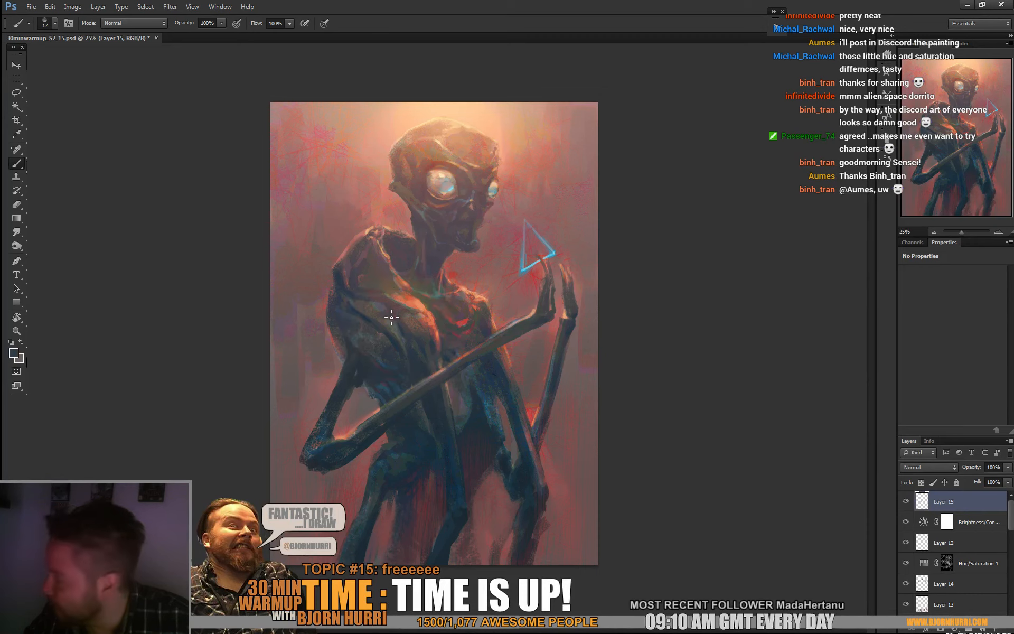
pyautogui.moveTo(405, 317)
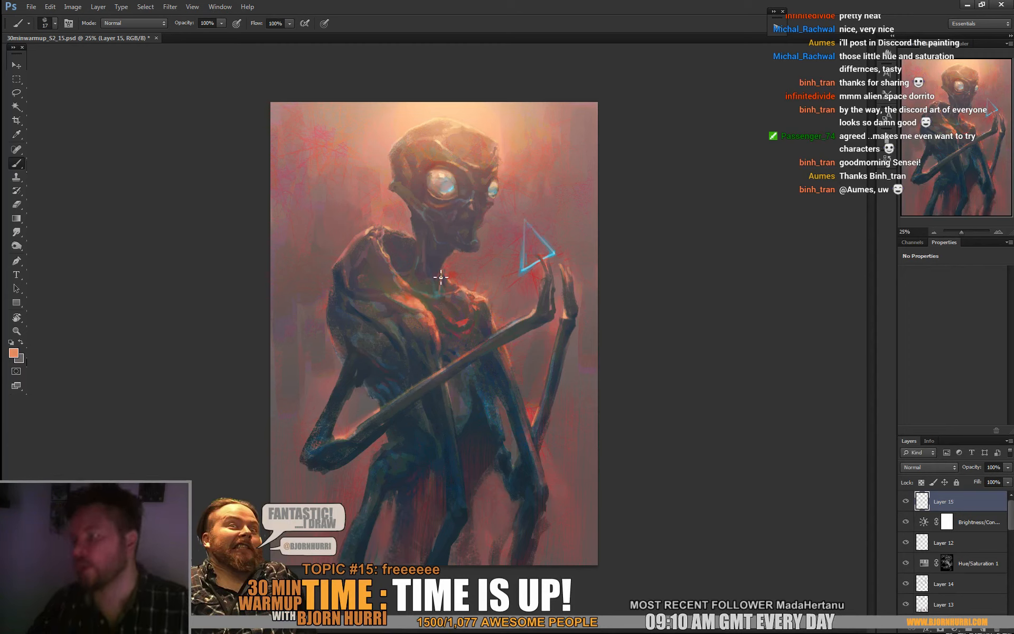
pyautogui.moveTo(378, 258)
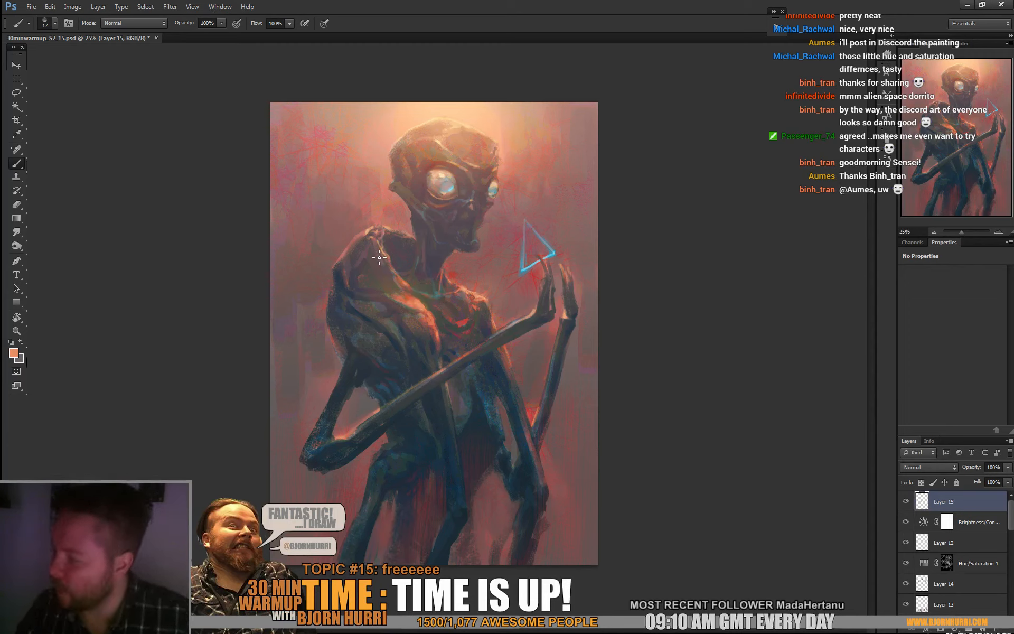
pyautogui.moveTo(394, 265)
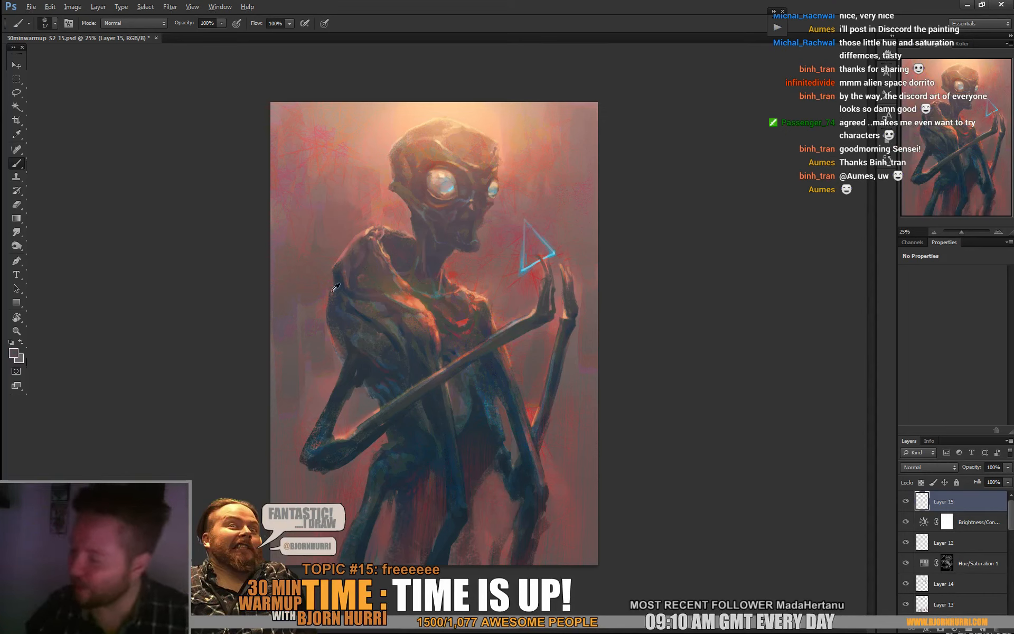
pyautogui.moveTo(336, 293)
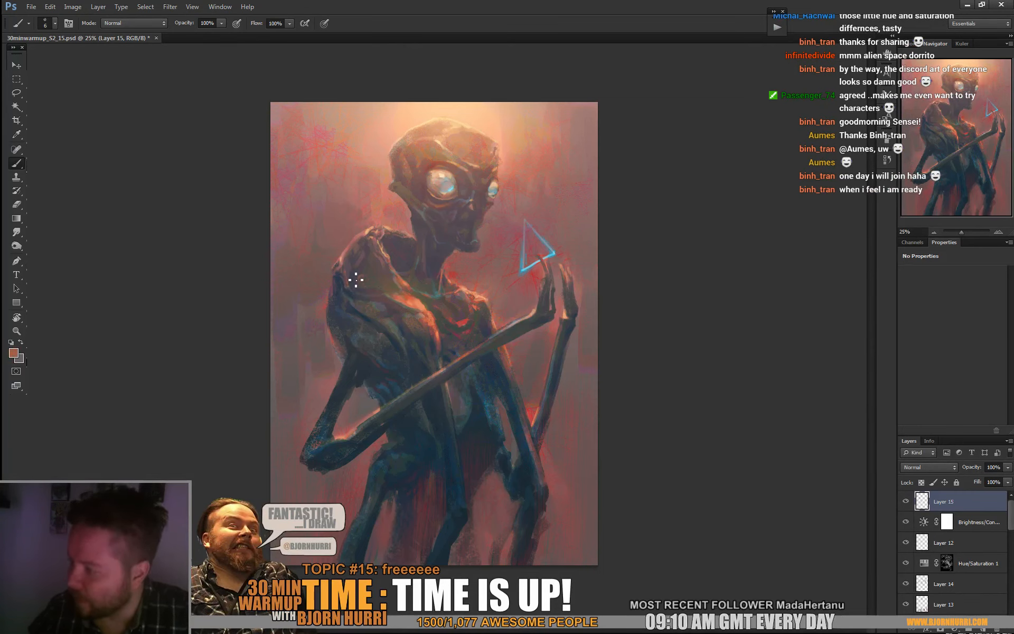
pyautogui.moveTo(369, 299)
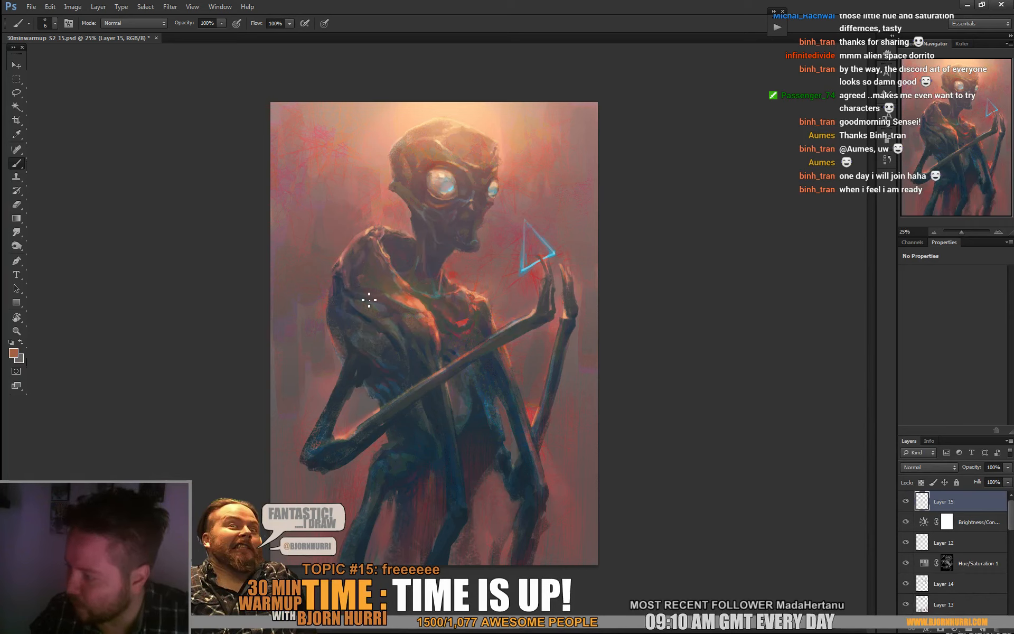
pyautogui.moveTo(385, 289)
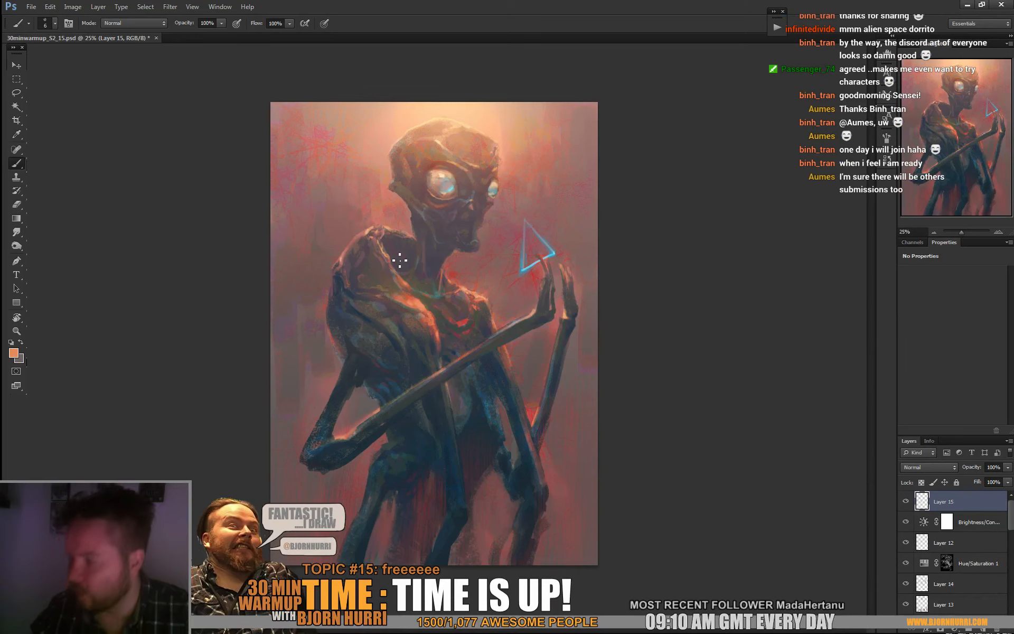
pyautogui.moveTo(394, 293)
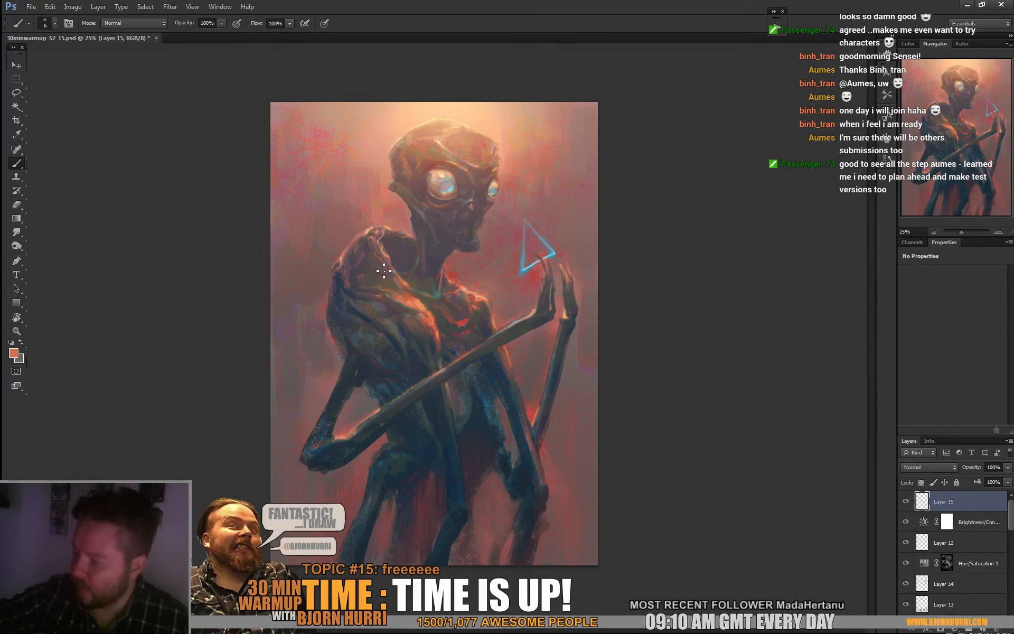
pyautogui.moveTo(375, 261)
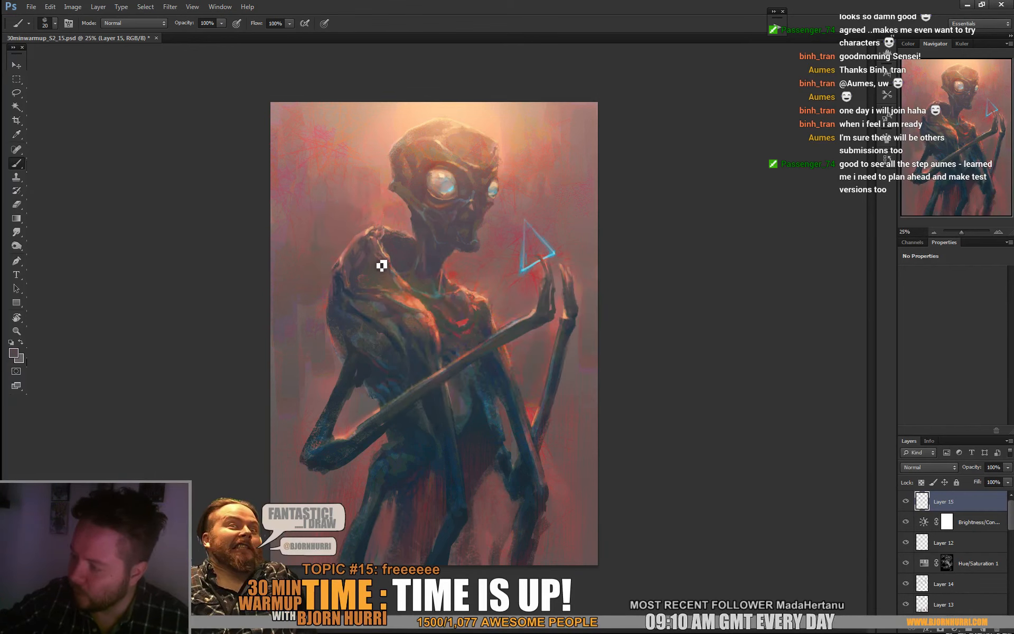
pyautogui.moveTo(377, 254)
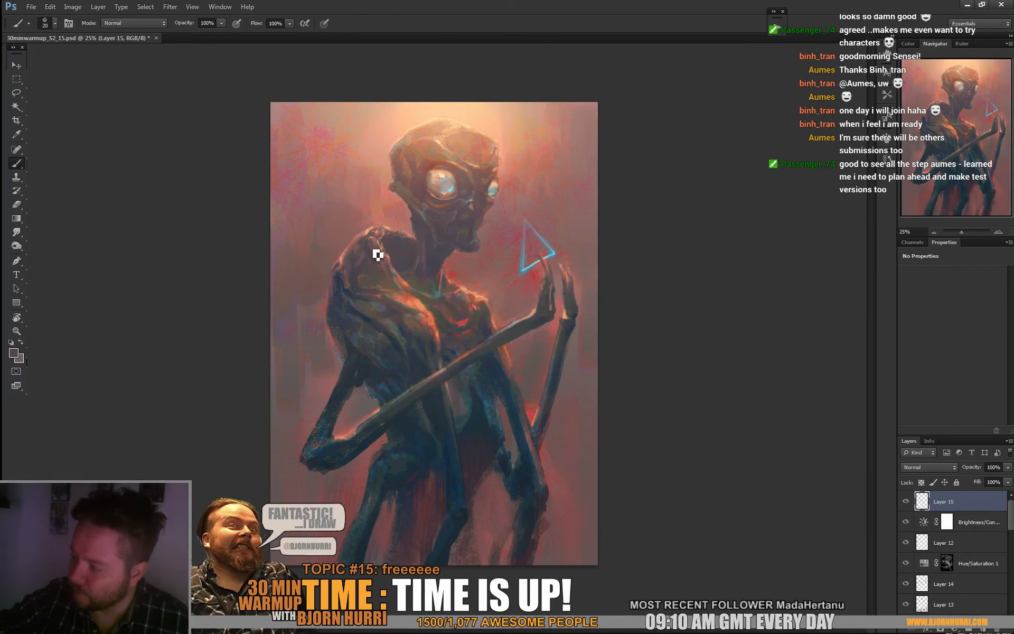
pyautogui.moveTo(817, 196)
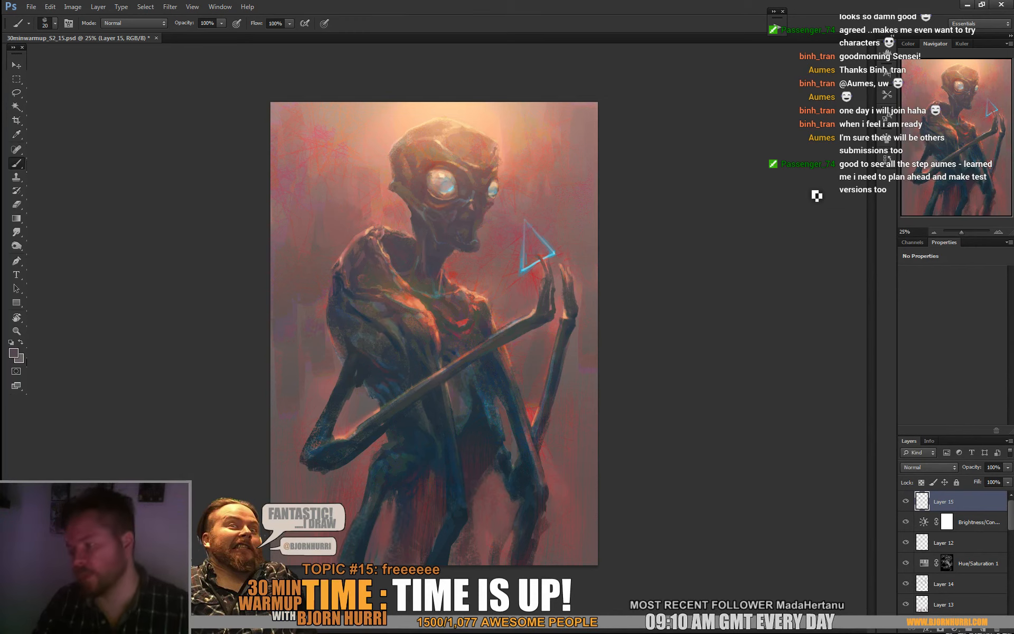
pyautogui.moveTo(823, 298)
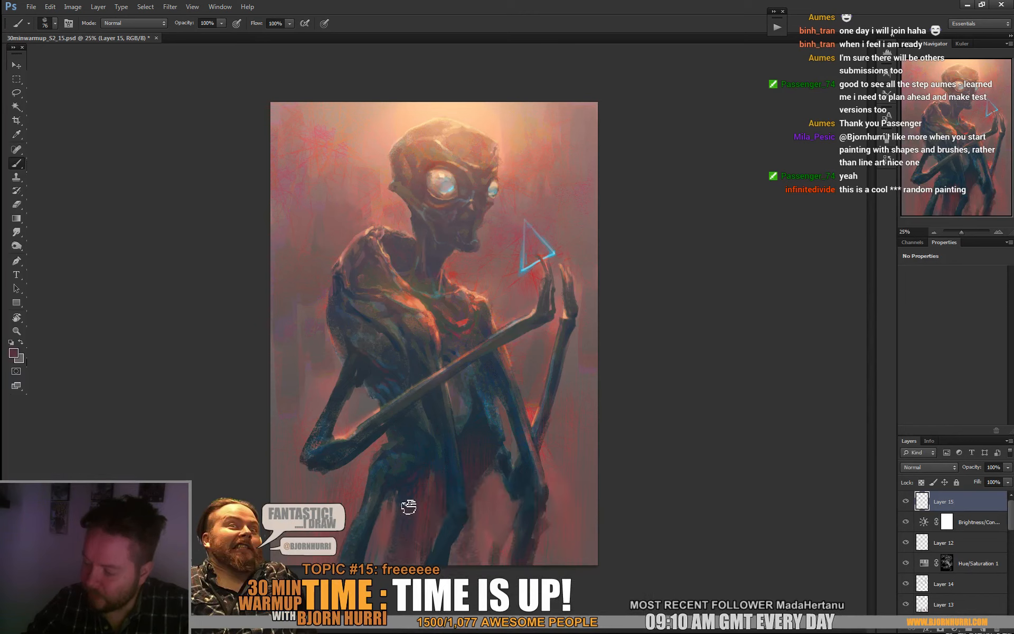
pyautogui.moveTo(475, 472)
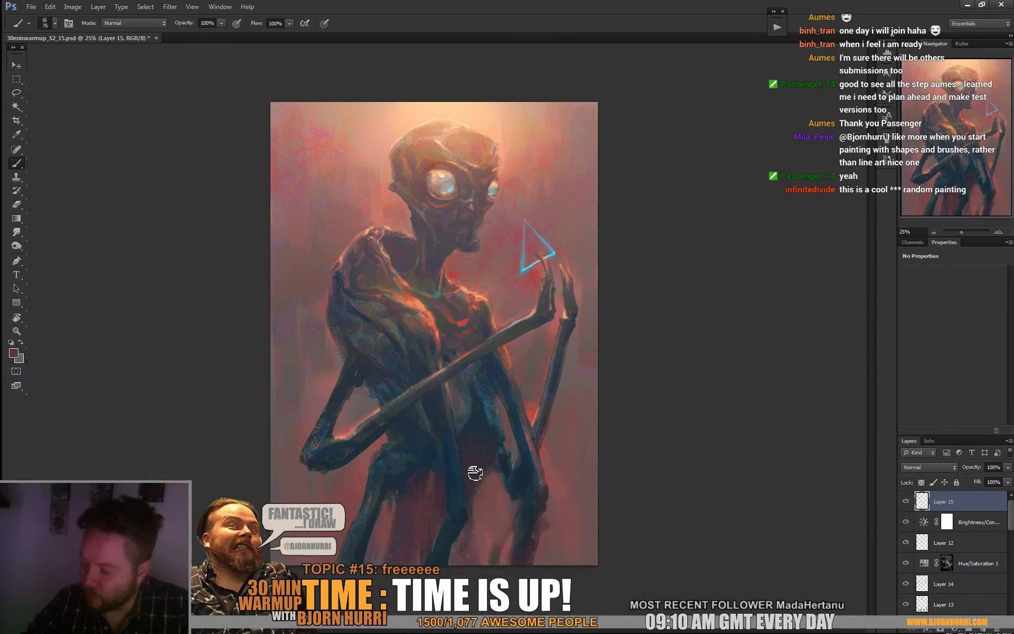
pyautogui.moveTo(493, 434)
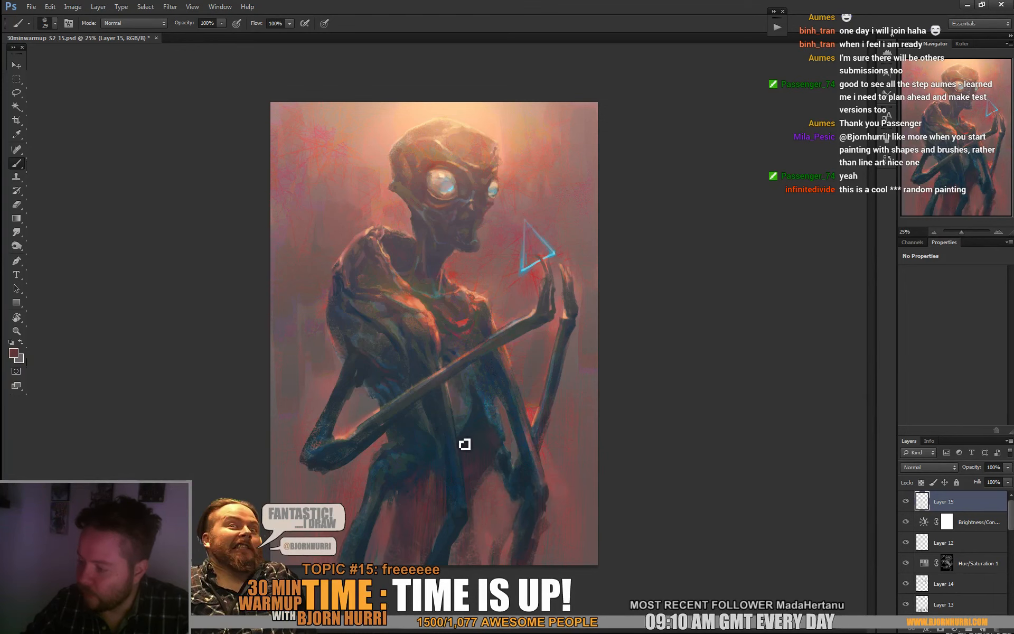
pyautogui.moveTo(476, 434)
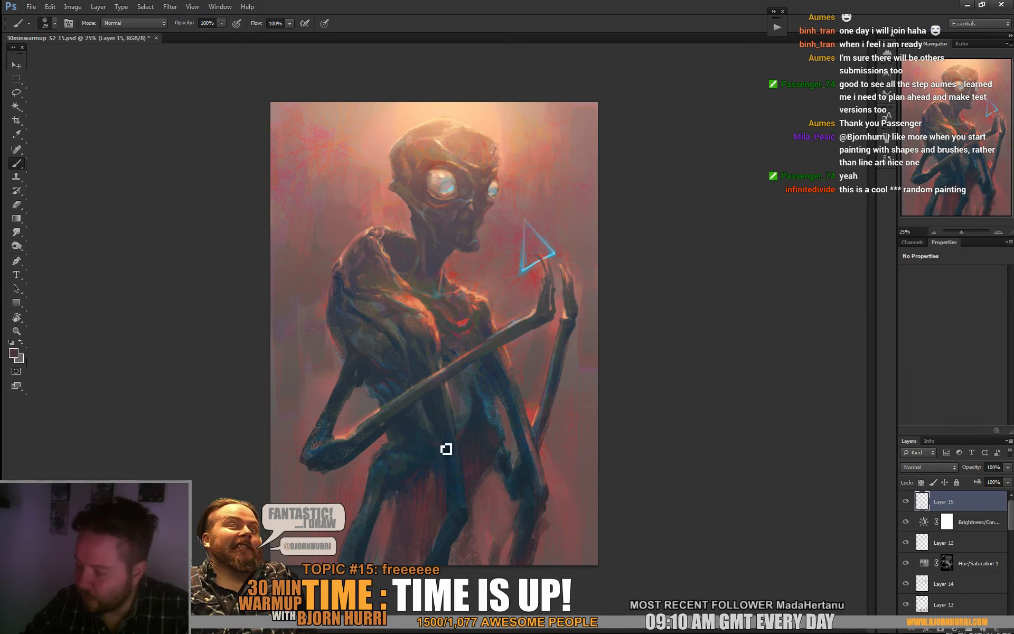
pyautogui.moveTo(453, 458)
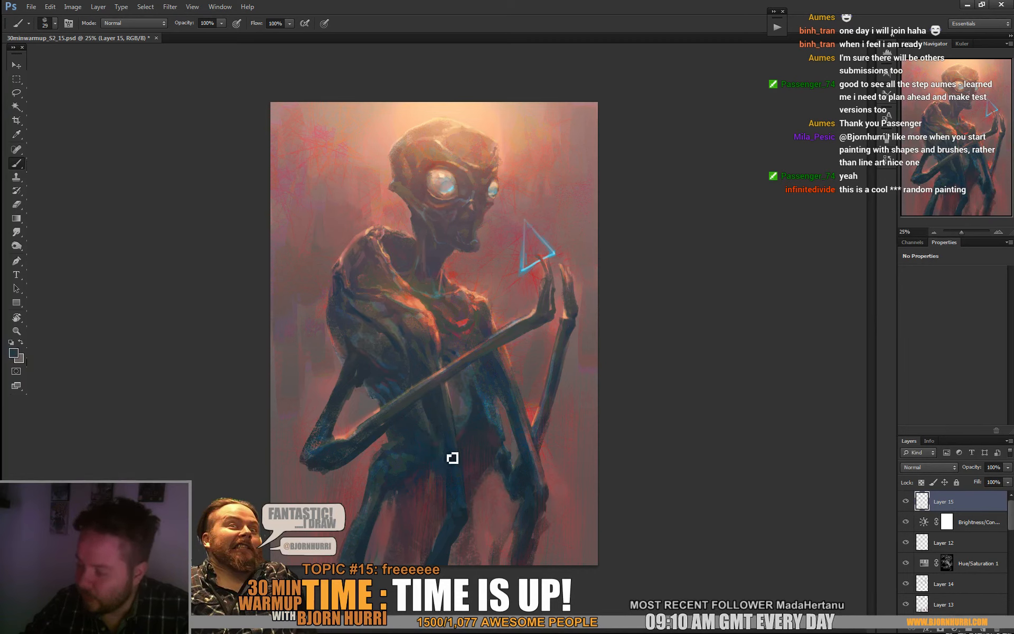
pyautogui.moveTo(797, 402)
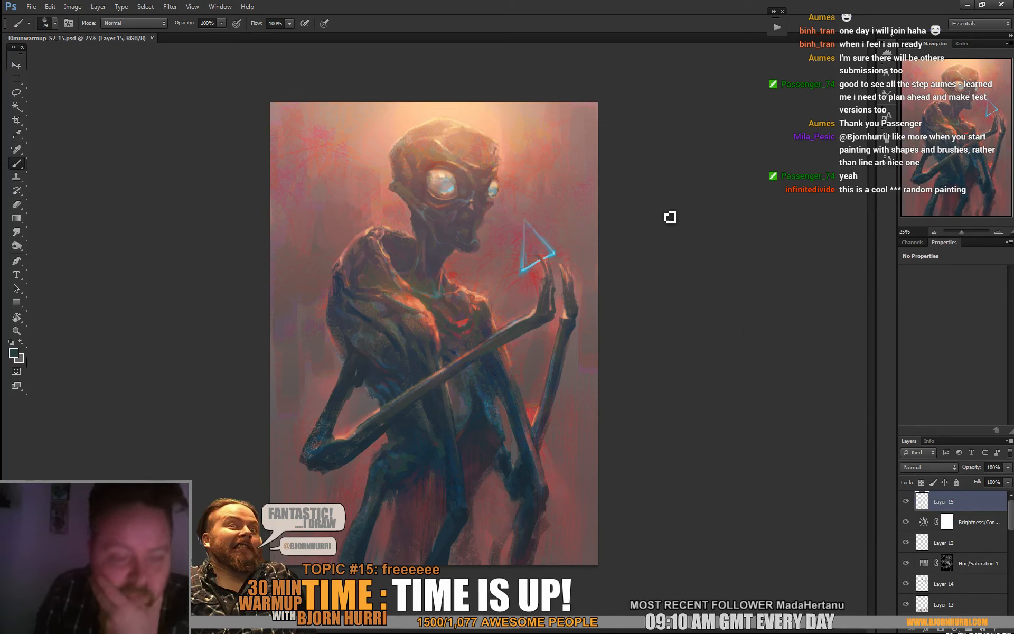
pyautogui.moveTo(339, 468)
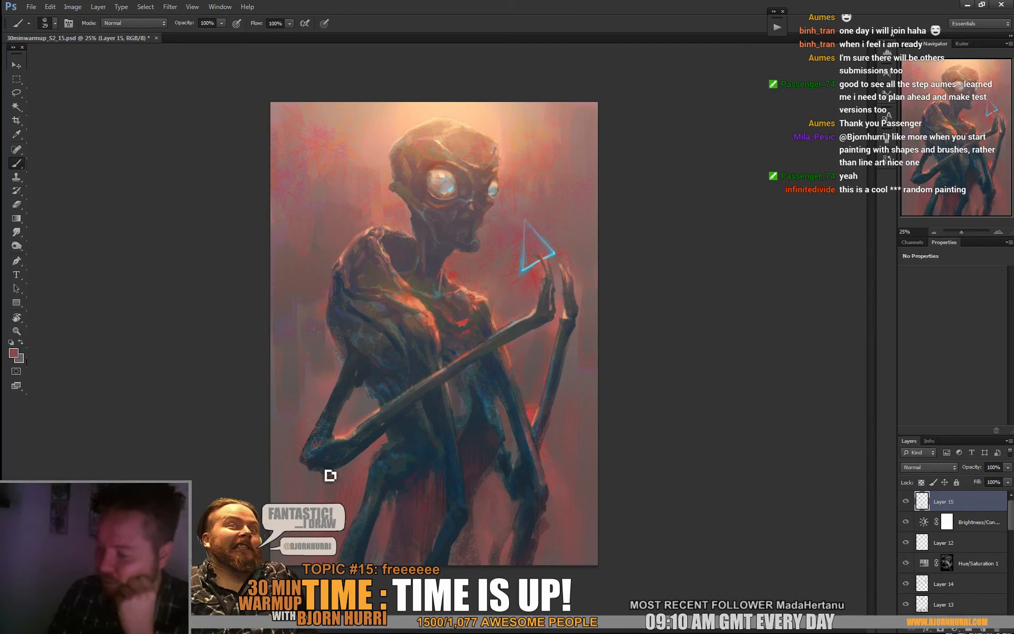
pyautogui.moveTo(360, 458)
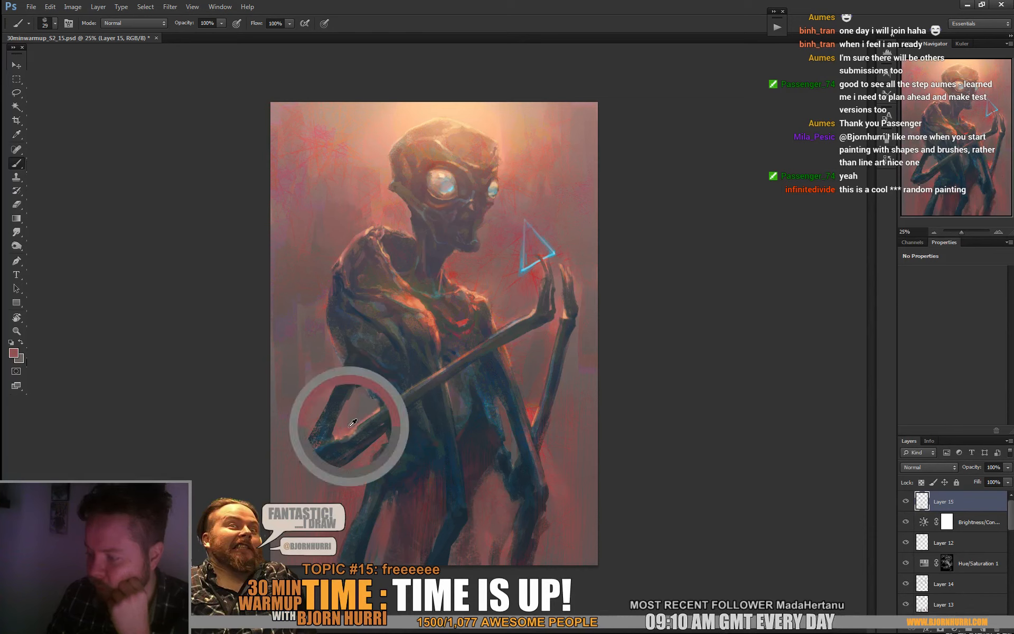
pyautogui.moveTo(523, 277)
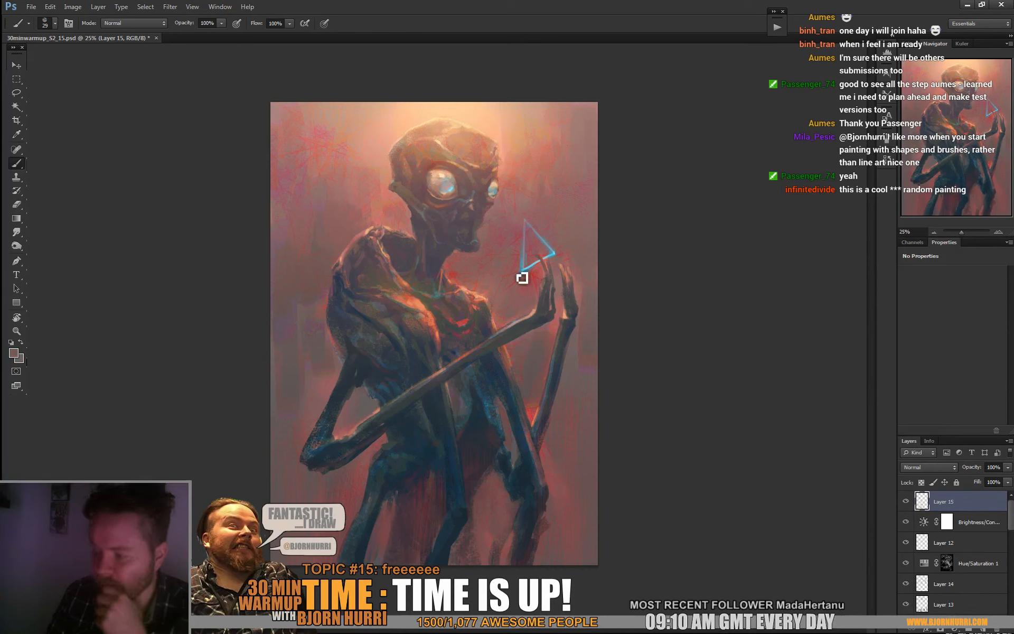
pyautogui.moveTo(319, 412)
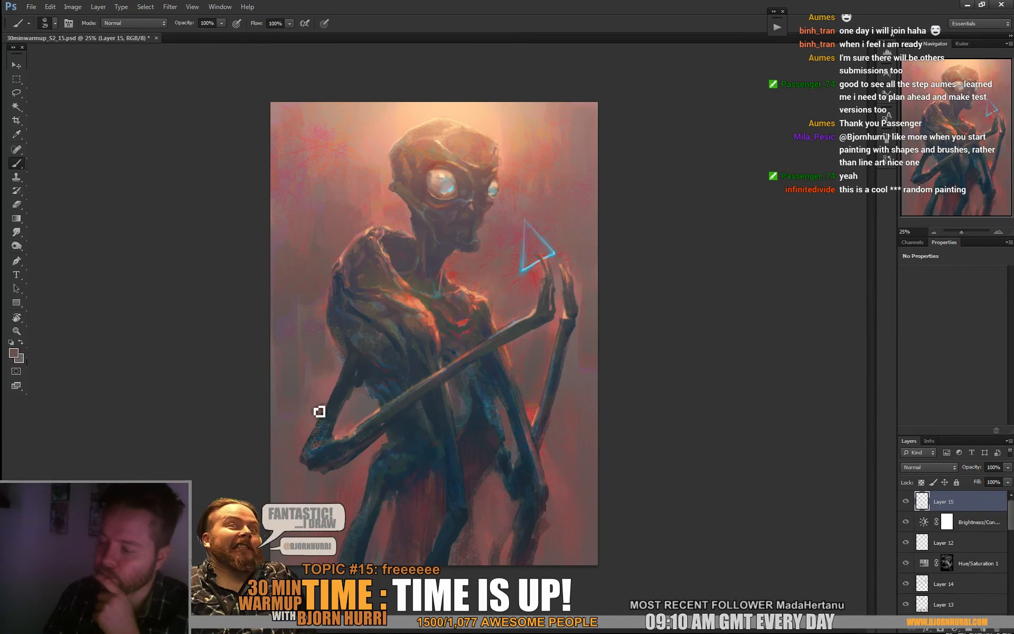